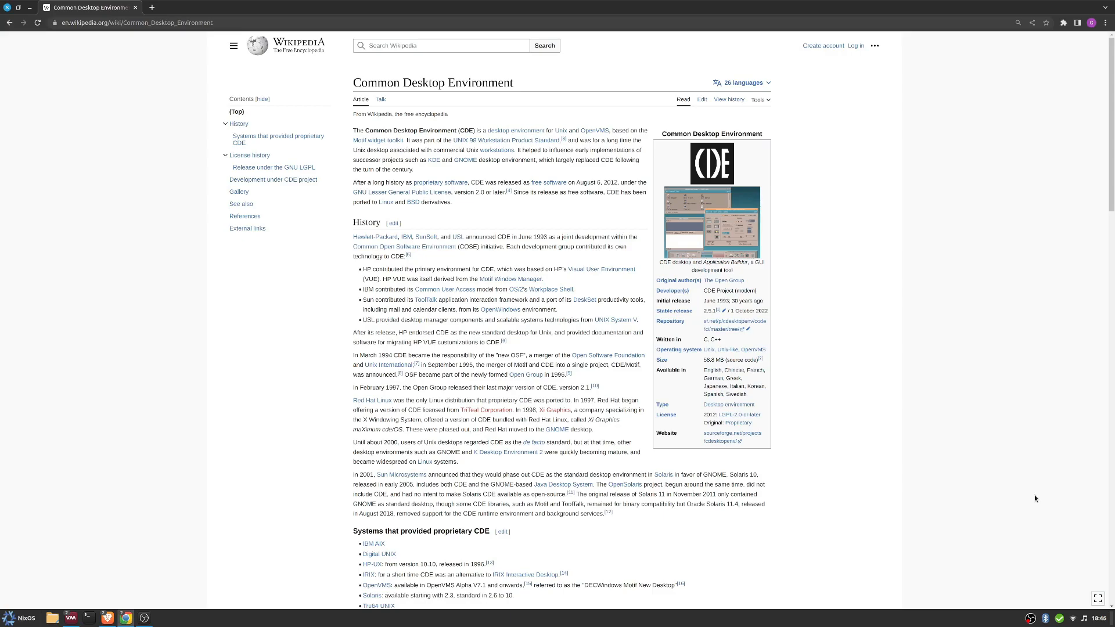
{"action": "mouse_move", "coordinate": [773, 328]}
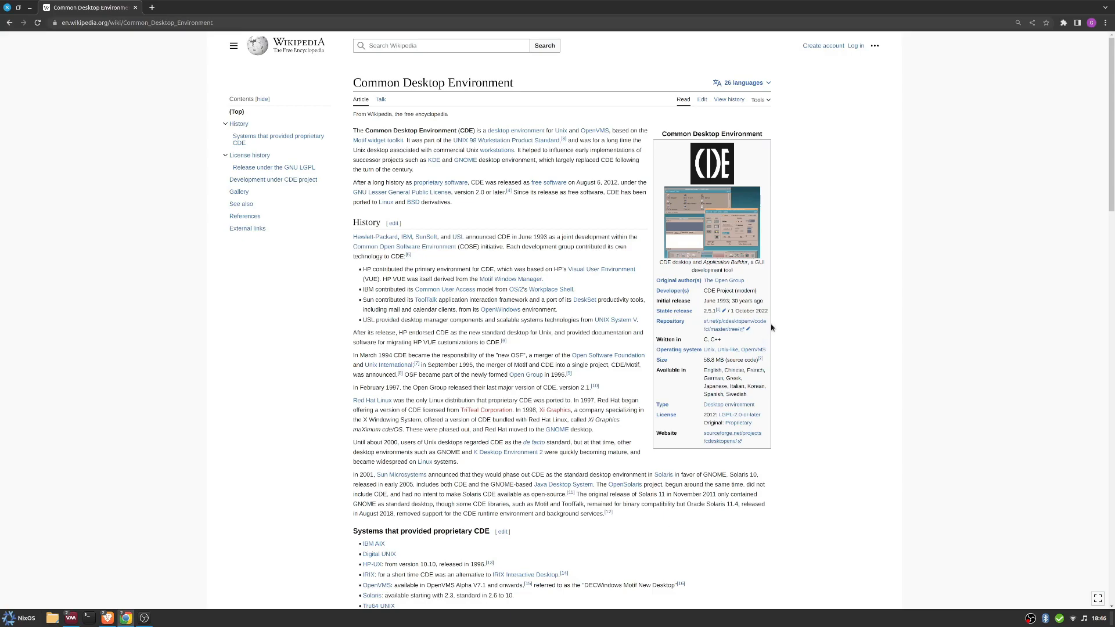
{"action": "mouse_move", "coordinate": [717, 208]}
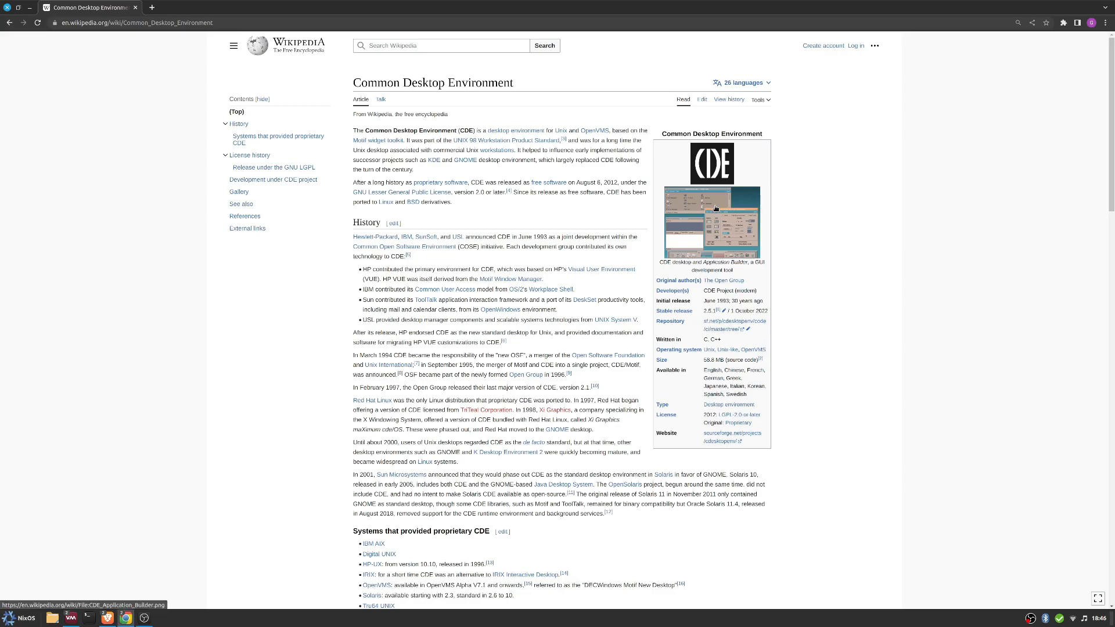
{"action": "mouse_move", "coordinate": [690, 195]}
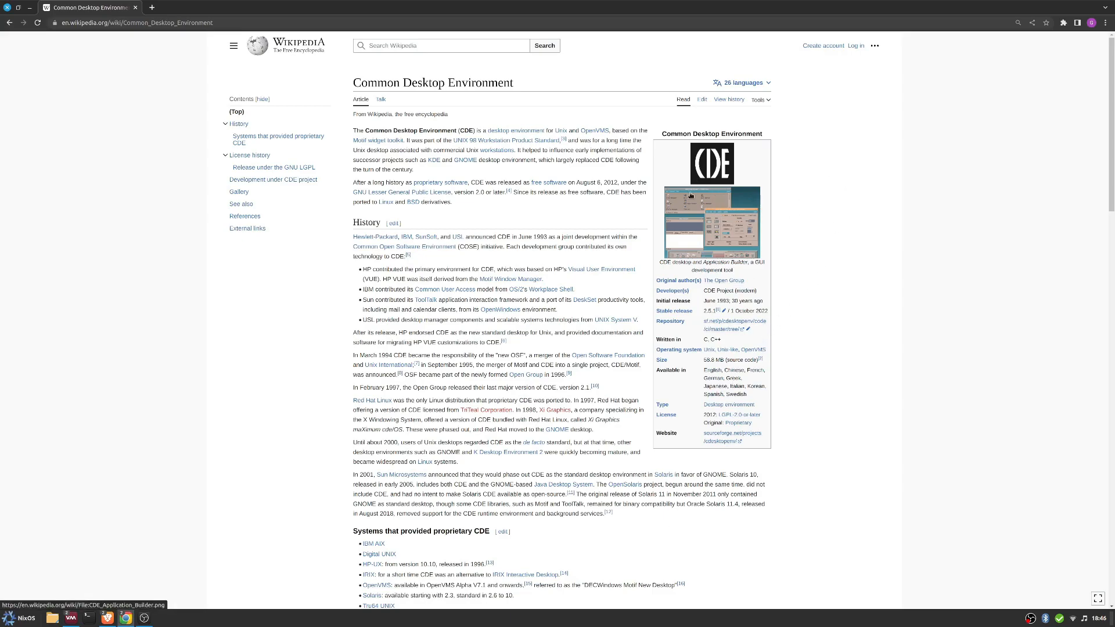
{"action": "mouse_move", "coordinate": [697, 233]}
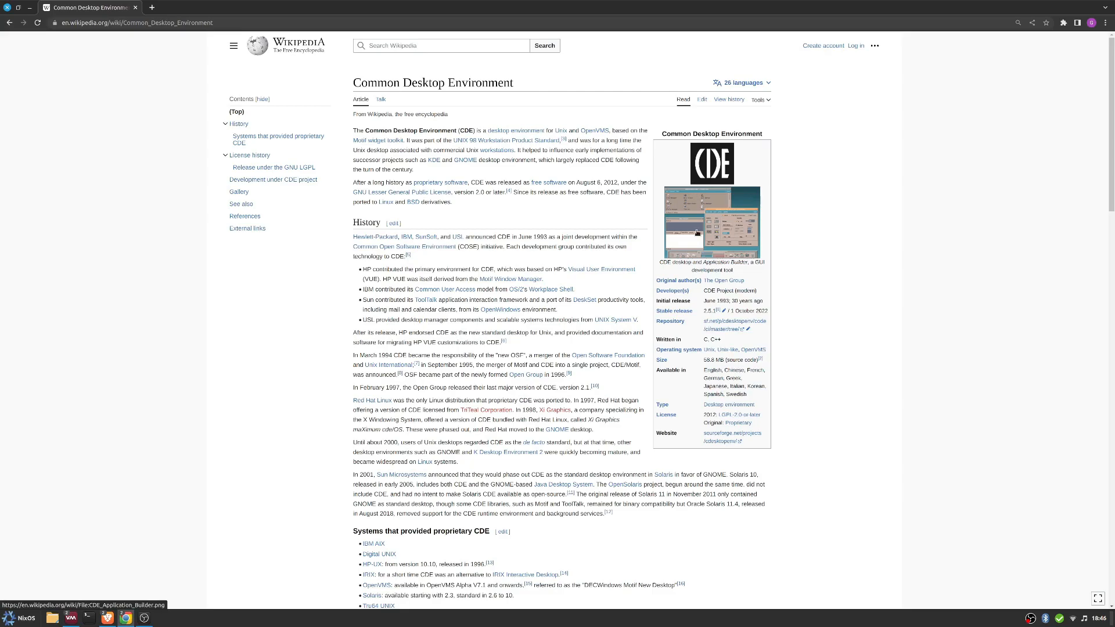
View the article's full-size screenshot, scrolling through it
{"action": "left_click", "coordinate": [711, 222]}
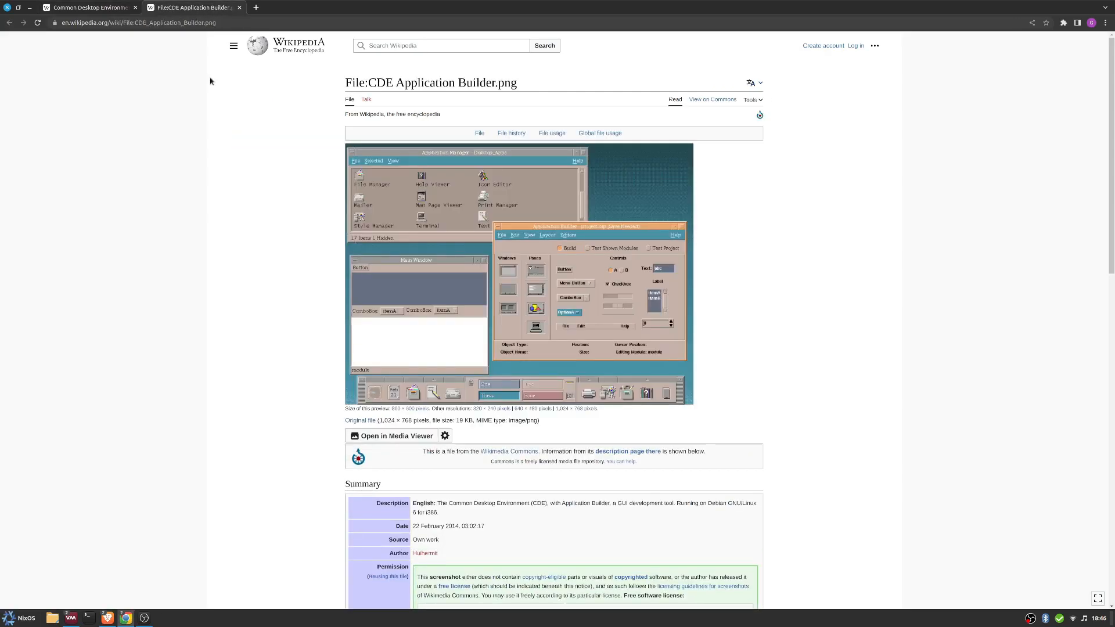
{"action": "mouse_move", "coordinate": [323, 247]}
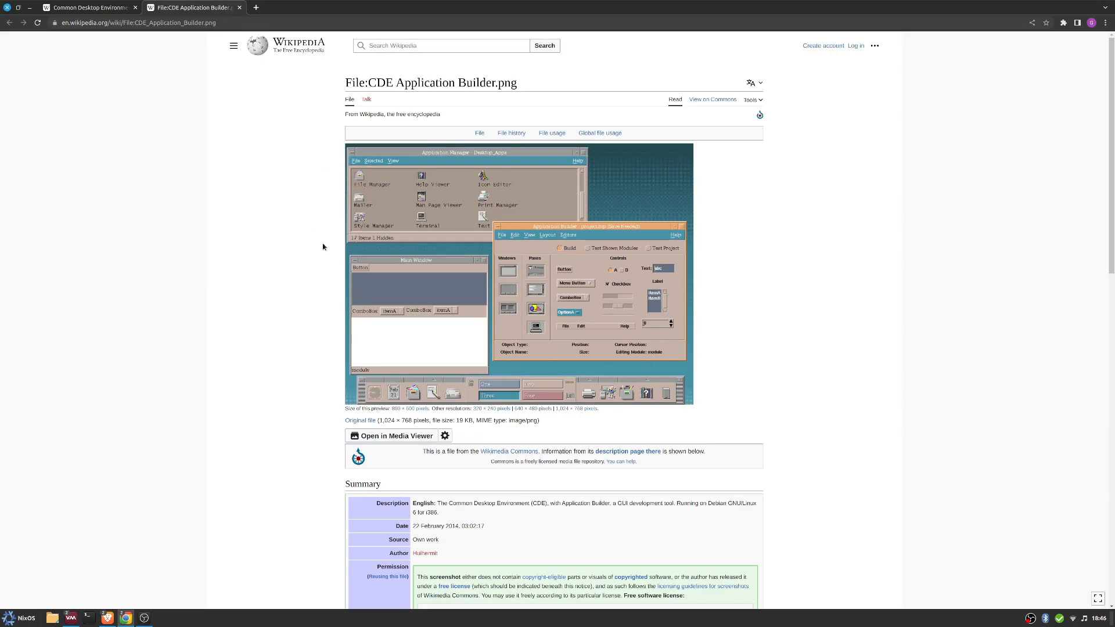
{"action": "mouse_move", "coordinate": [503, 329]}
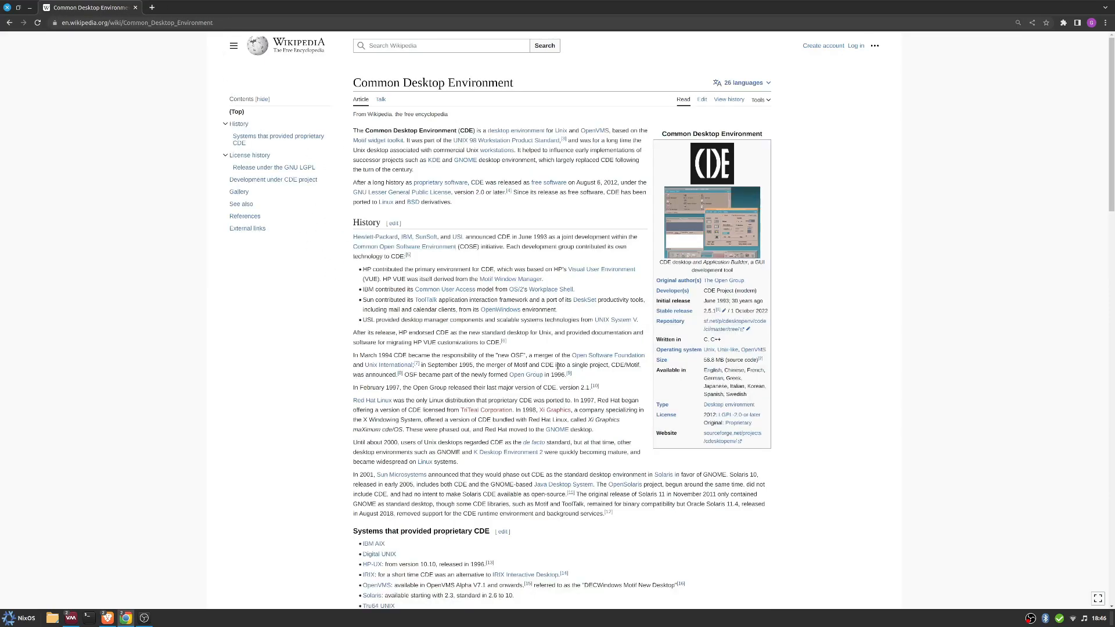
{"action": "mouse_move", "coordinate": [603, 280]}
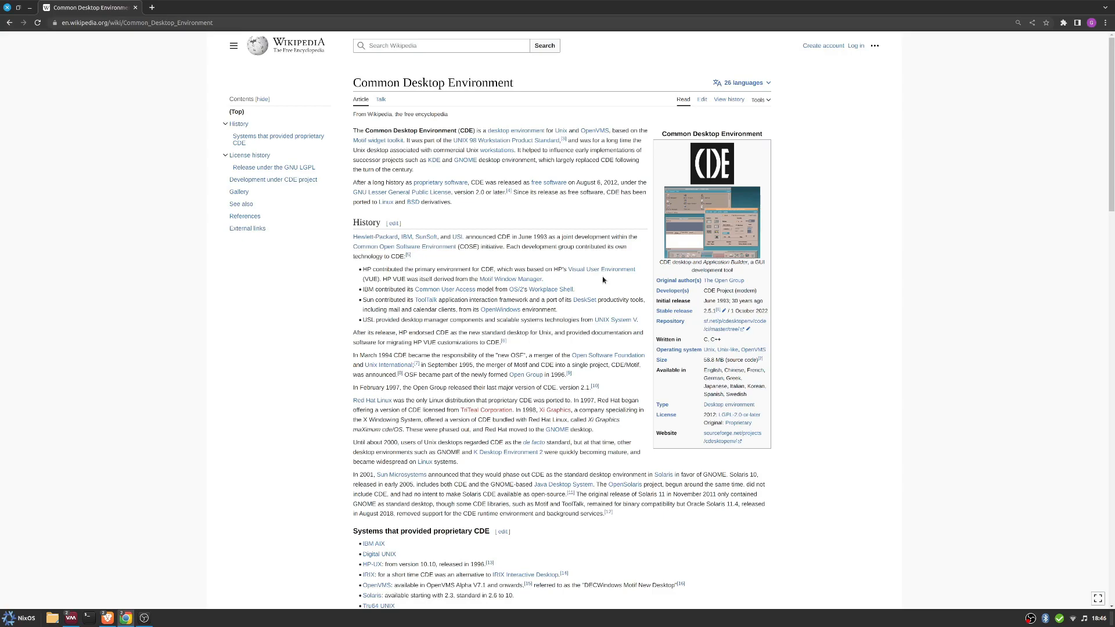
{"action": "mouse_move", "coordinate": [267, 395]}
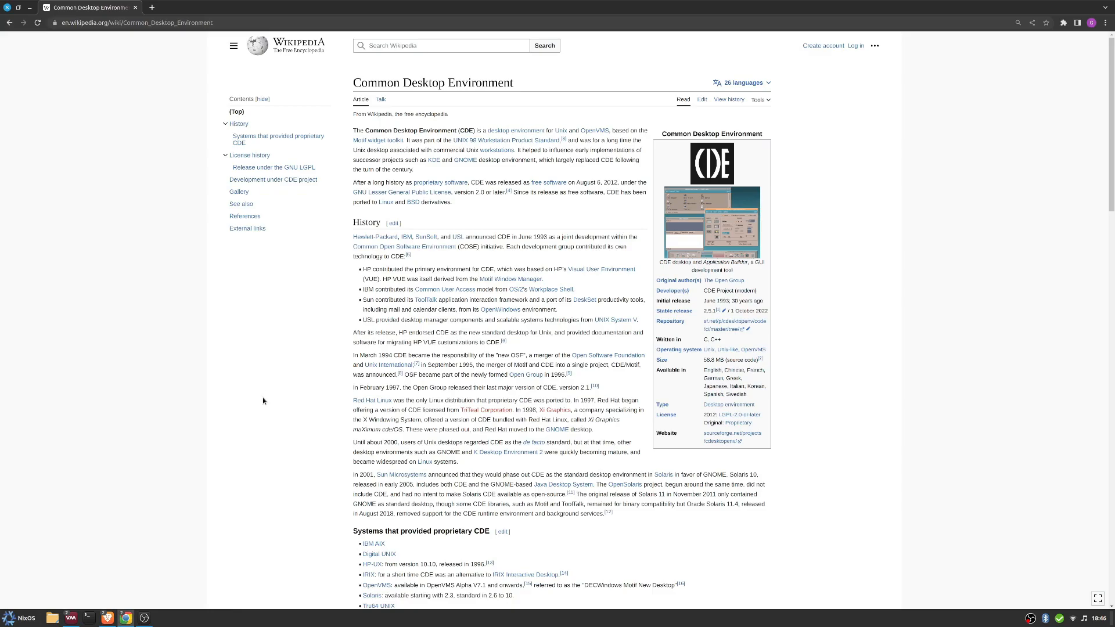
{"action": "scroll", "scroll_direction": "down", "scroll_amount": 3}
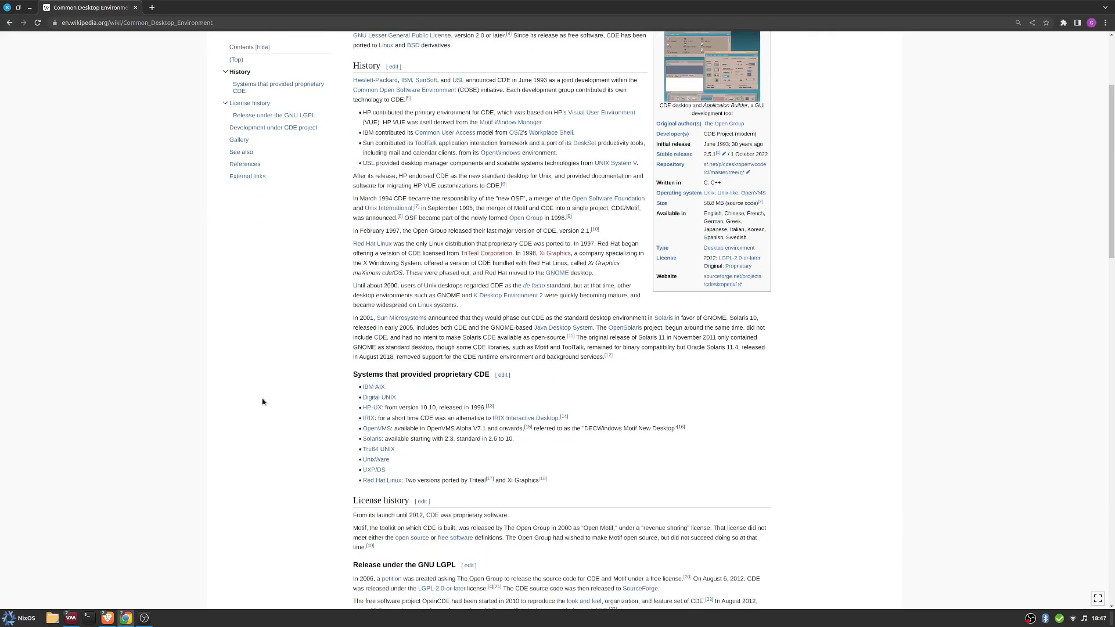
{"action": "scroll", "scroll_direction": "down", "scroll_amount": 3}
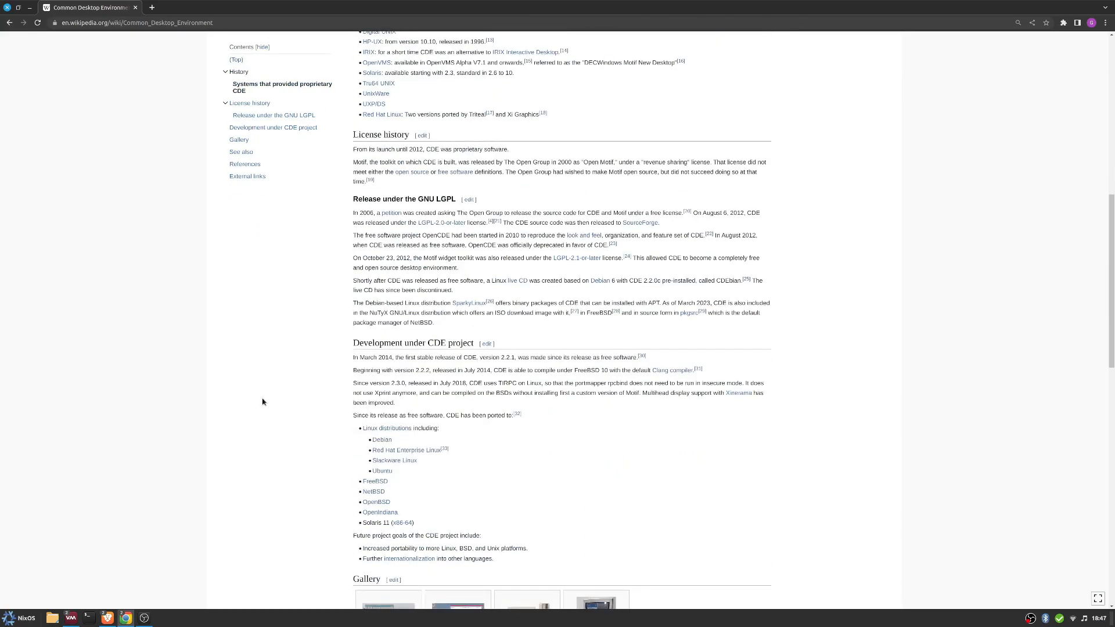
{"action": "scroll", "scroll_direction": "down", "scroll_amount": 3}
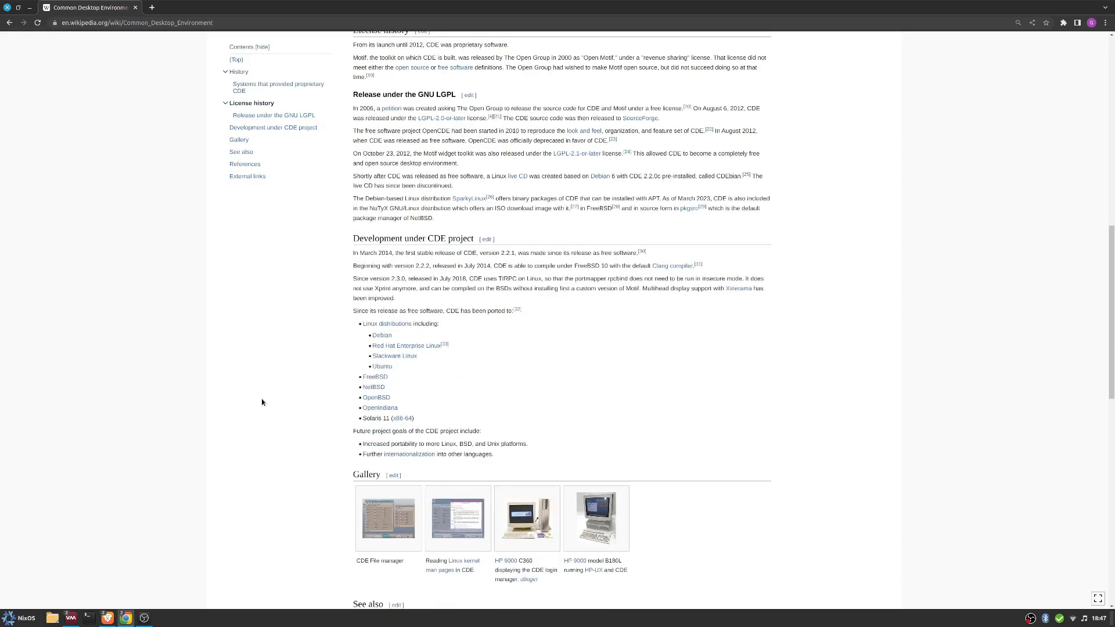
{"action": "scroll", "scroll_direction": "up", "scroll_amount": 3}
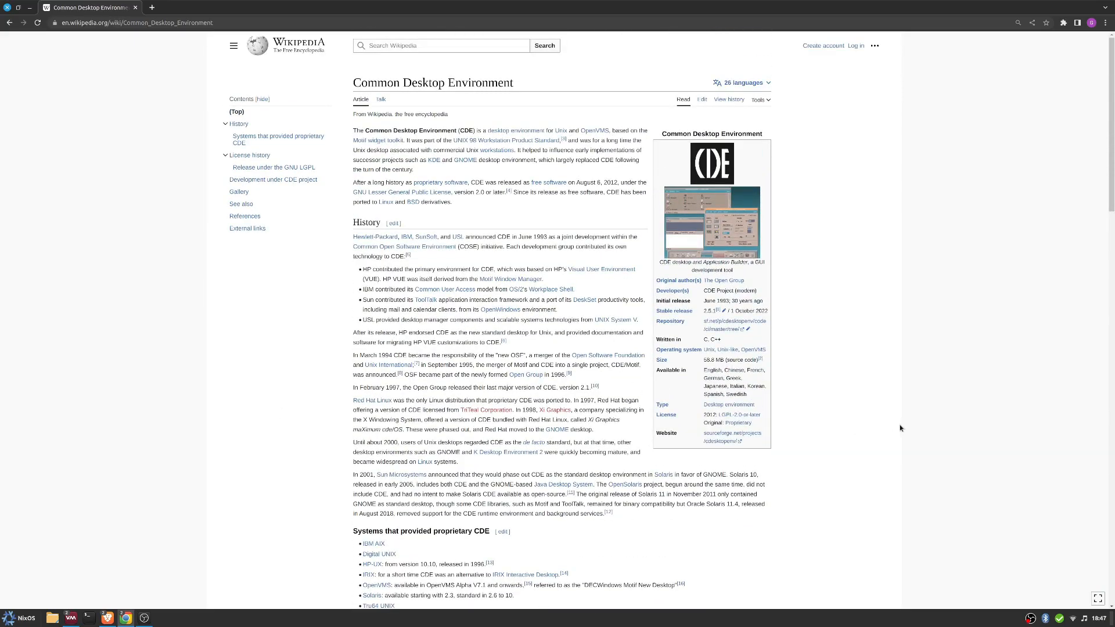
{"action": "double_click", "coordinate": [725, 301]}
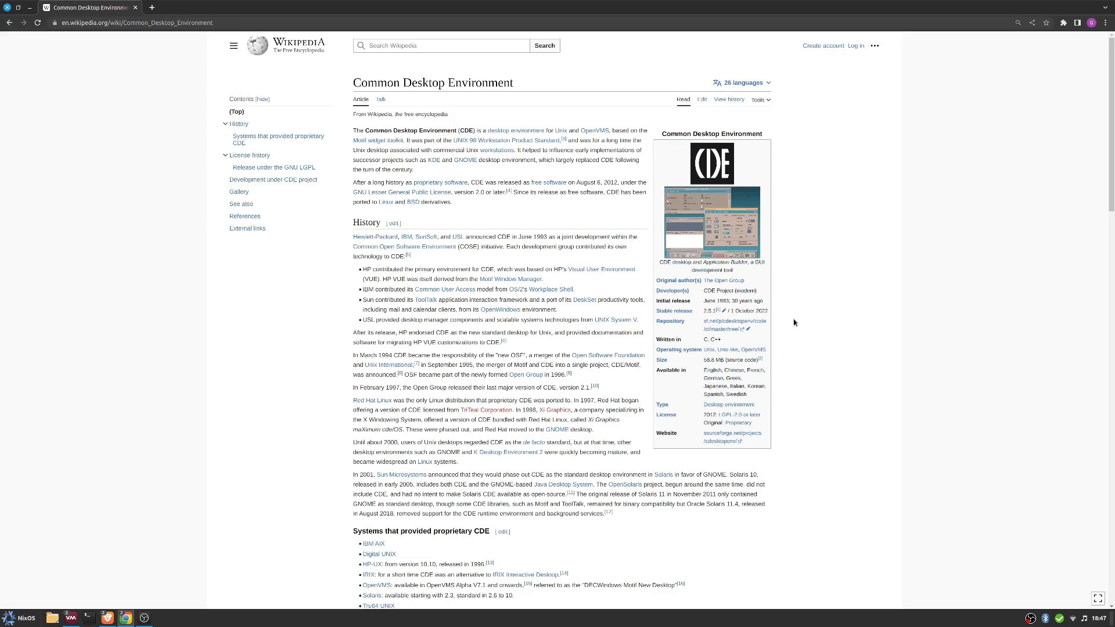
{"action": "mouse_move", "coordinate": [642, 372]}
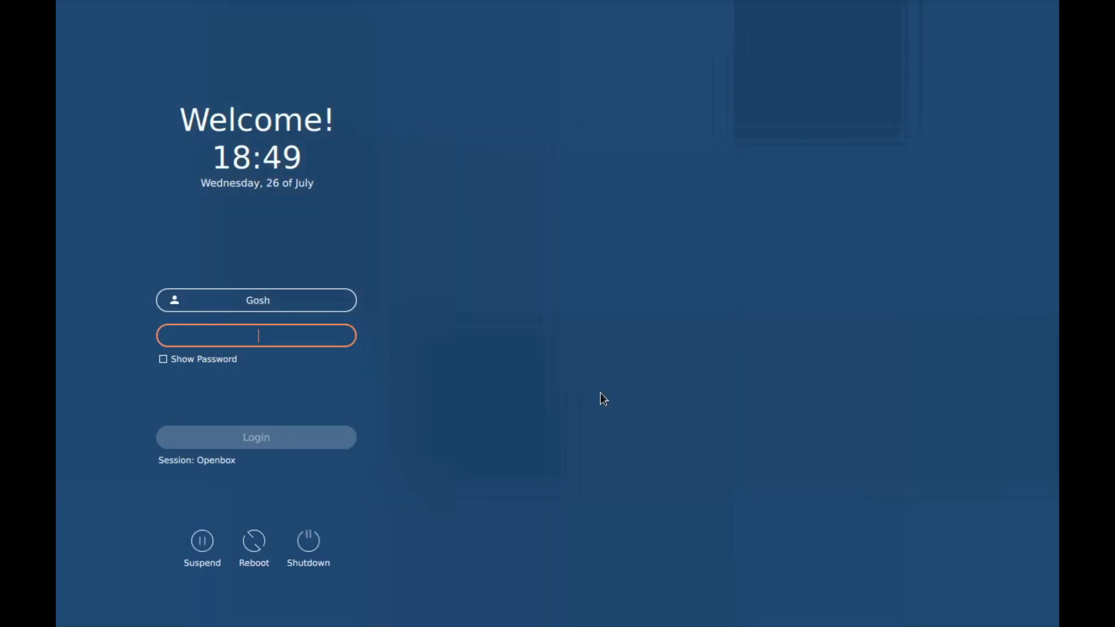
Log in, then in LXTerminal run sudo apt update with the password, refreshing the package lists
{"action": "left_click", "coordinate": [256, 437]}
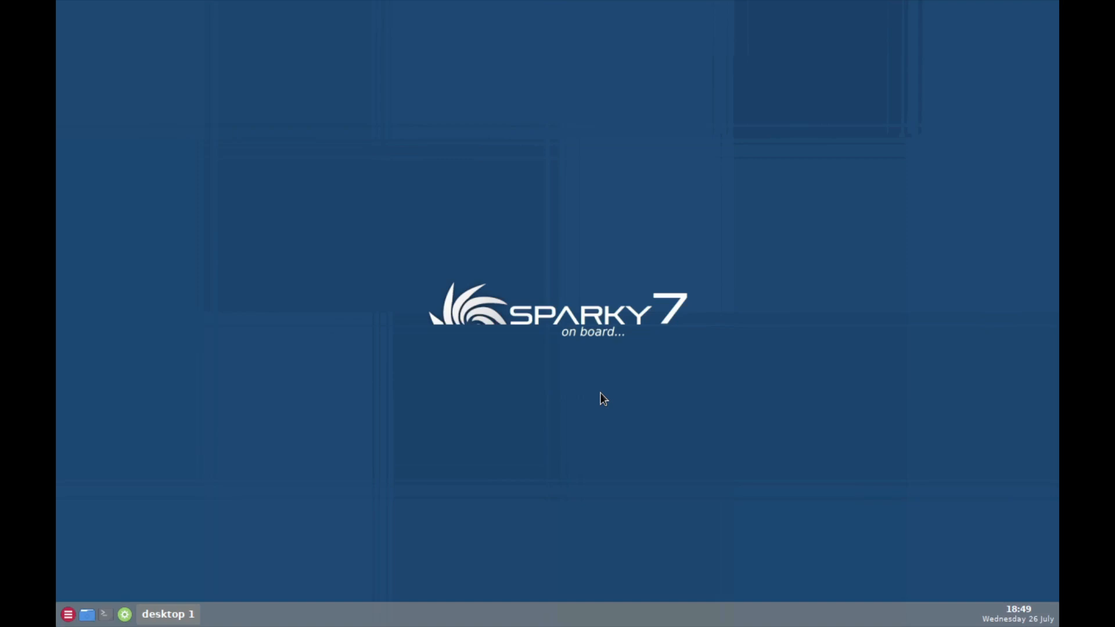
{"action": "left_click", "coordinate": [103, 613]}
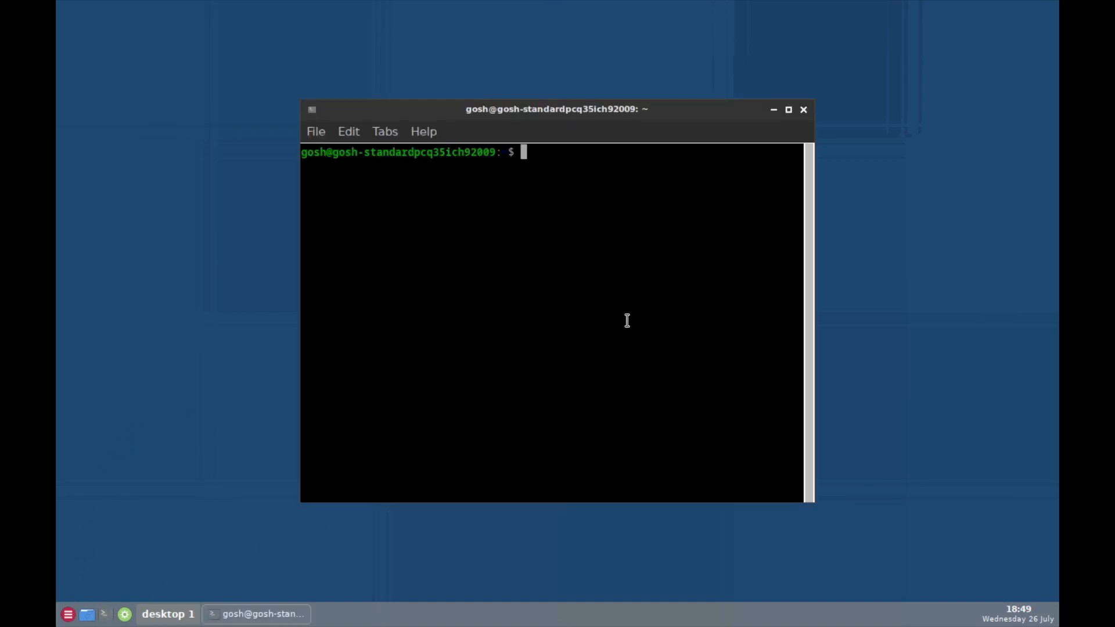
{"action": "type", "text": "sudo apt u"}
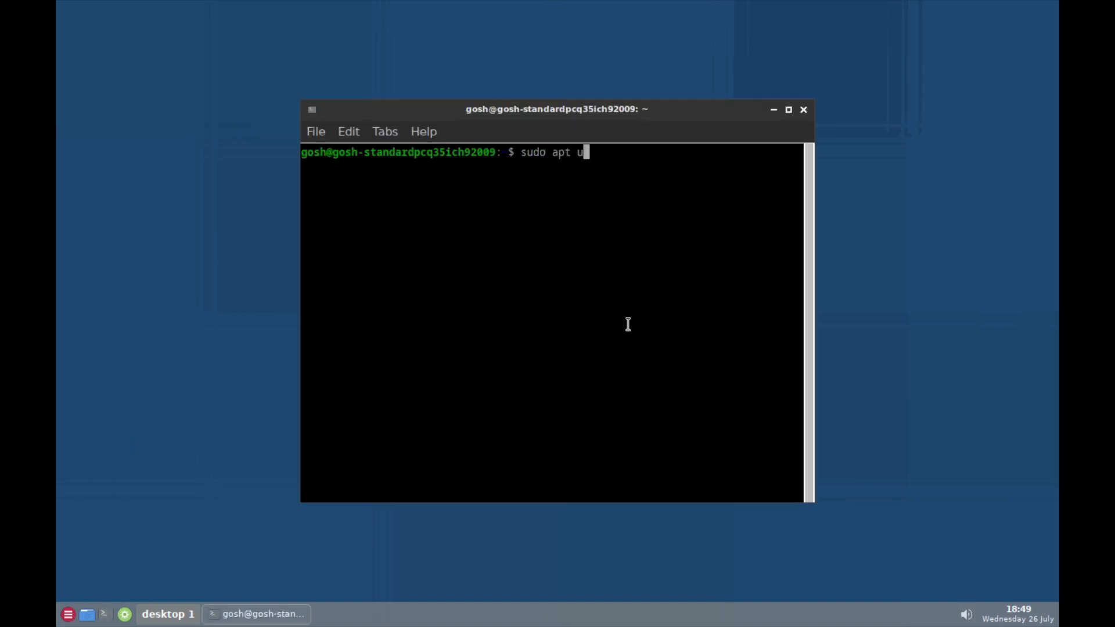
{"action": "key", "text": "Return"}
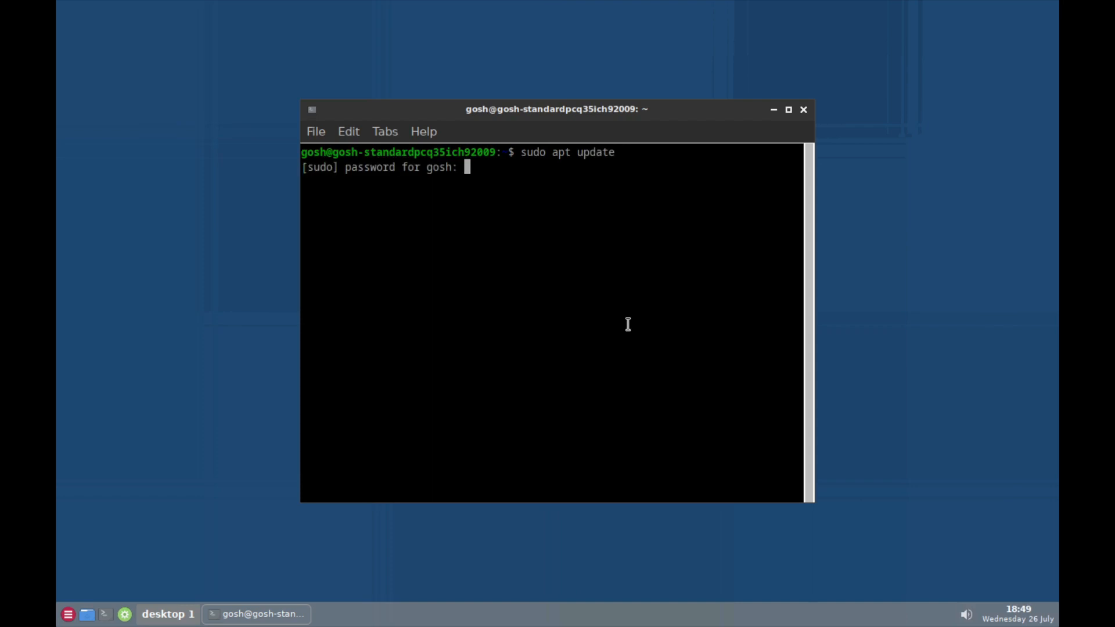
{"action": "key", "text": "Return"}
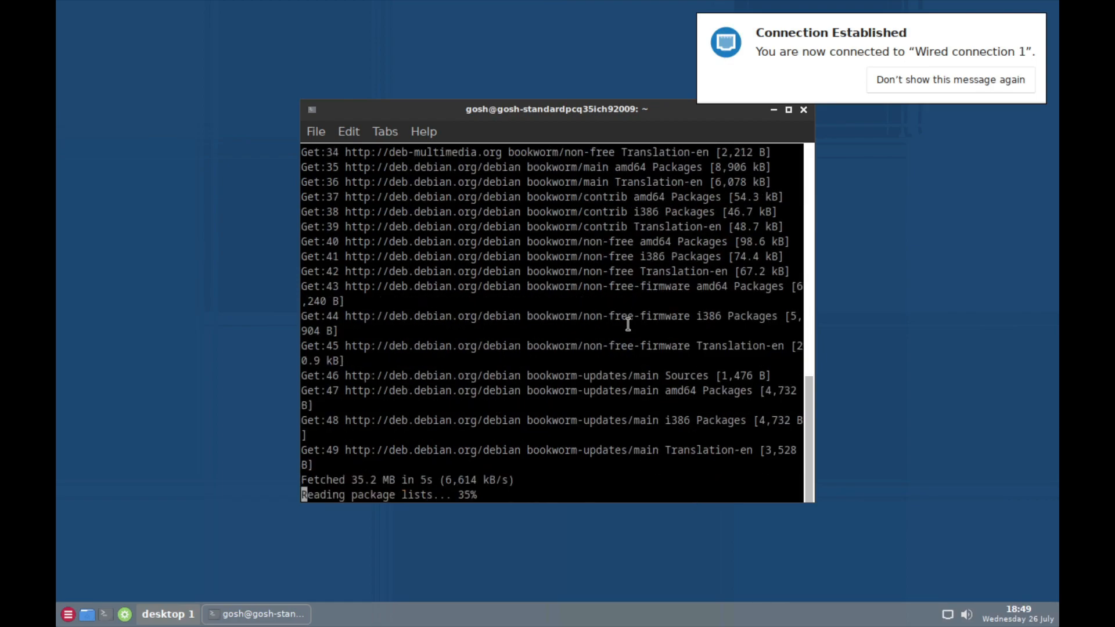
Enter the command sudo apt install cde in the terminal
{"action": "type", "text": "sud"}
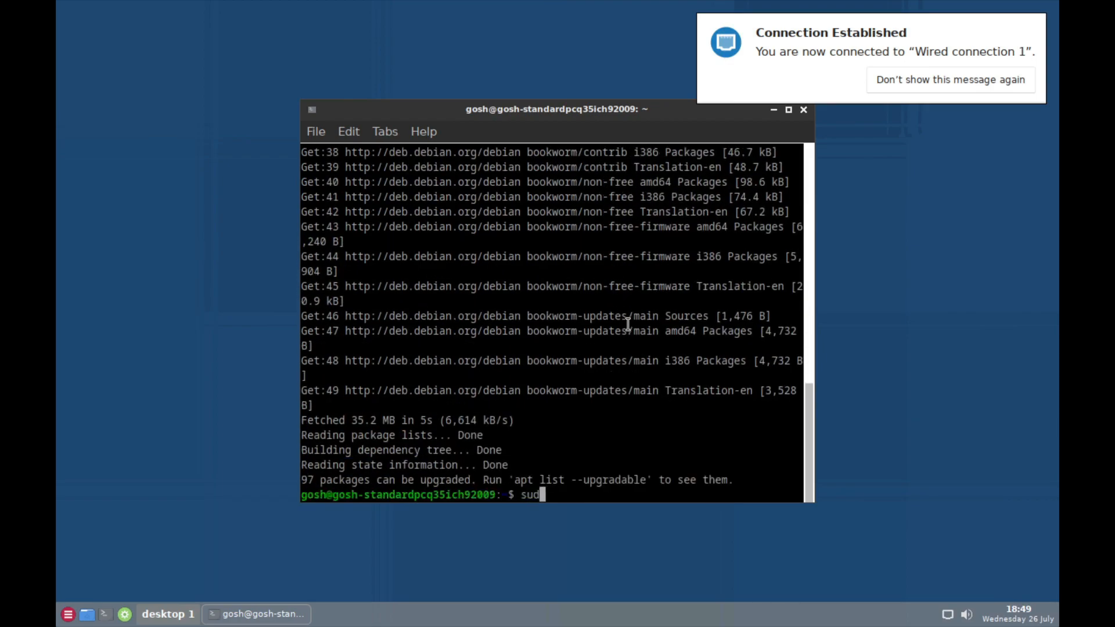
{"action": "type", "text": "o apt intall"}
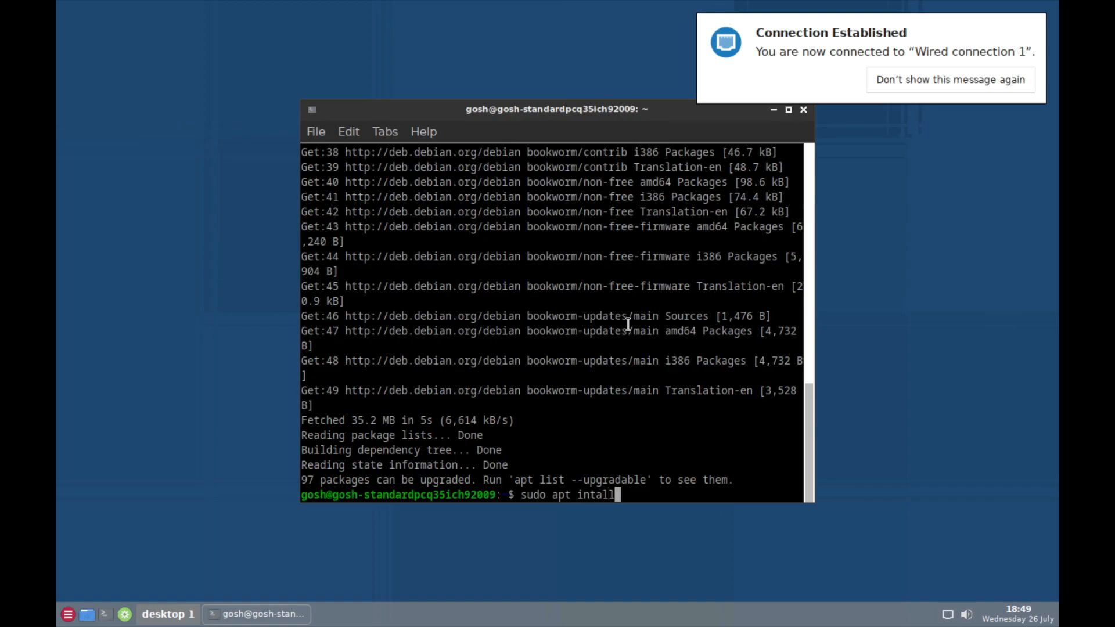
{"action": "type", "text": "install cd"}
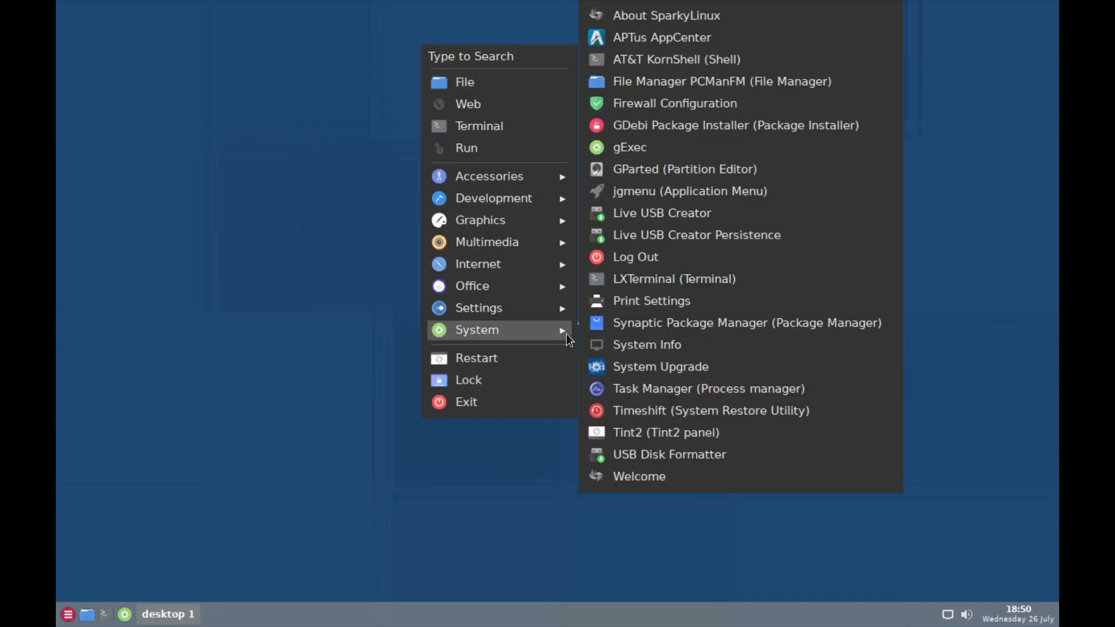
Log out and back into a CDE session, bringing the Help Viewer to the front
{"action": "left_click", "coordinate": [466, 402]}
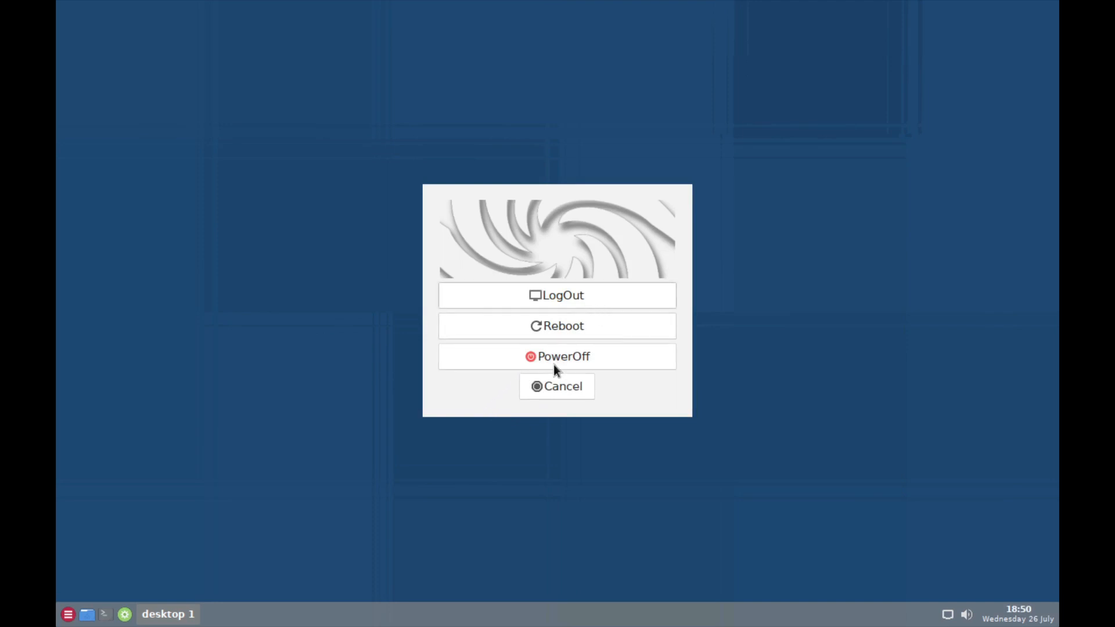
{"action": "left_click", "coordinate": [556, 295]}
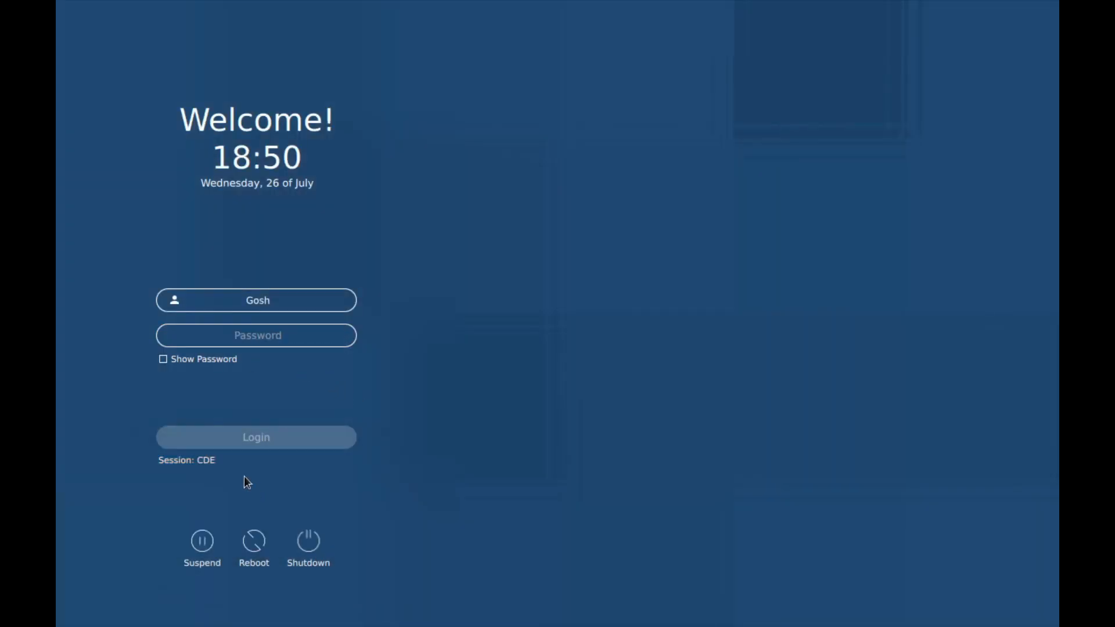
{"action": "type", "text": "g"}
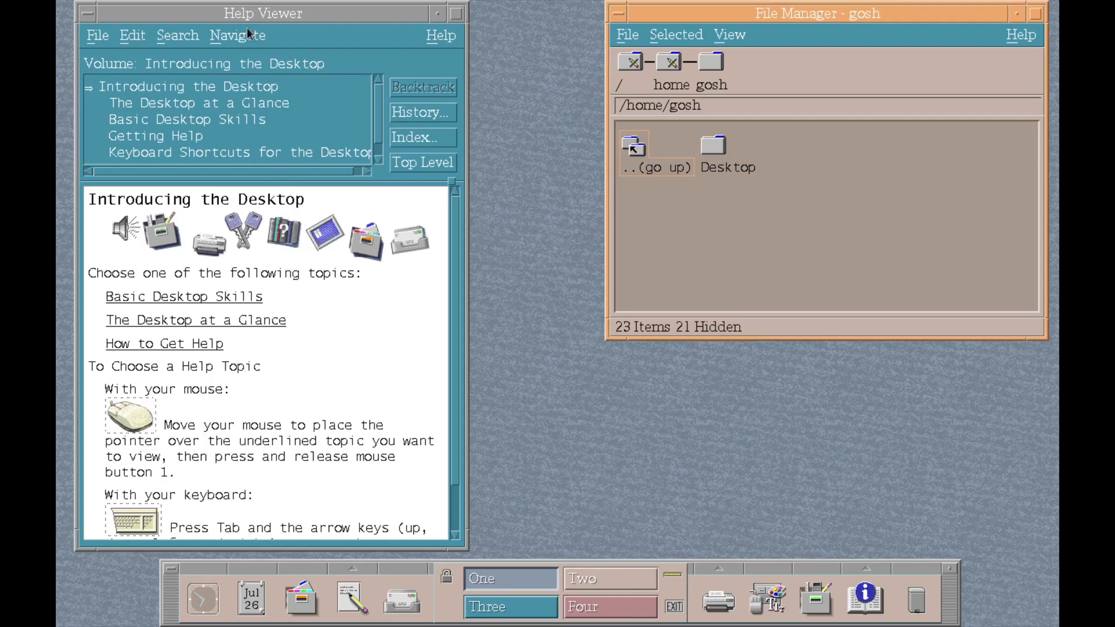
{"action": "left_click", "coordinate": [188, 86]}
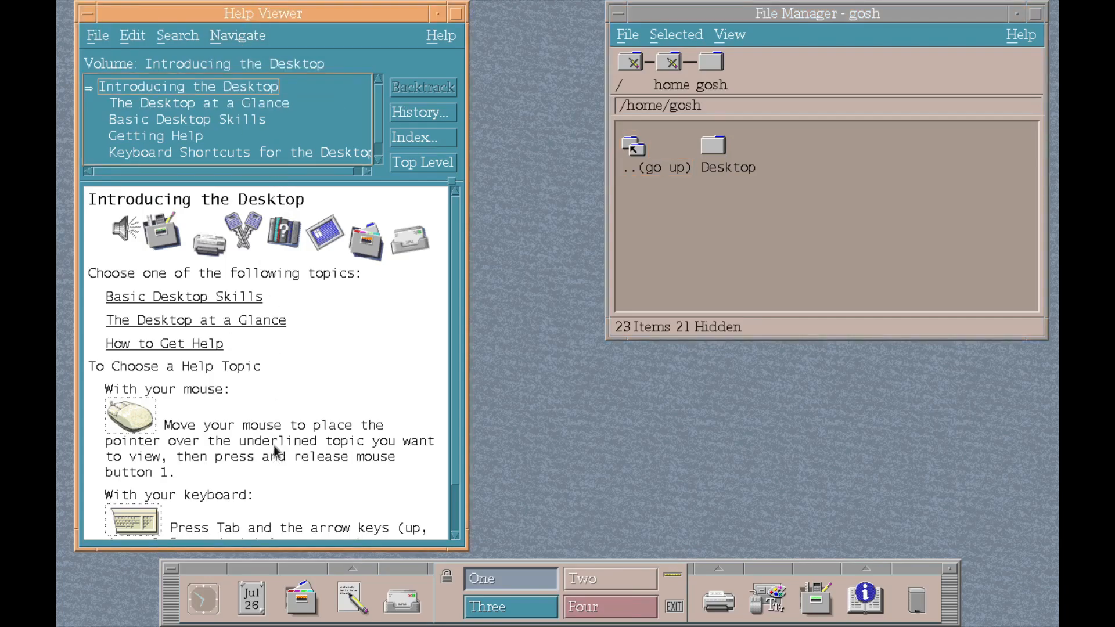
{"action": "mouse_move", "coordinate": [277, 448]}
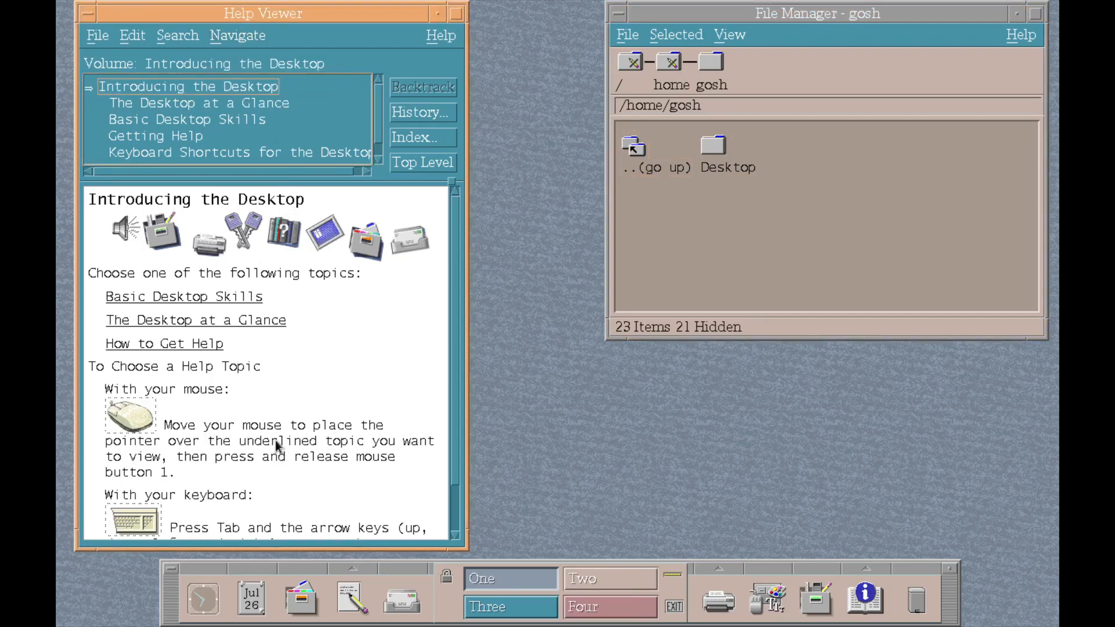
{"action": "mouse_move", "coordinate": [277, 442]}
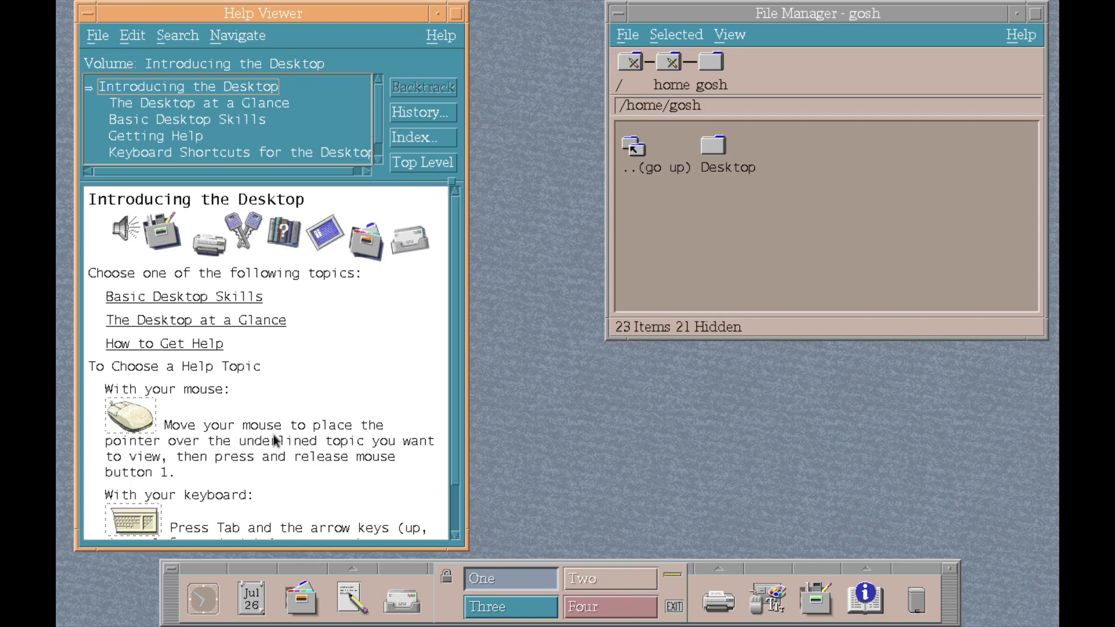
{"action": "mouse_move", "coordinate": [760, 582]}
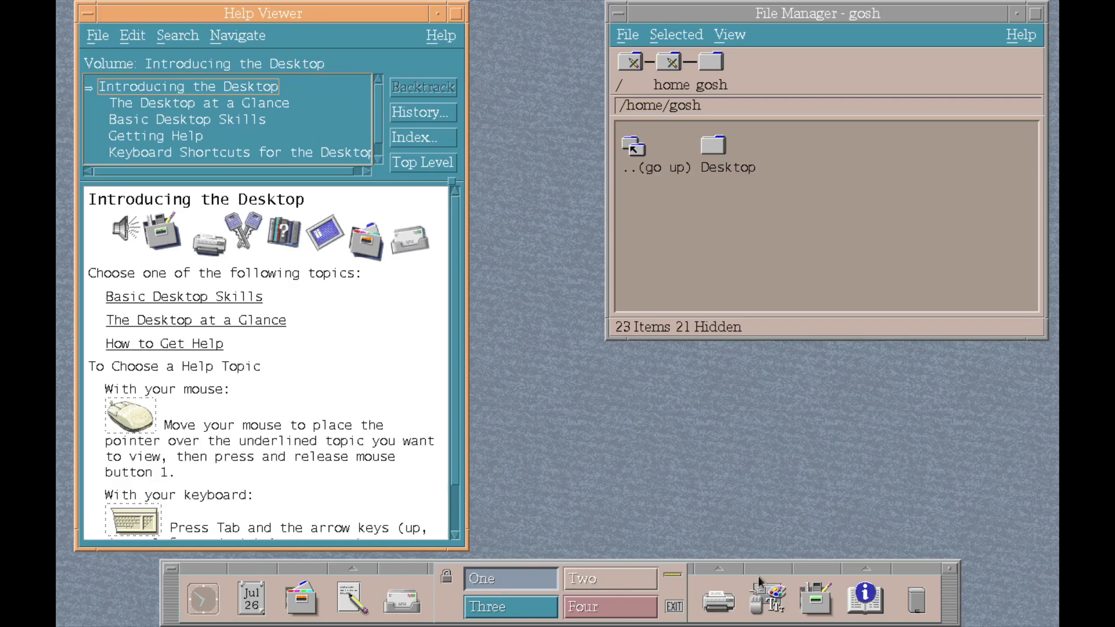
{"action": "mouse_move", "coordinate": [586, 585]}
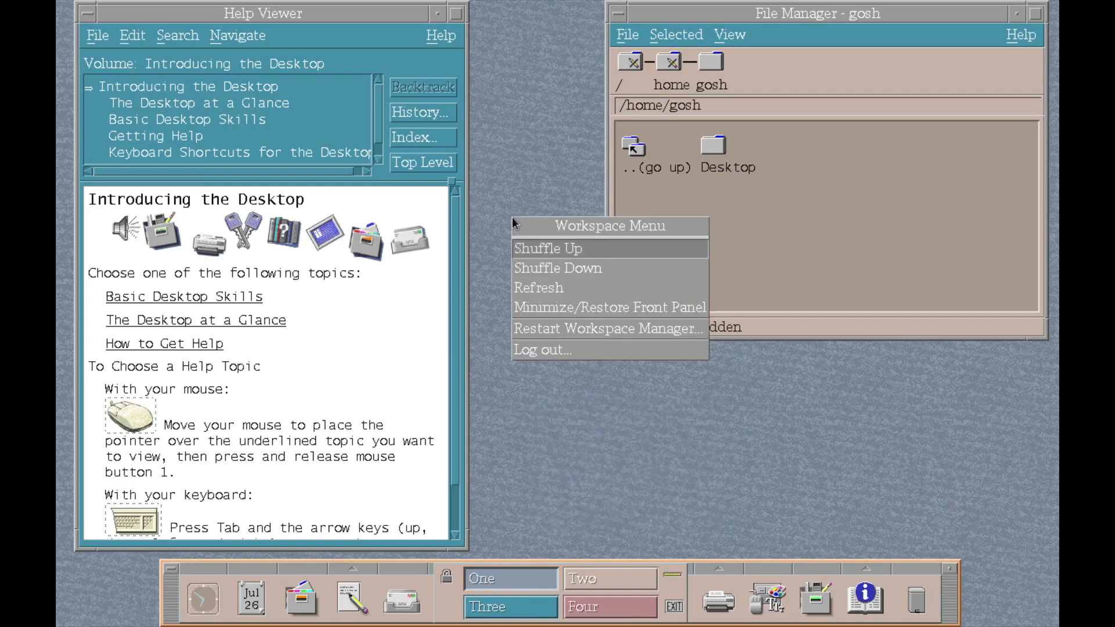
{"action": "mouse_move", "coordinate": [527, 337]}
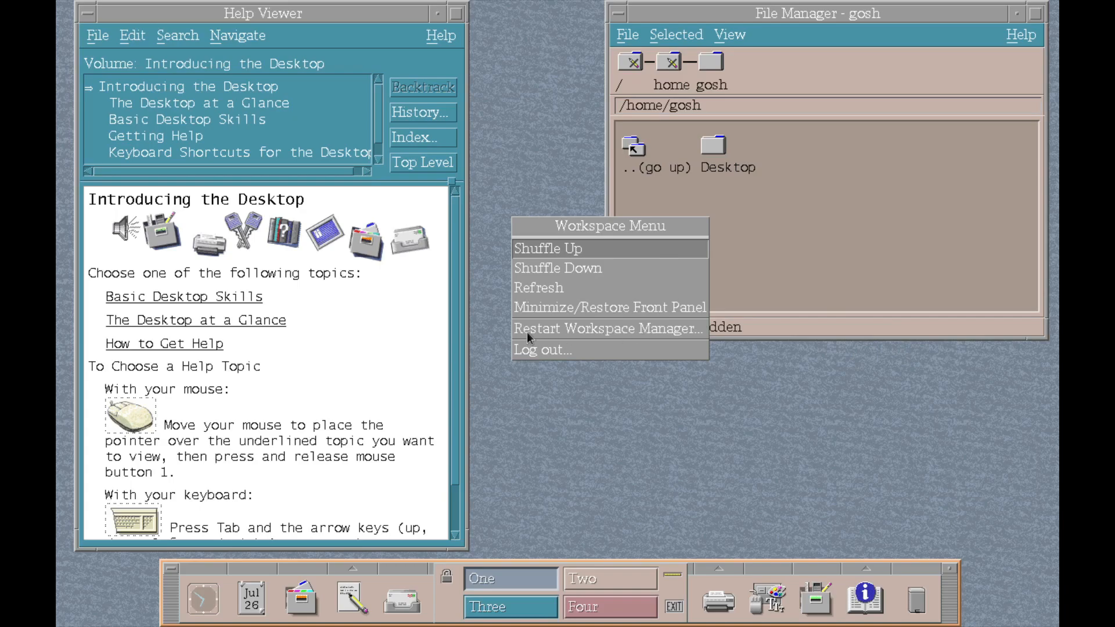
{"action": "mouse_move", "coordinate": [580, 276]}
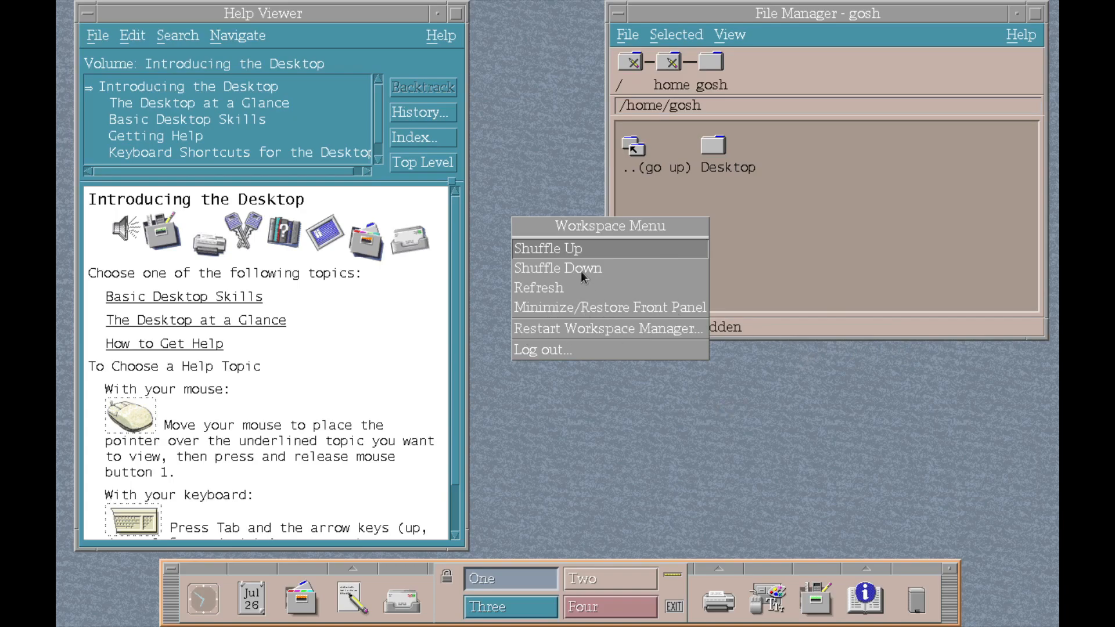
{"action": "mouse_move", "coordinate": [702, 449]}
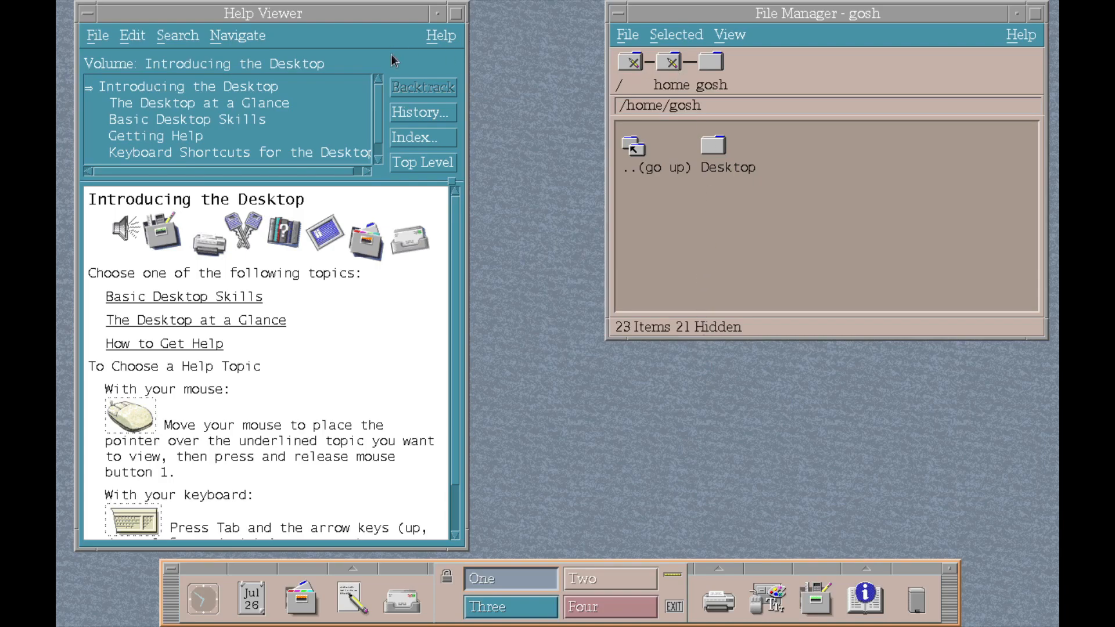
Minimise the Help Viewer and restore the home folder File Manager window
{"action": "left_click", "coordinate": [87, 13]}
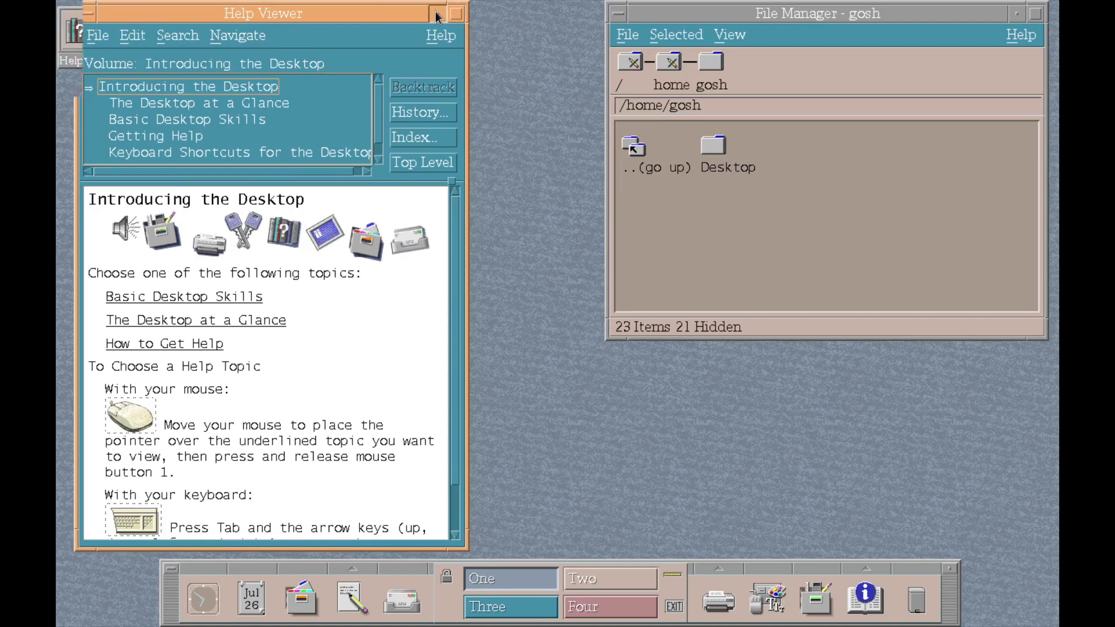
{"action": "left_click", "coordinate": [436, 14]}
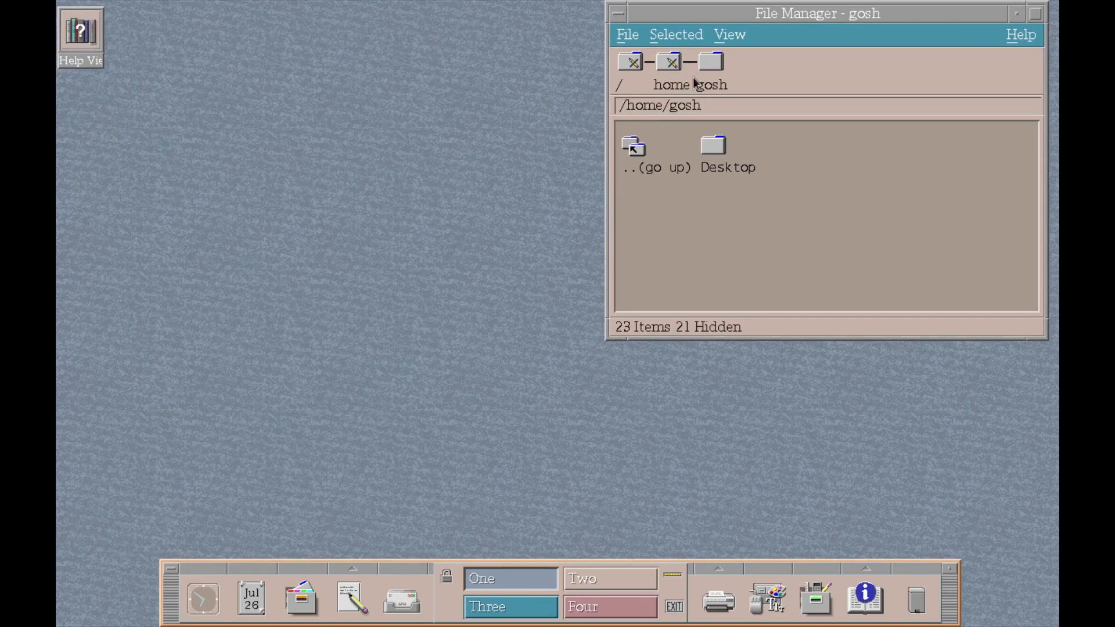
{"action": "left_click", "coordinate": [619, 13]}
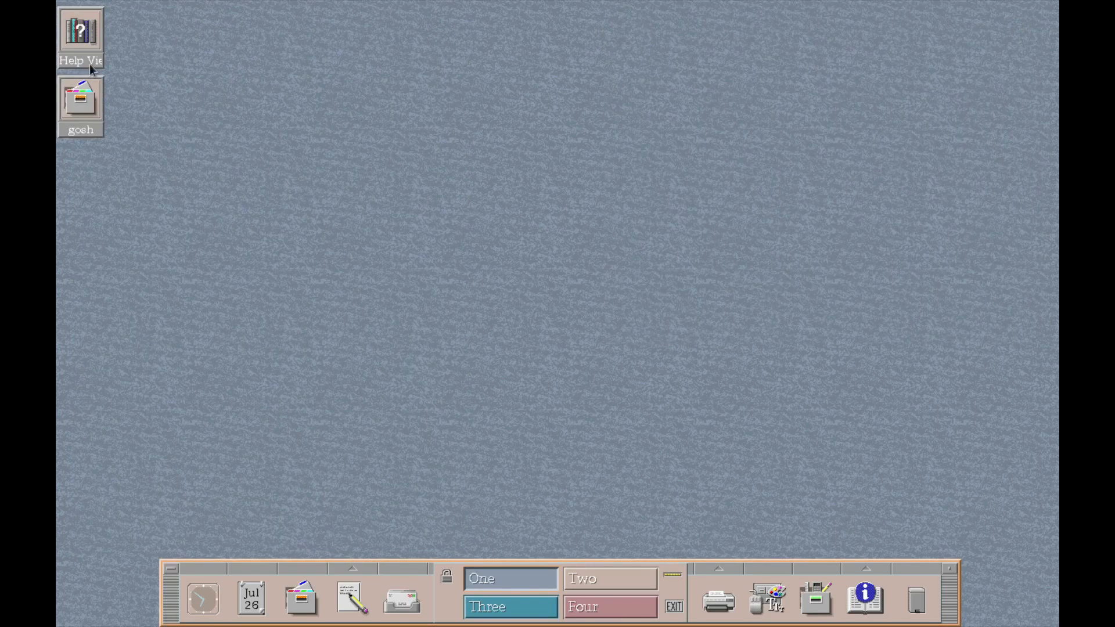
{"action": "right_click", "coordinate": [80, 98]}
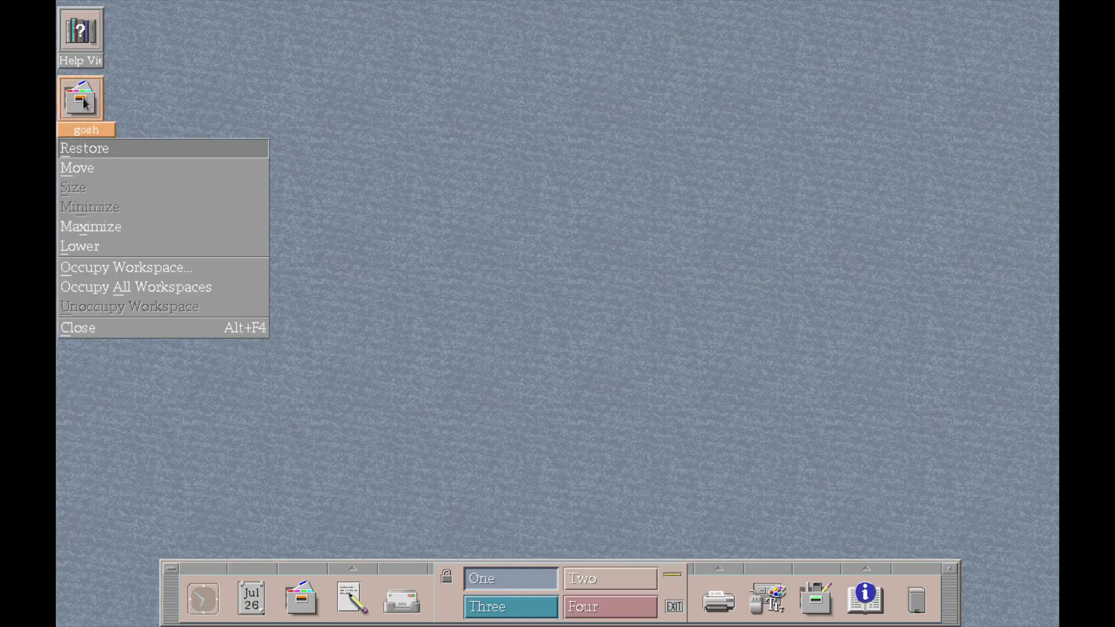
{"action": "left_click", "coordinate": [84, 147]}
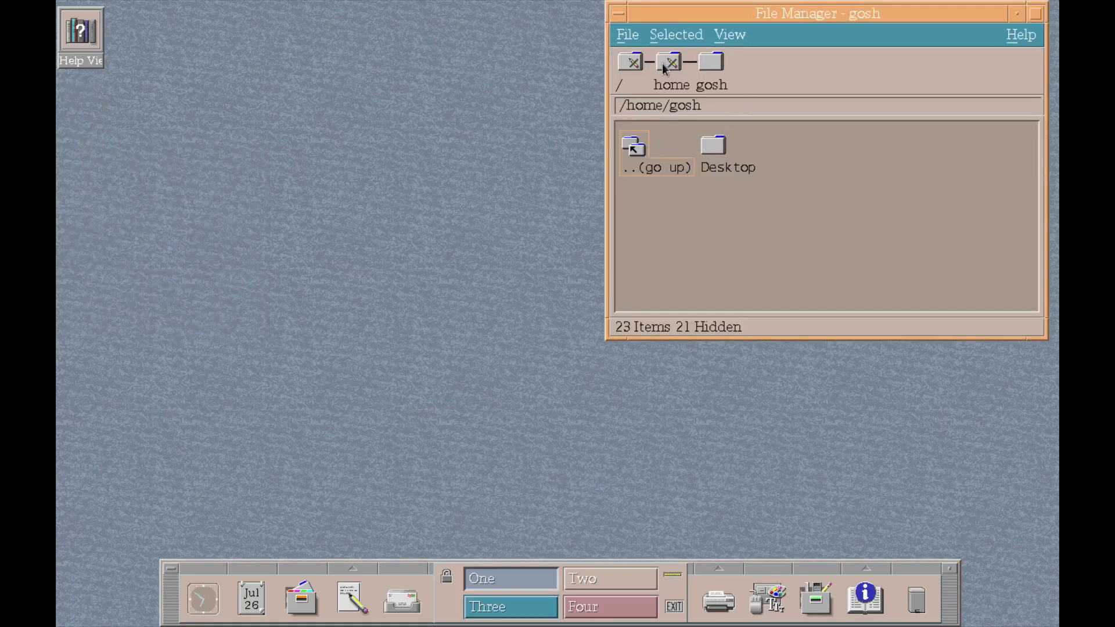
Go into the Desktop folder and show it in a second File Manager view
{"action": "double_click", "coordinate": [713, 144]}
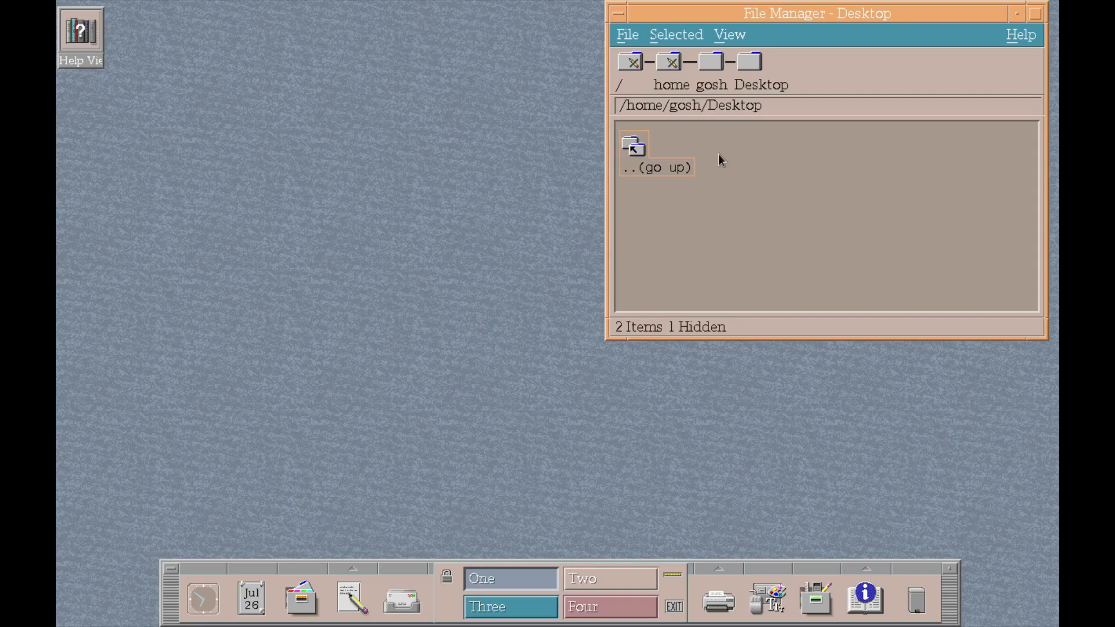
{"action": "right_click", "coordinate": [717, 160]}
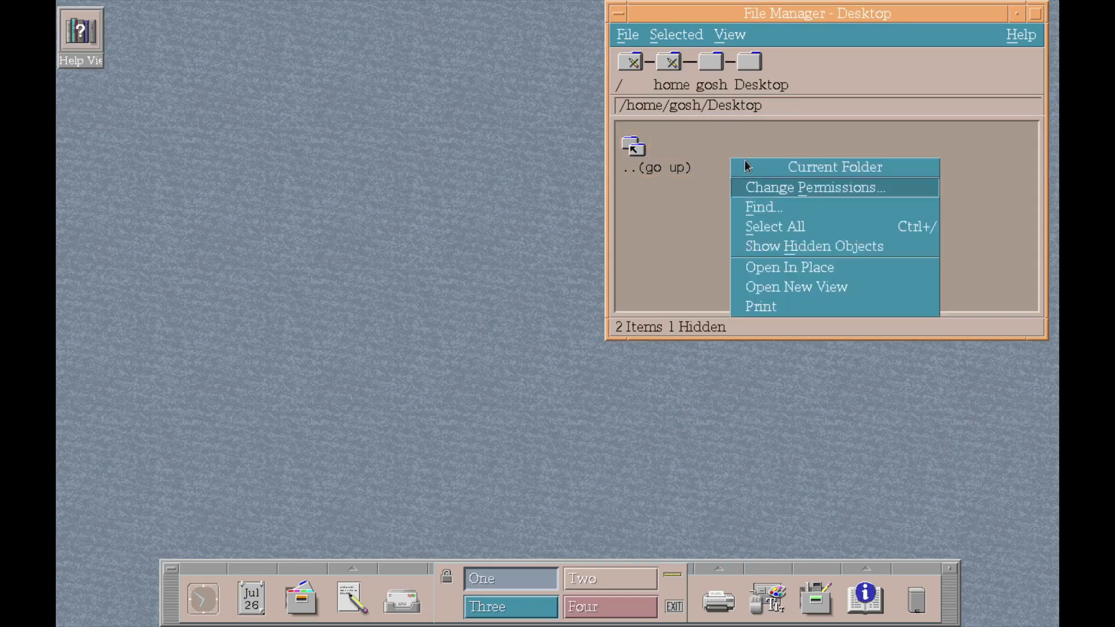
{"action": "mouse_move", "coordinate": [774, 293]}
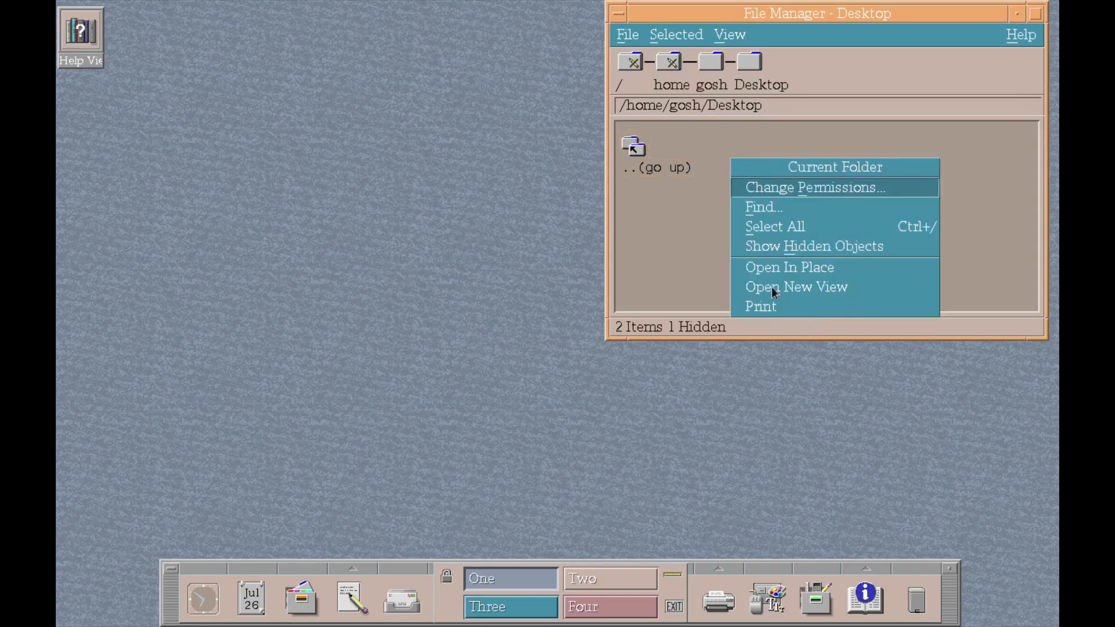
{"action": "left_click", "coordinate": [796, 287]}
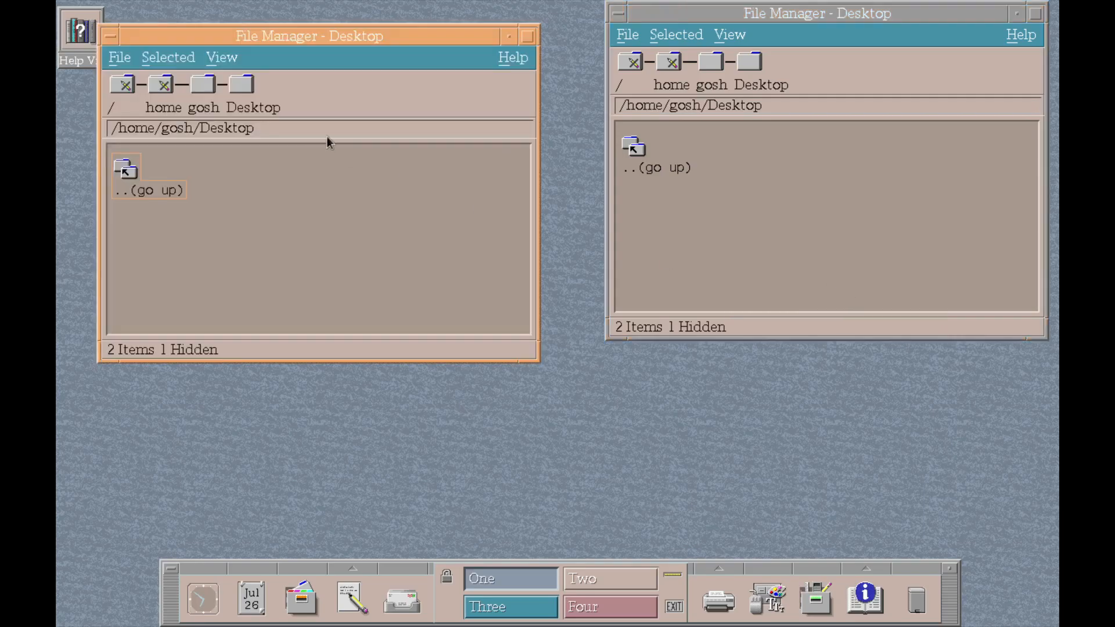
Create a new empty file named test in the Desktop folder
{"action": "left_click", "coordinate": [119, 57]}
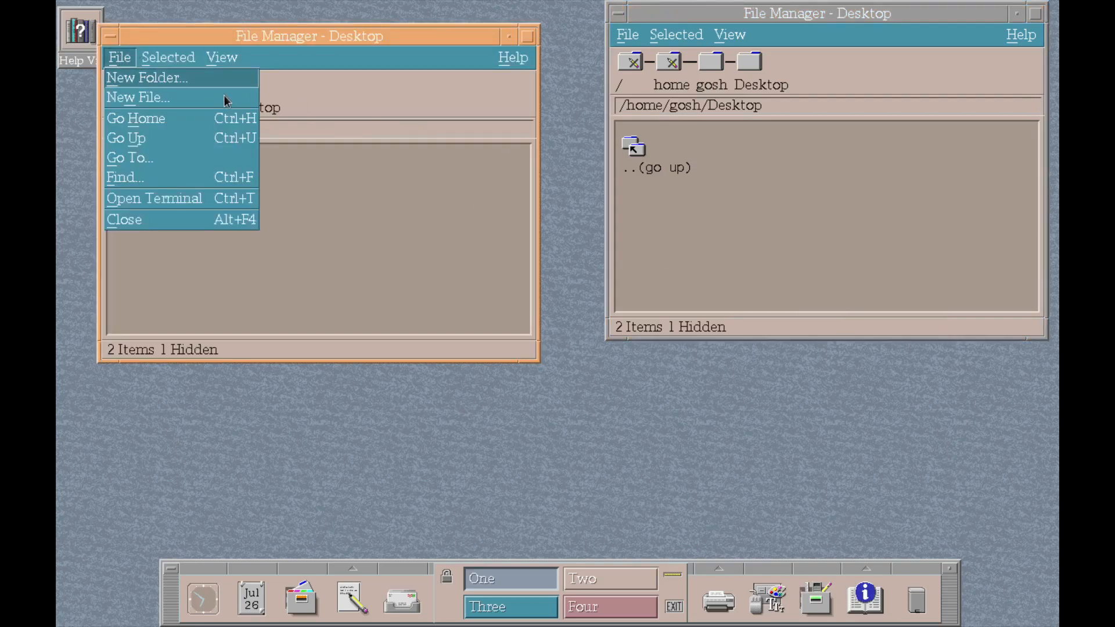
{"action": "left_click", "coordinate": [139, 98]}
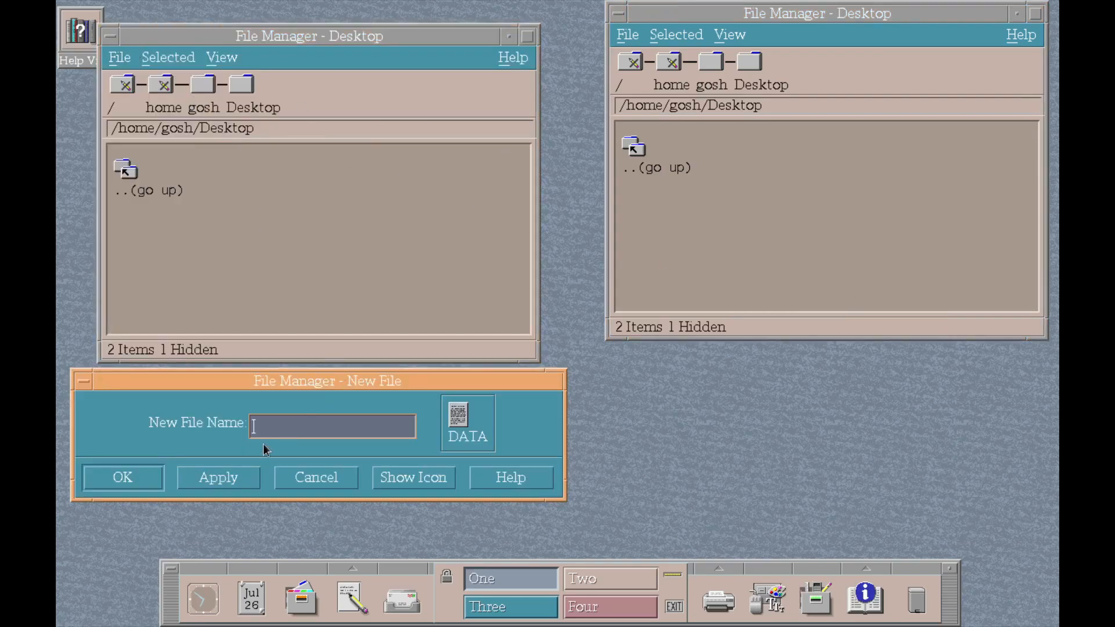
{"action": "type", "text": "t"}
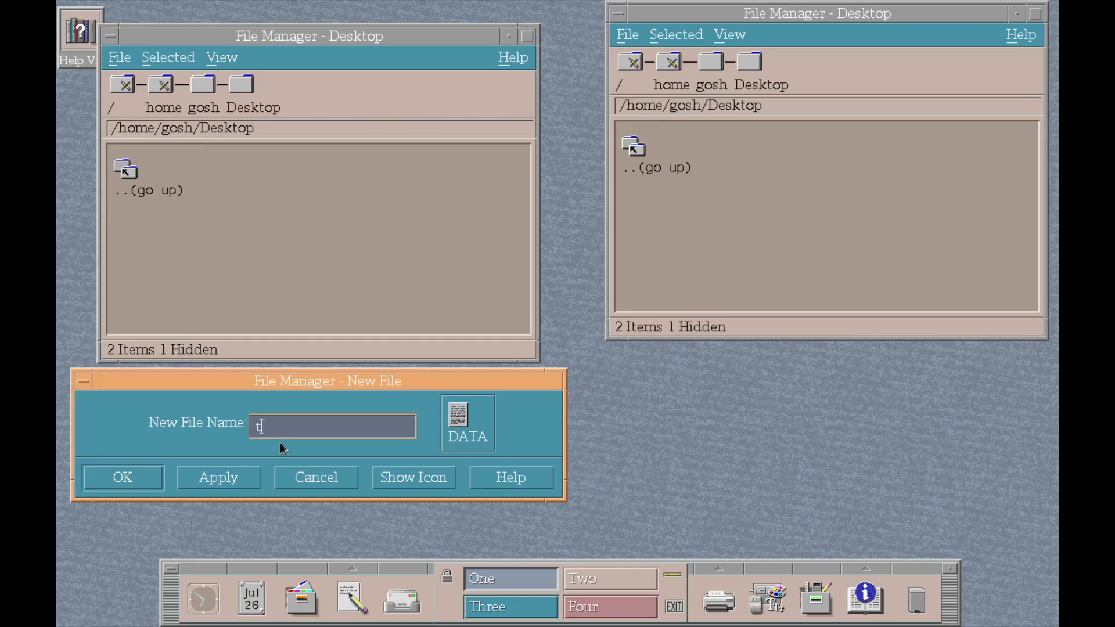
{"action": "type", "text": "est"}
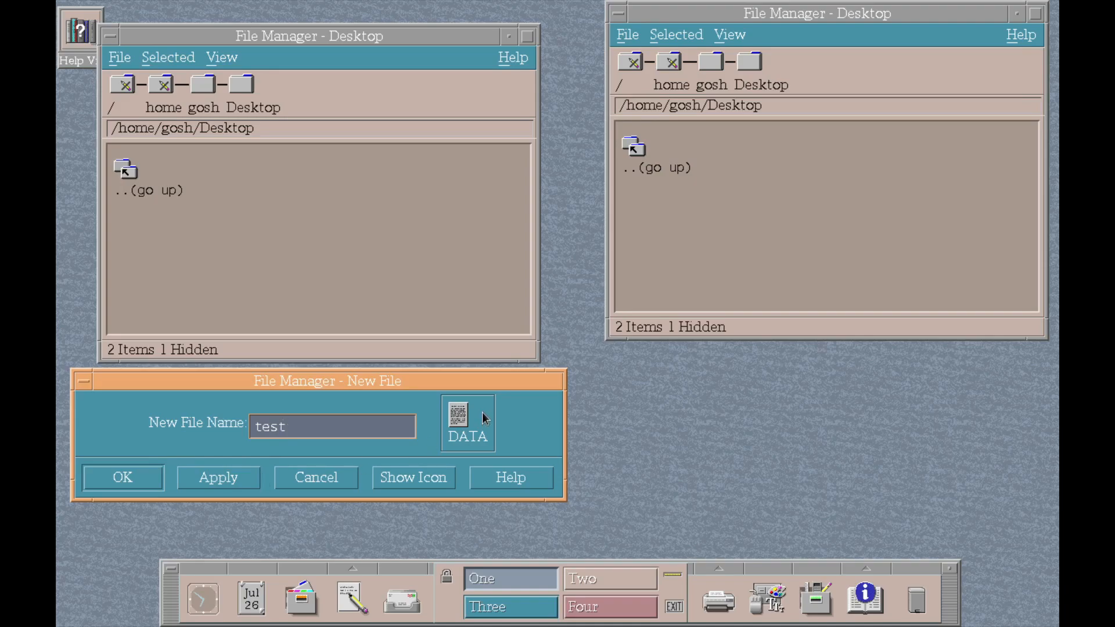
{"action": "left_click", "coordinate": [121, 478]}
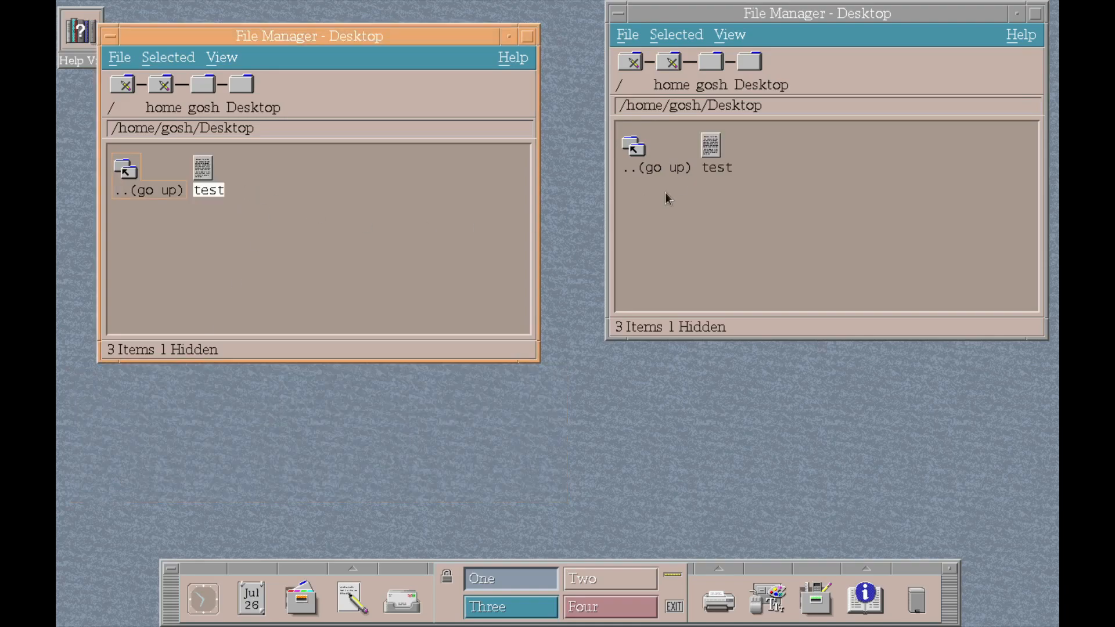
View the test file's permissions, dismiss them, and minimise the left Desktop folder window
{"action": "right_click", "coordinate": [202, 171]}
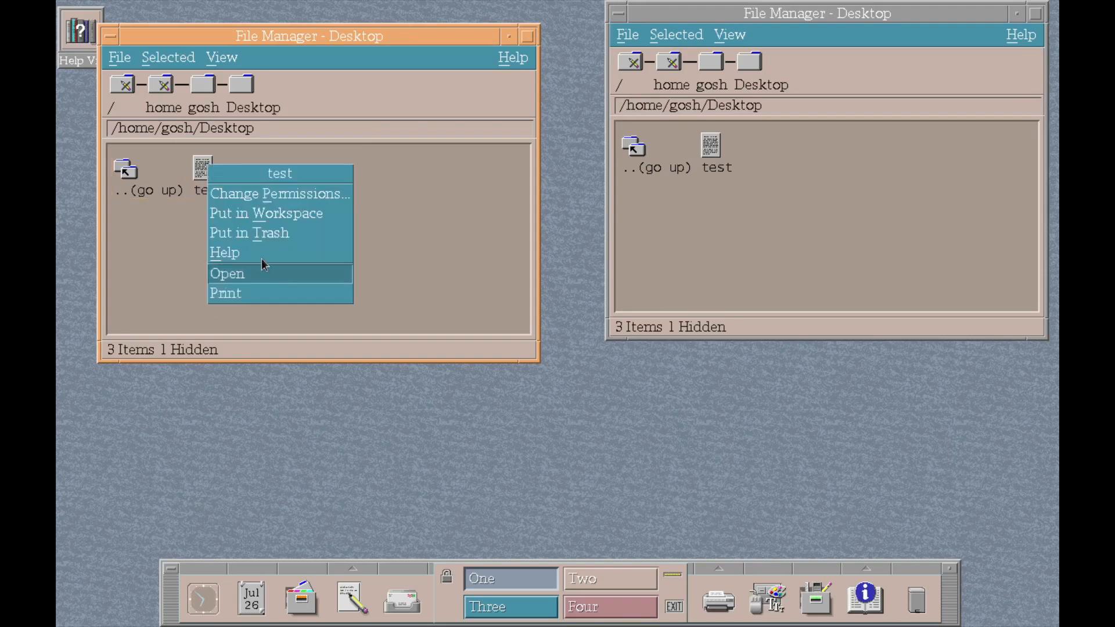
{"action": "mouse_move", "coordinate": [241, 254]}
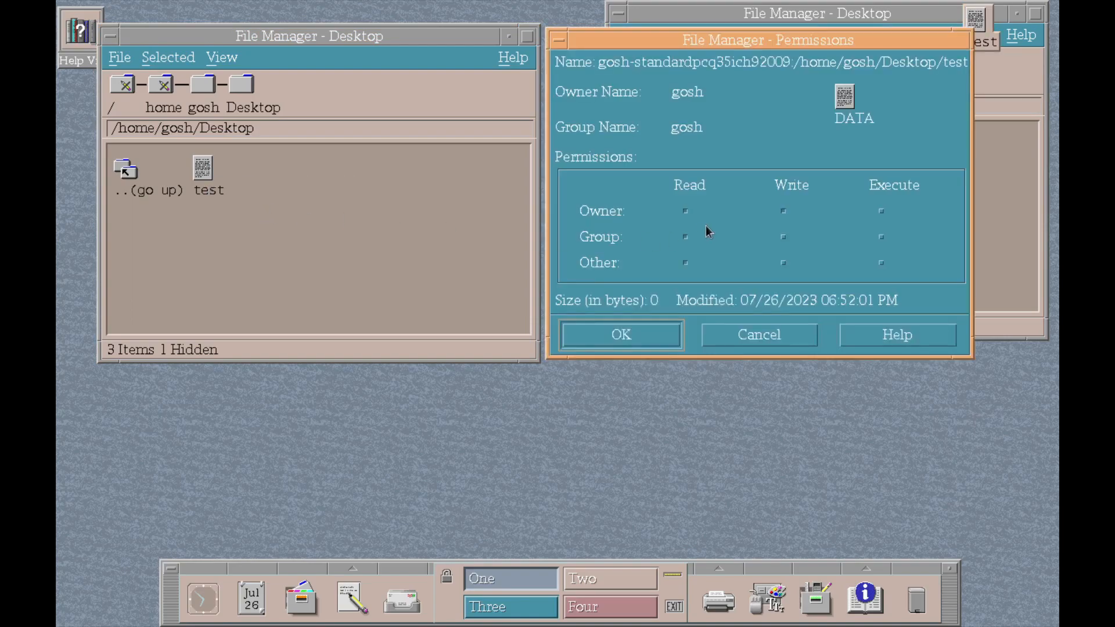
{"action": "left_click", "coordinate": [619, 334]}
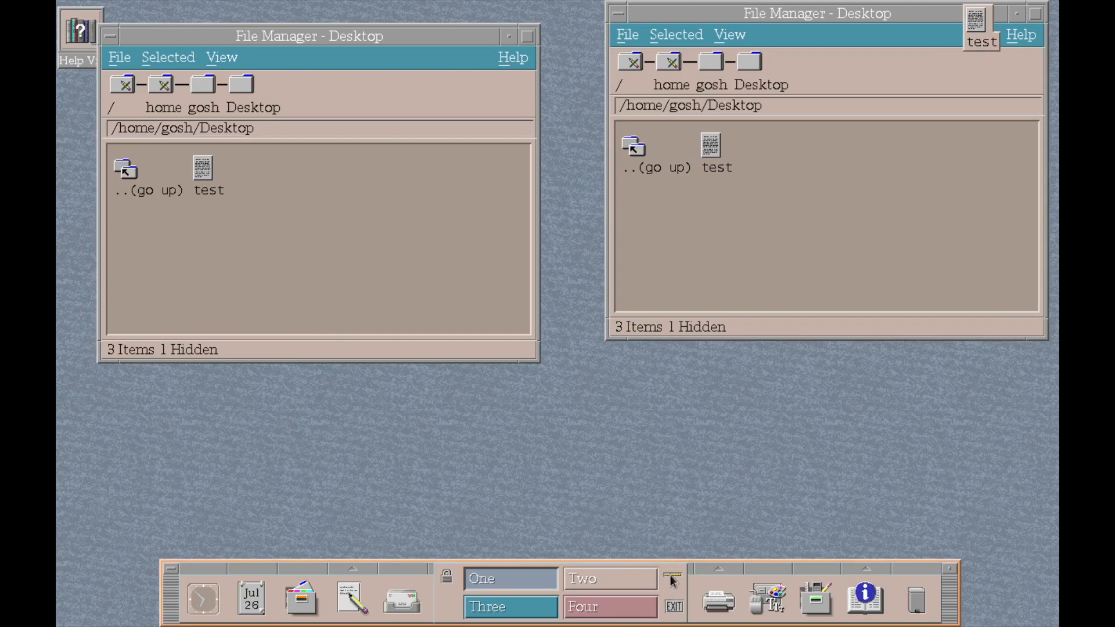
{"action": "mouse_move", "coordinate": [402, 55]}
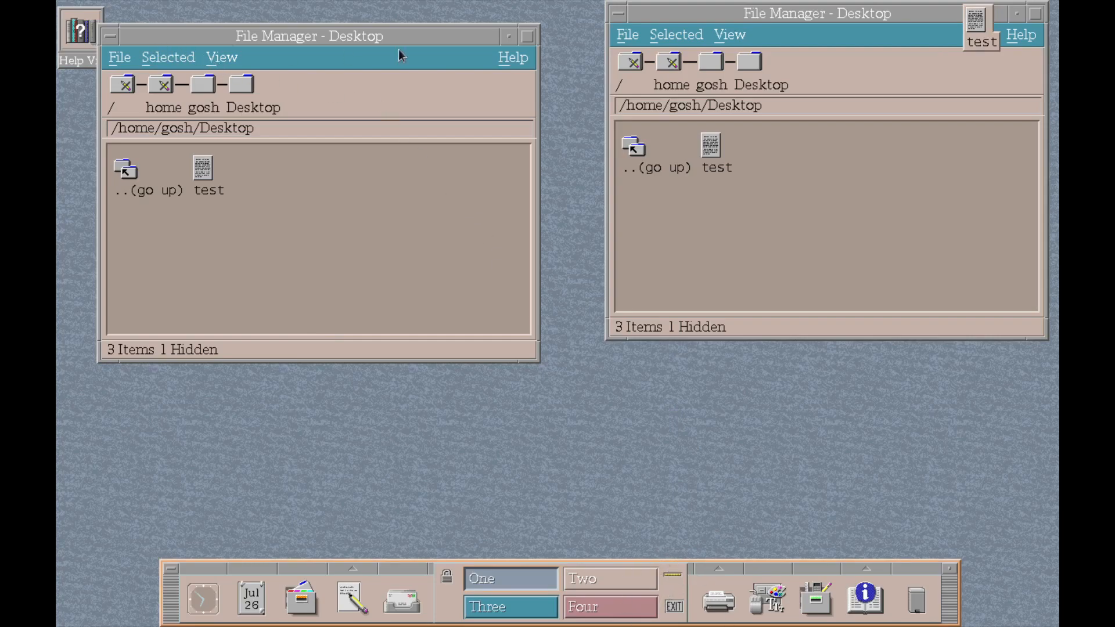
{"action": "left_click", "coordinate": [1035, 12]}
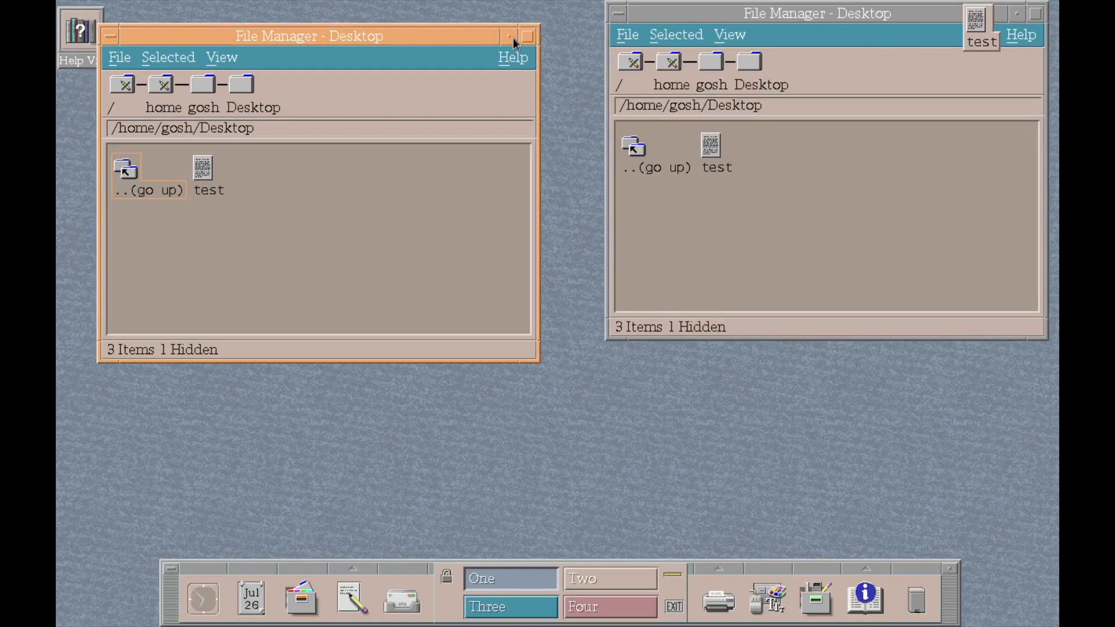
{"action": "left_click", "coordinate": [510, 36]}
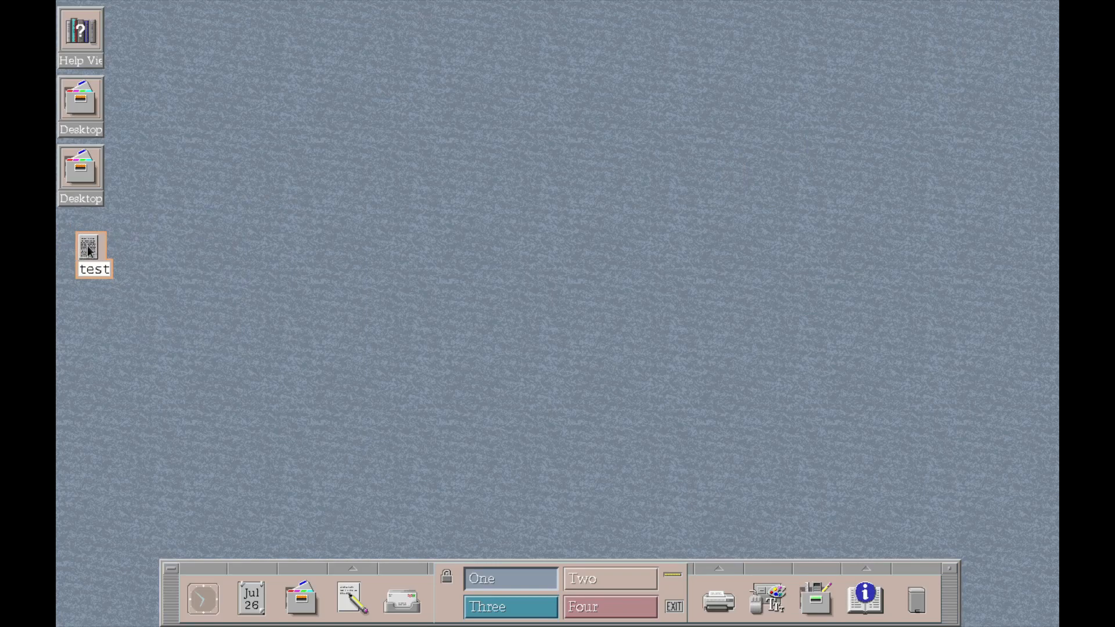
Open test in the Text Editor and write "Hello this is a test file"
{"action": "double_click", "coordinate": [93, 255]}
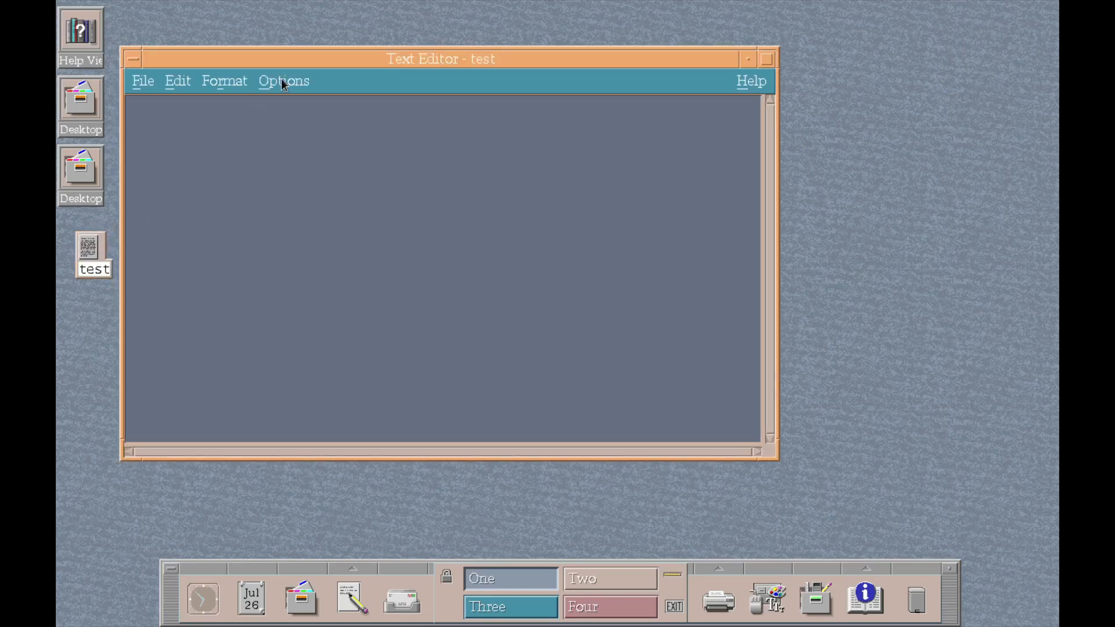
{"action": "type", "text": "Hell"}
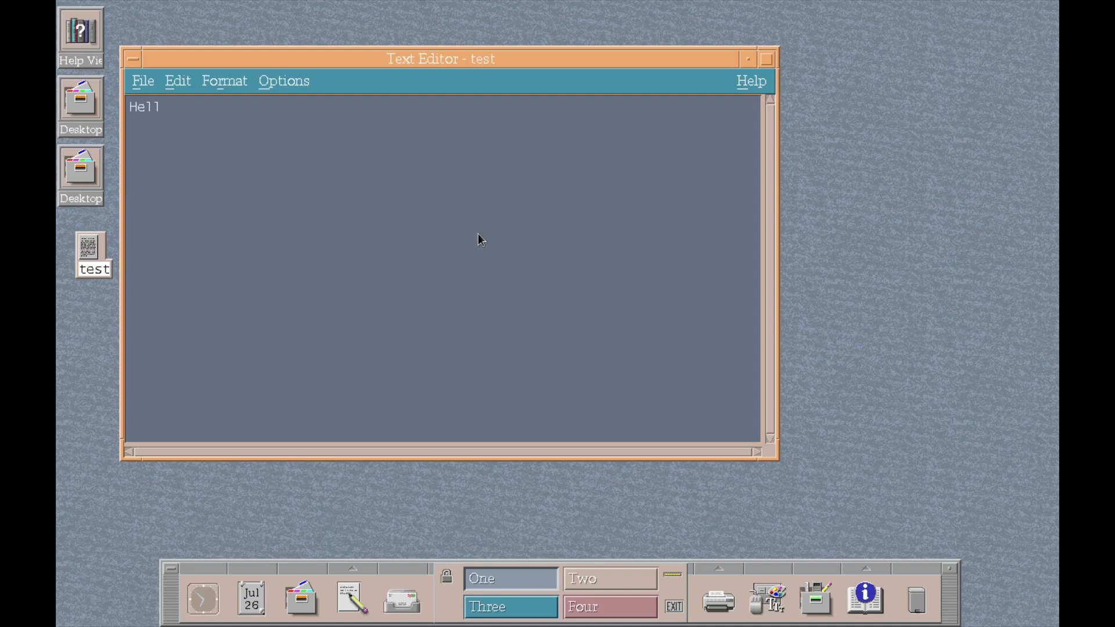
{"action": "type", "text": "o this is a te"}
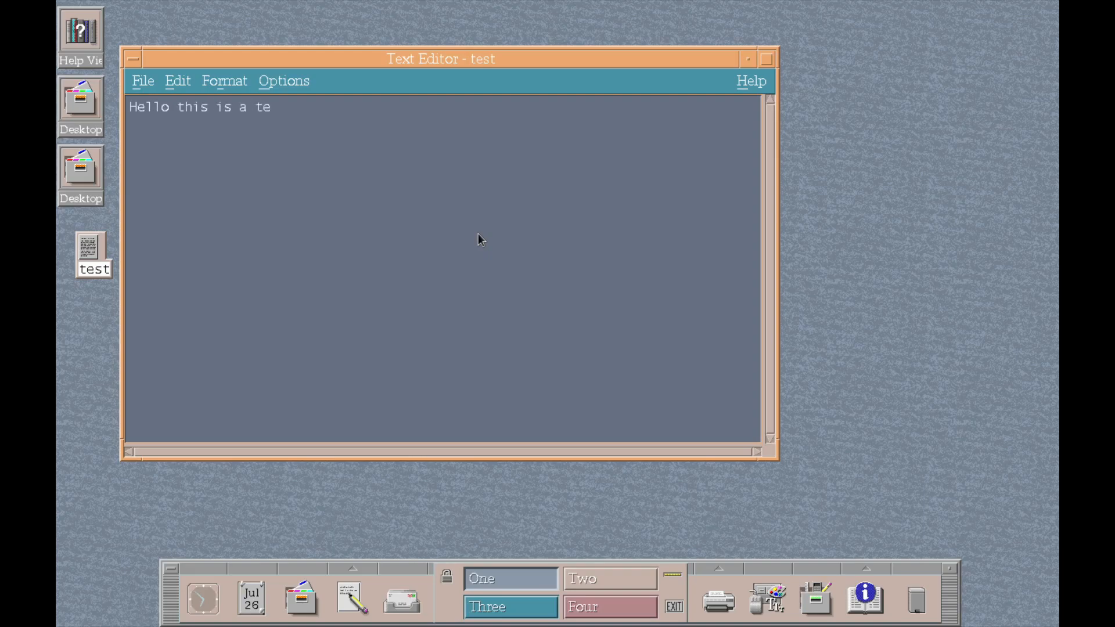
Browse the editor's Options and Format menus, then close the document saving the changes
{"action": "left_click", "coordinate": [284, 80]}
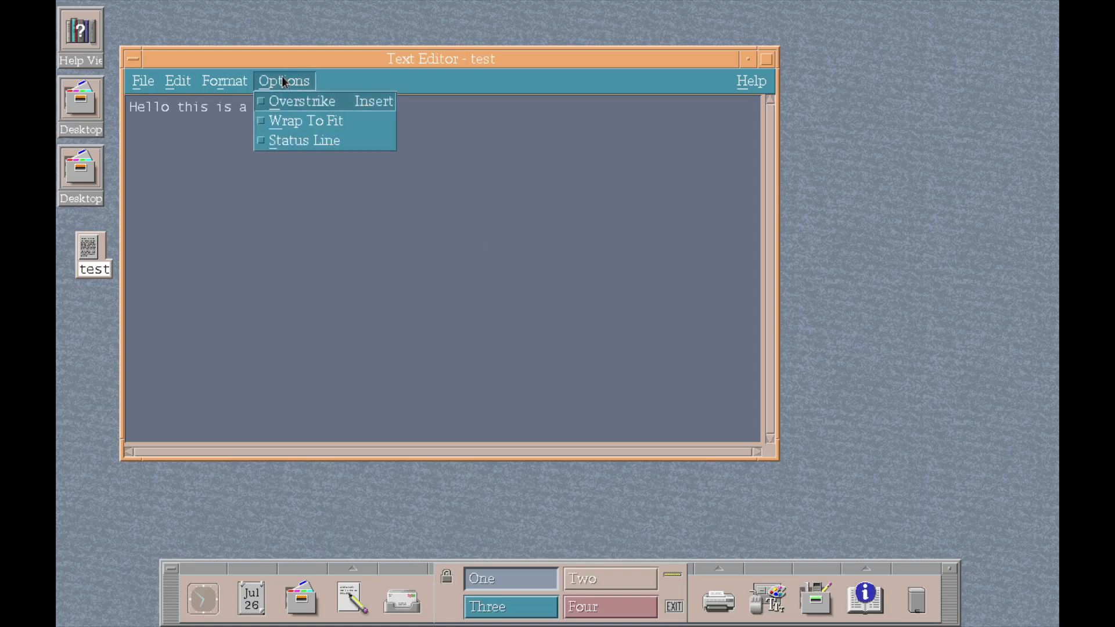
{"action": "left_click", "coordinate": [224, 80]}
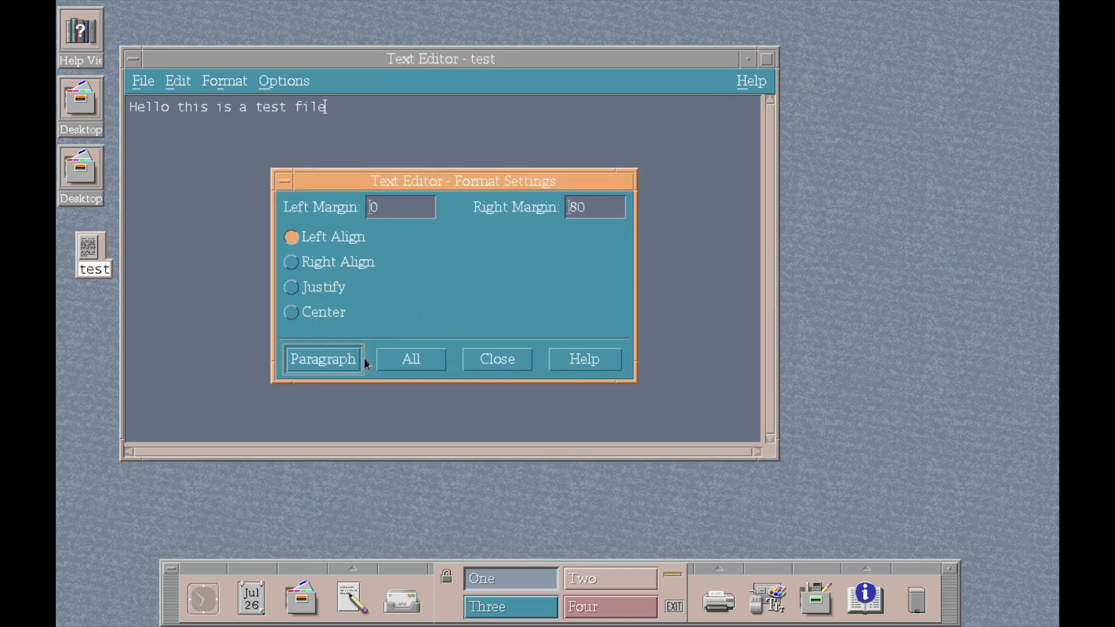
{"action": "mouse_move", "coordinate": [497, 359]}
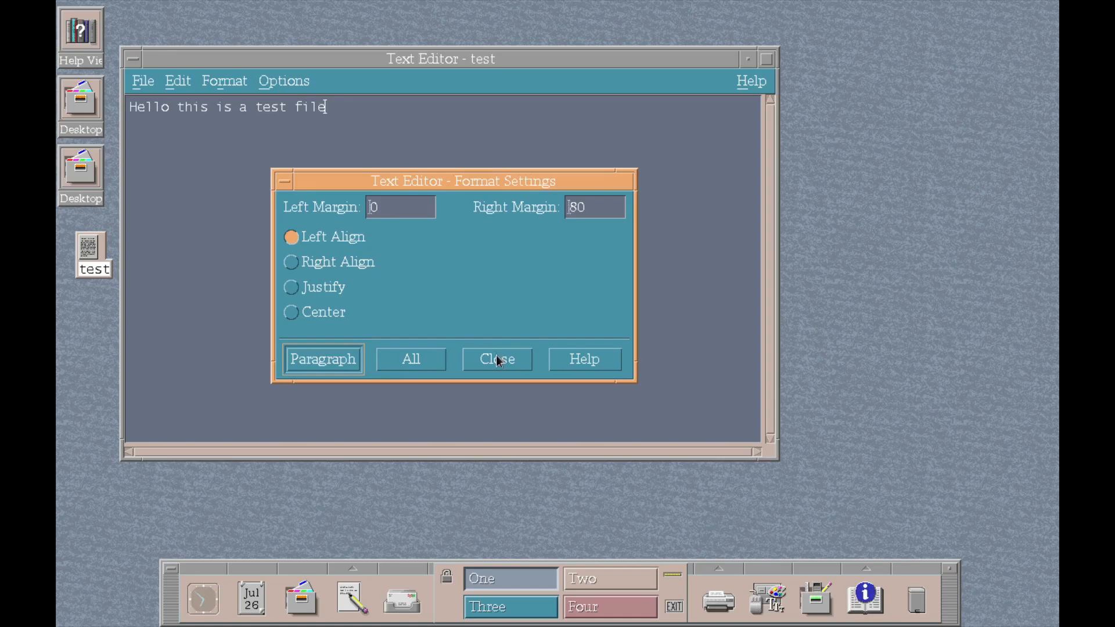
{"action": "left_click", "coordinate": [176, 80]}
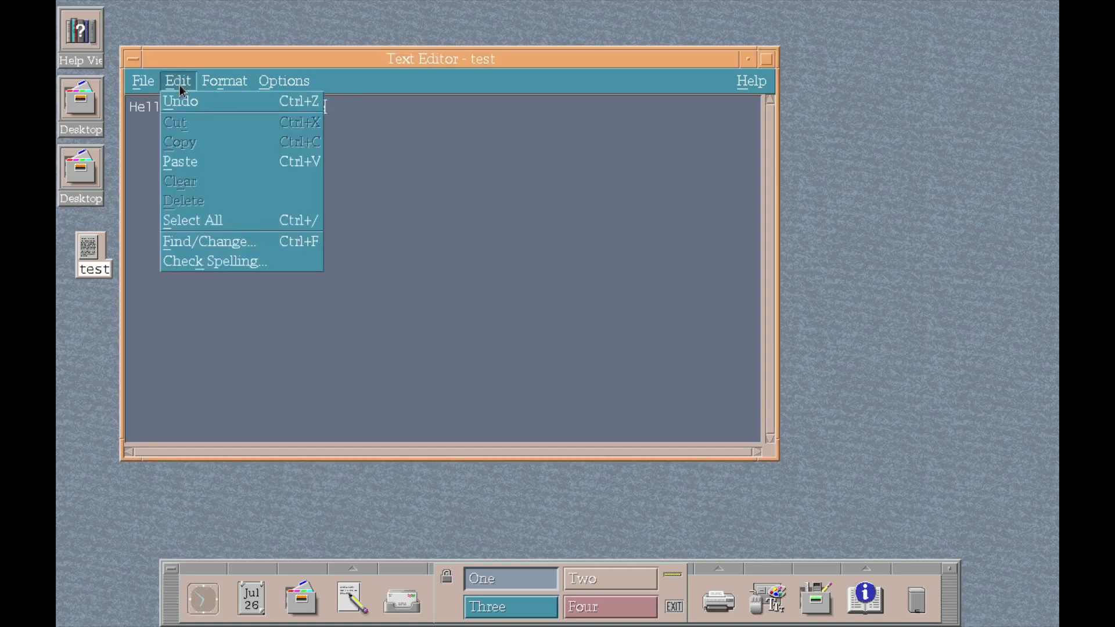
{"action": "left_click", "coordinate": [142, 81]}
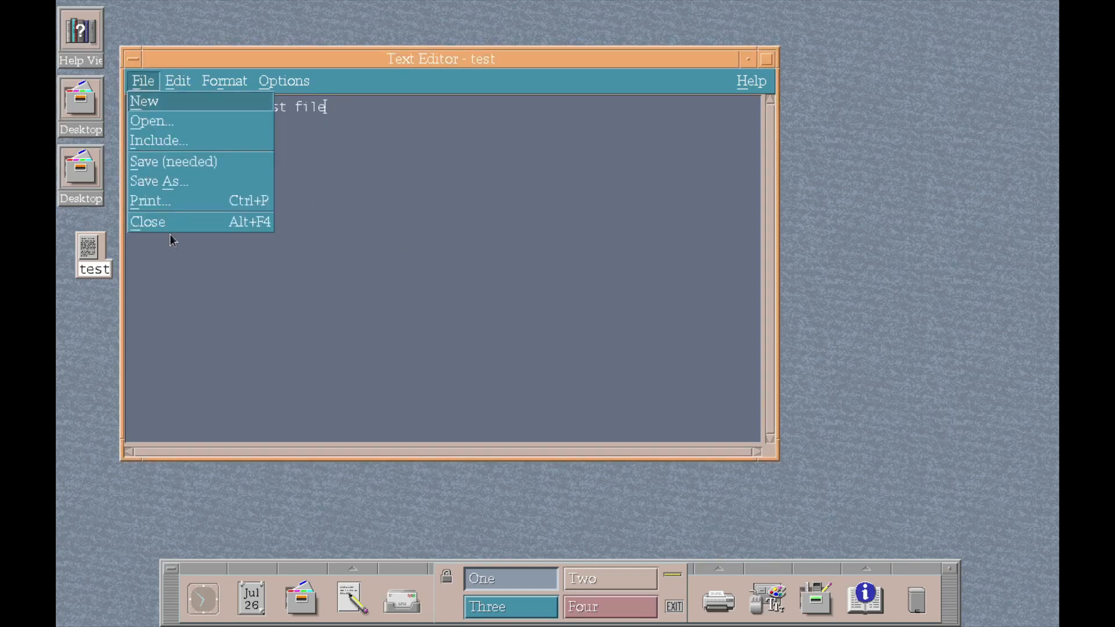
{"action": "left_click", "coordinate": [148, 222]}
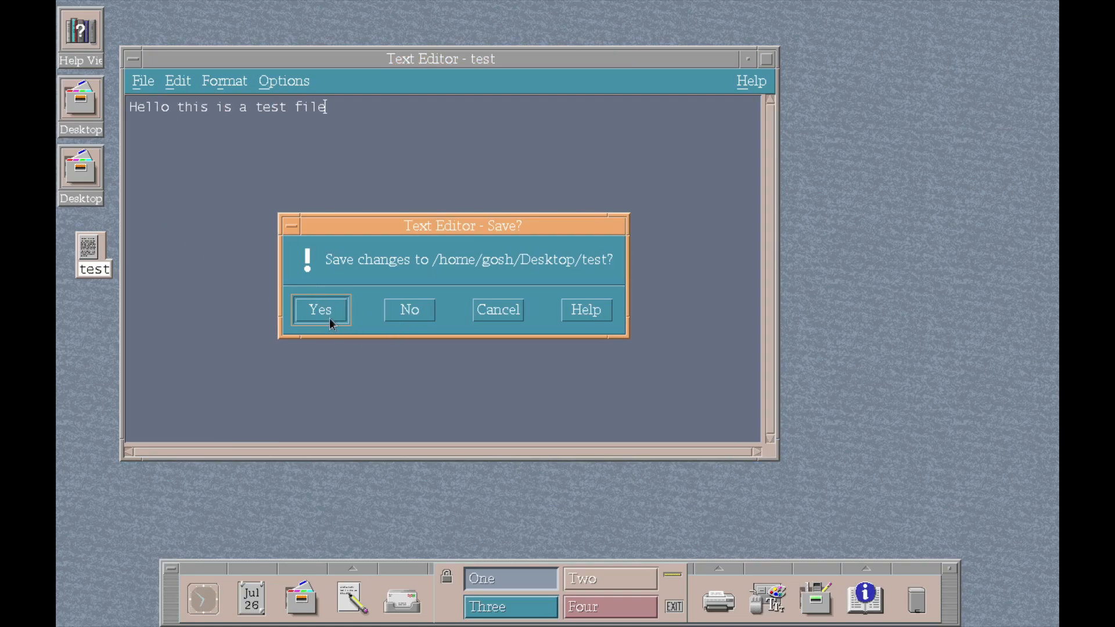
{"action": "left_click", "coordinate": [320, 309]}
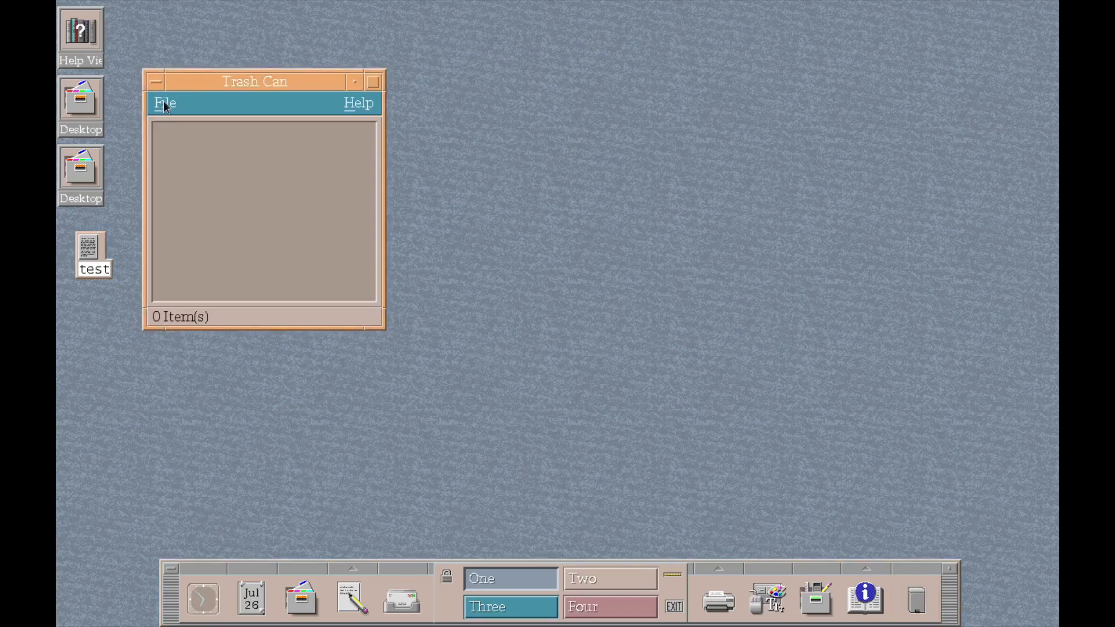
{"action": "mouse_move", "coordinate": [236, 272]}
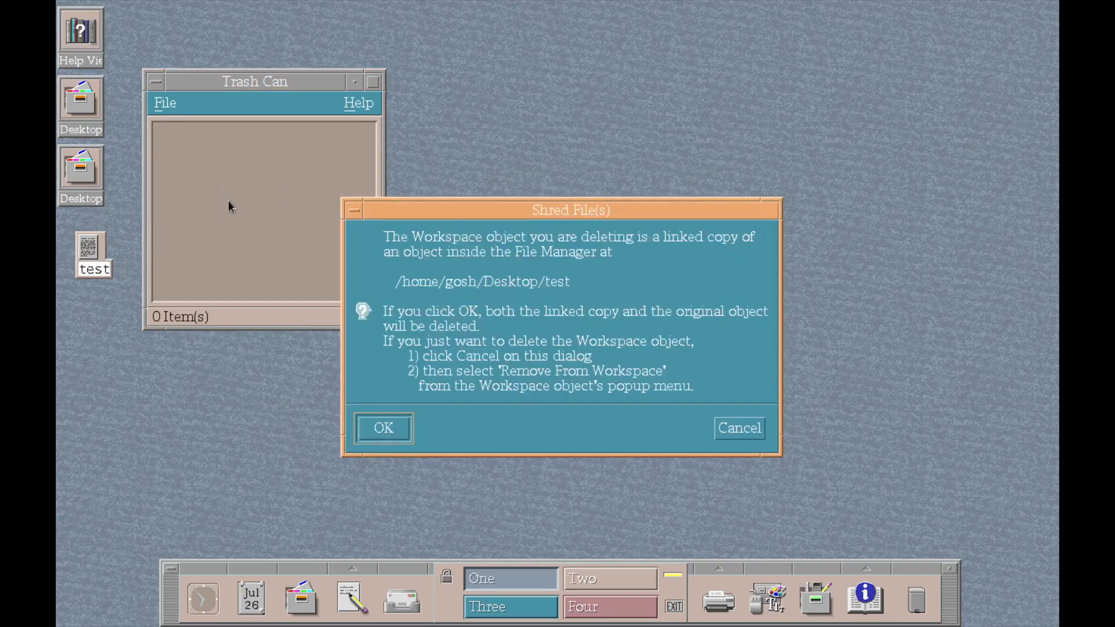
Confirm shredding the test file and close the Trash Can window
{"action": "left_click", "coordinate": [165, 103]}
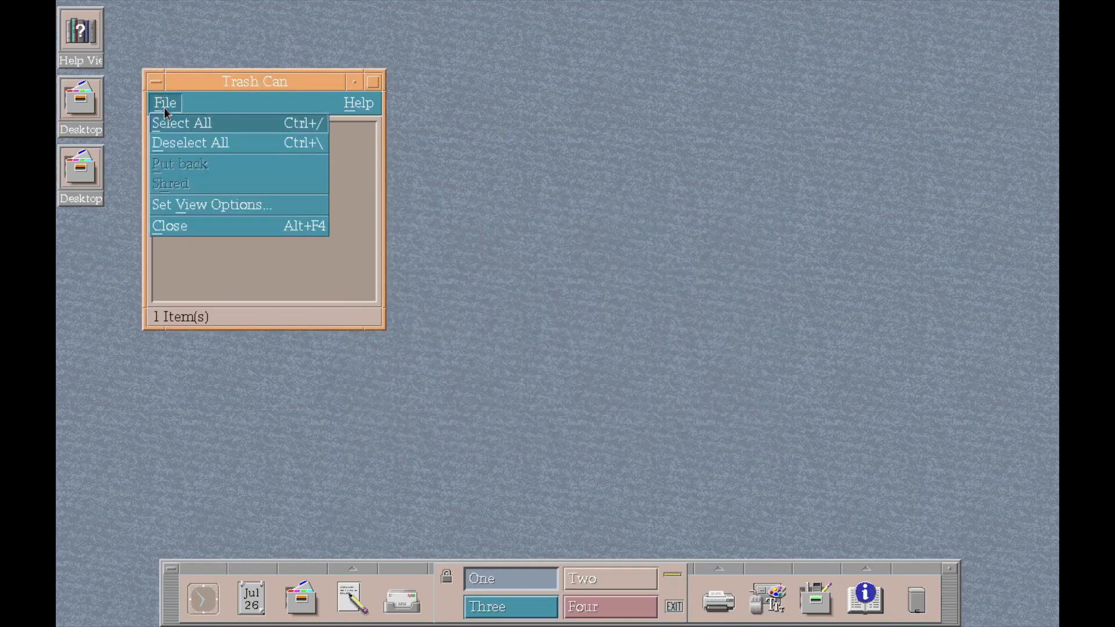
{"action": "mouse_move", "coordinate": [198, 228]}
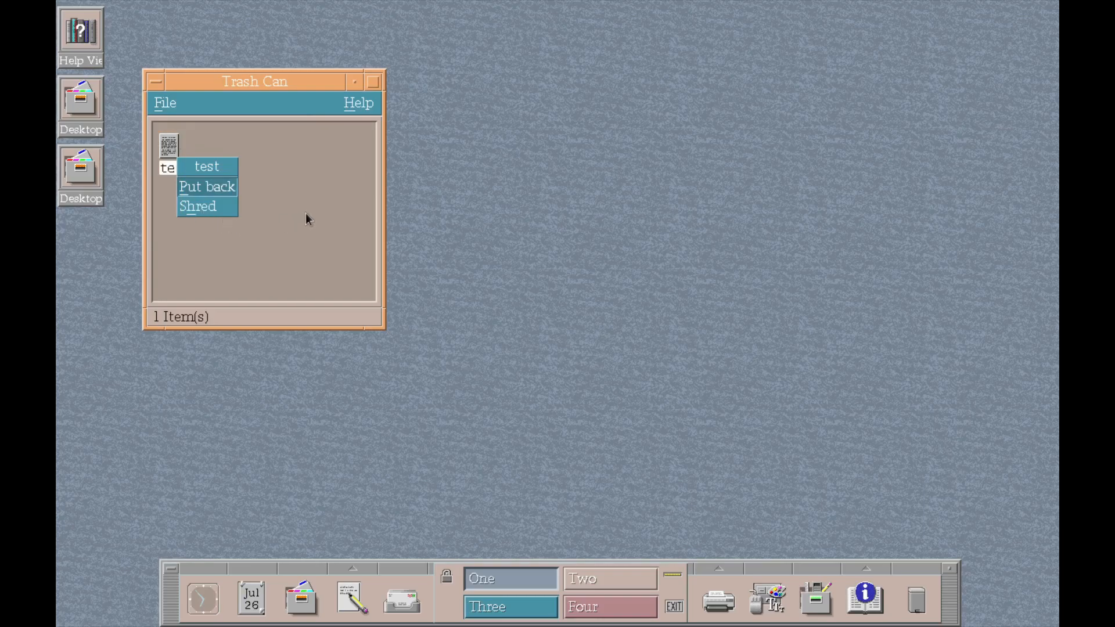
{"action": "mouse_move", "coordinate": [204, 185]}
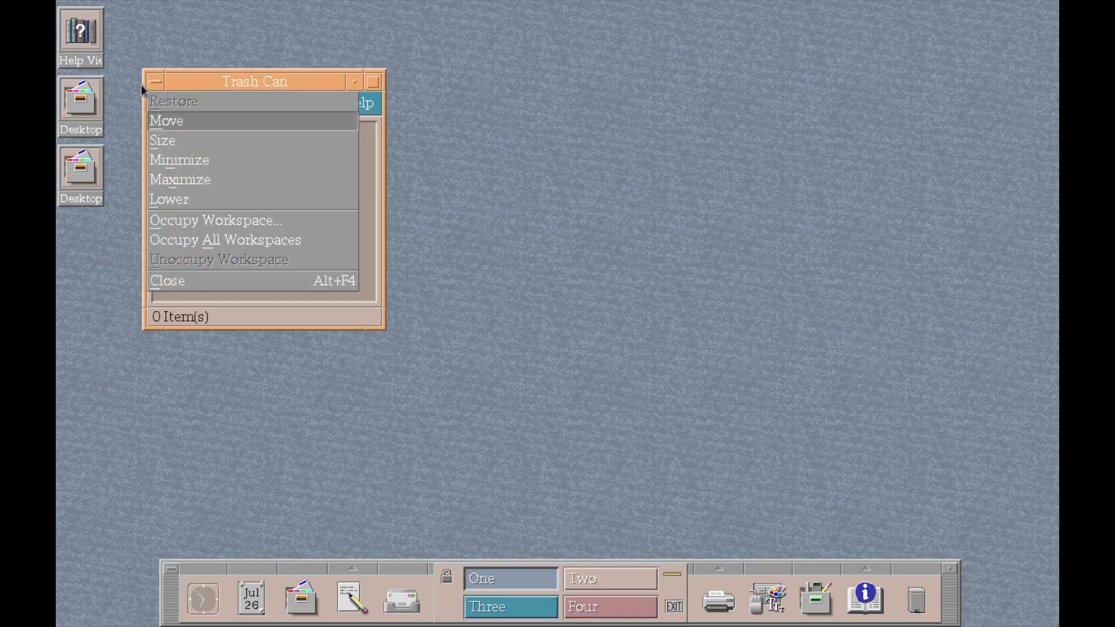
{"action": "left_click", "coordinate": [168, 280]}
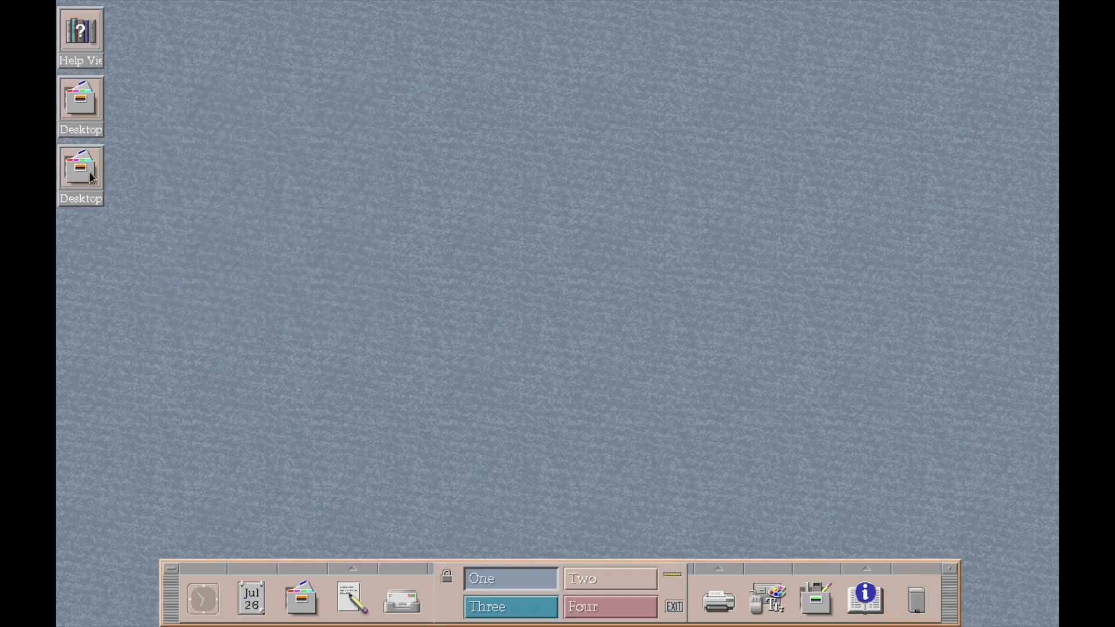
{"action": "left_click", "coordinate": [80, 98]}
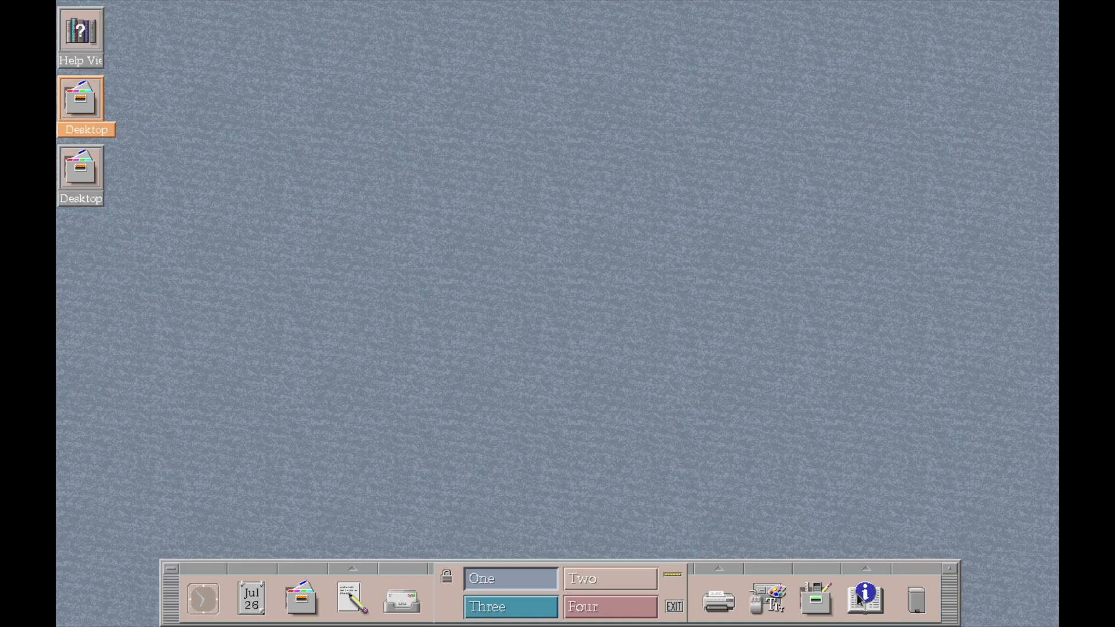
Launch Dtinfo and open CDE Documentation > User's Guide > Basic Skills > Mouse Skills
{"action": "left_click", "coordinate": [864, 600]}
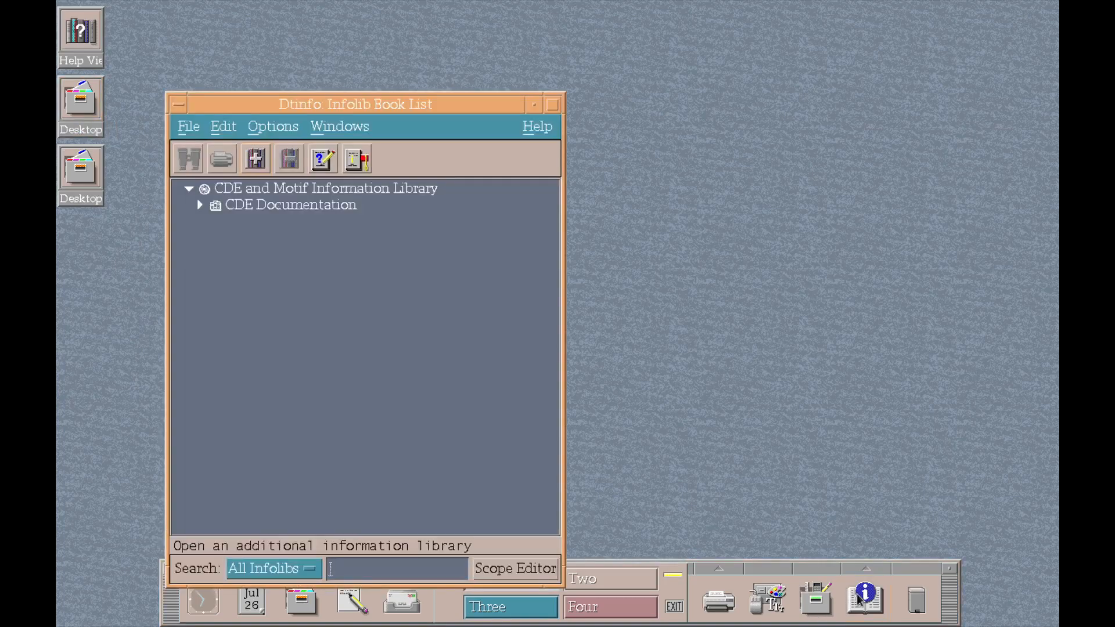
{"action": "mouse_move", "coordinate": [206, 211]}
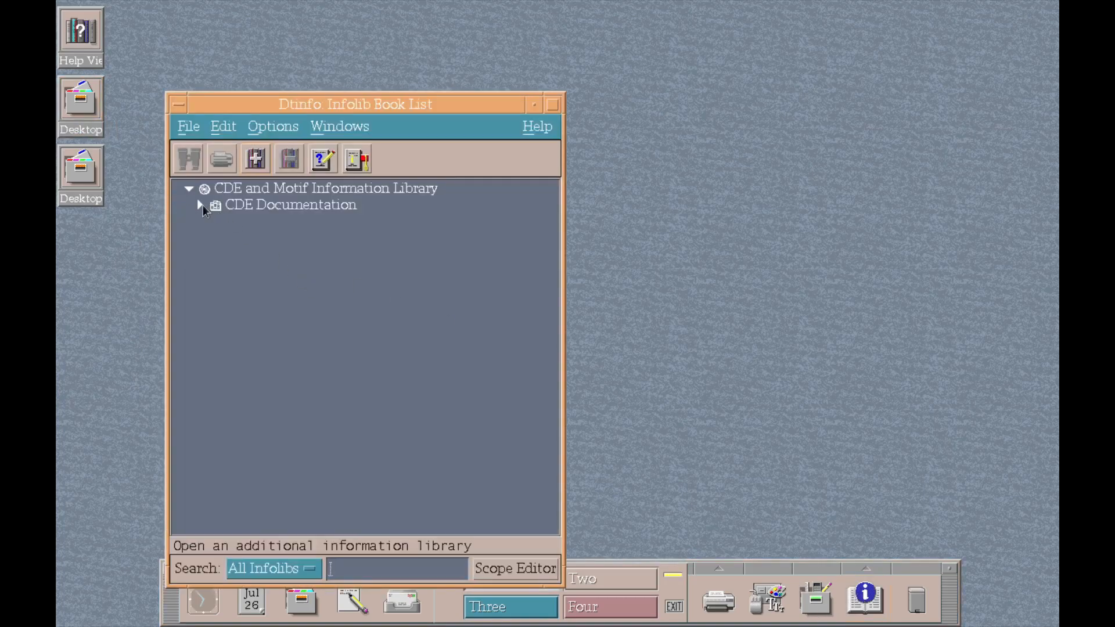
{"action": "left_click", "coordinate": [201, 204]}
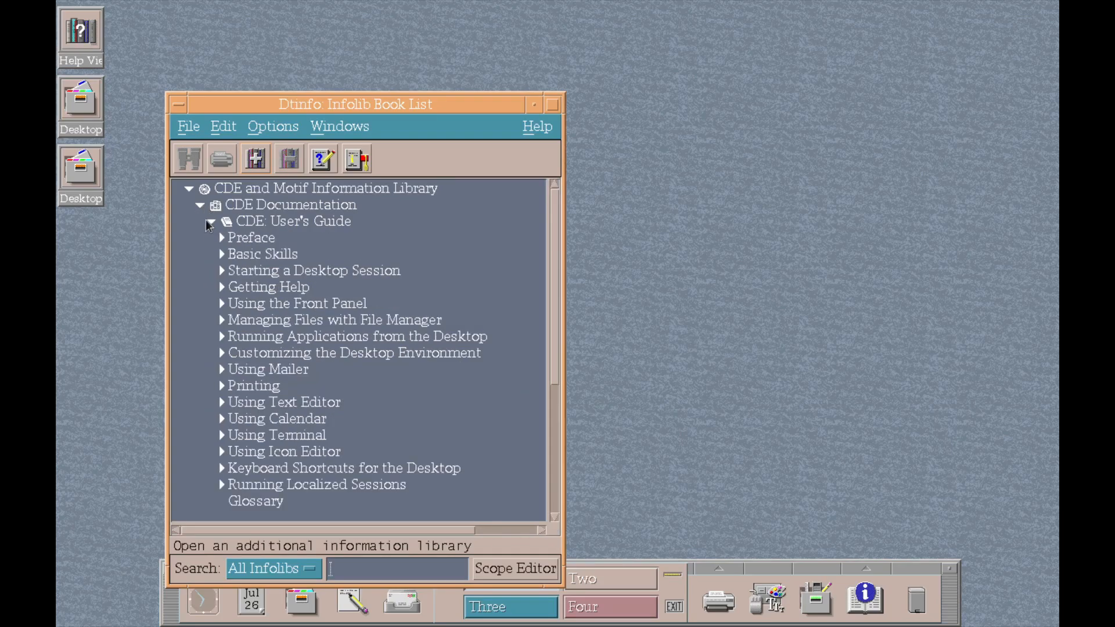
{"action": "left_click", "coordinate": [222, 254]}
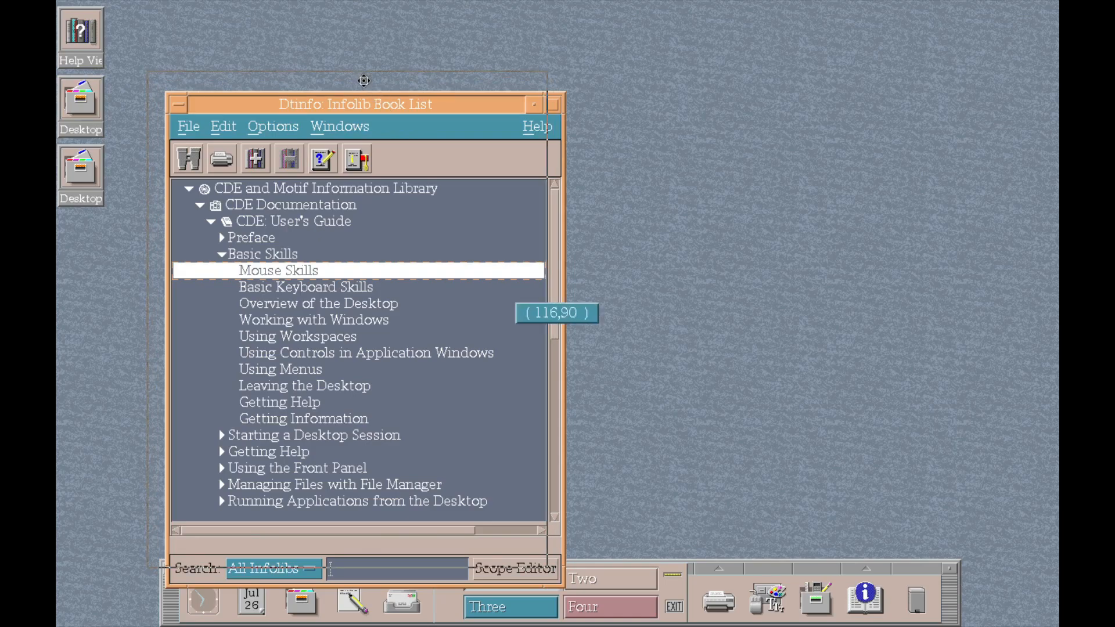
{"action": "left_click", "coordinate": [201, 100]}
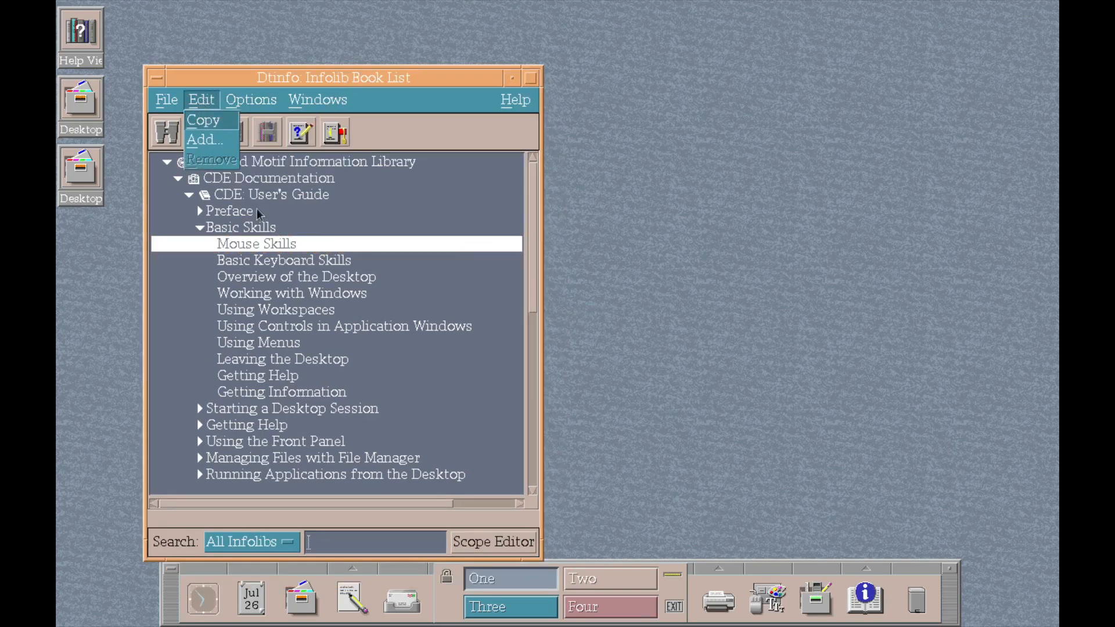
{"action": "double_click", "coordinate": [256, 242]}
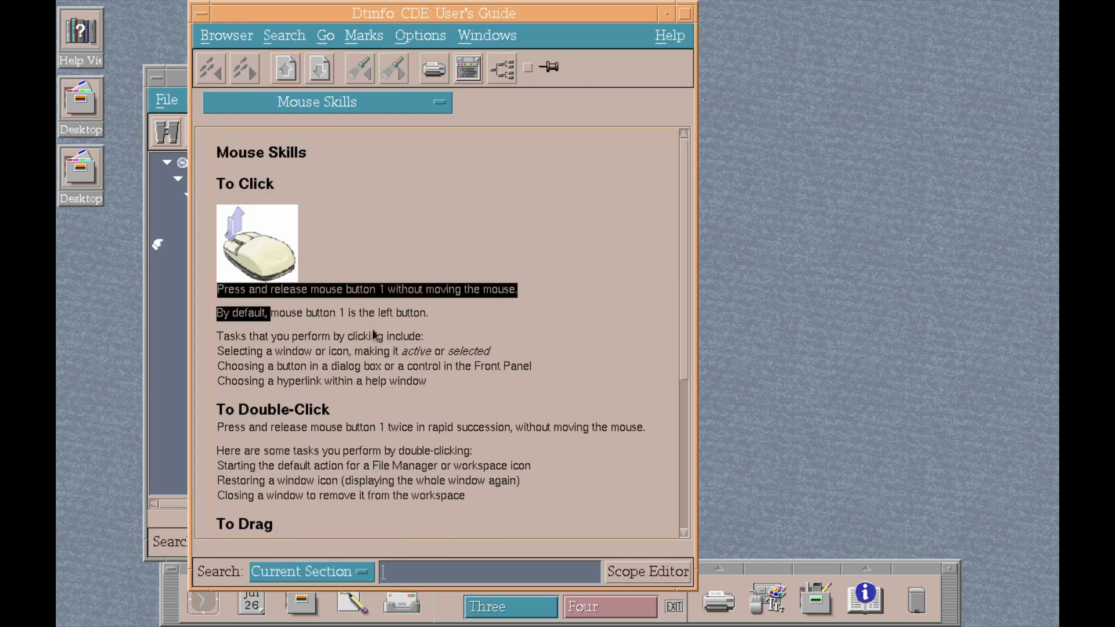
Read through Mouse Skills, peek at the search options, and minimise the Dtinfo windows
{"action": "scroll", "scroll_direction": "down", "scroll_amount": 3}
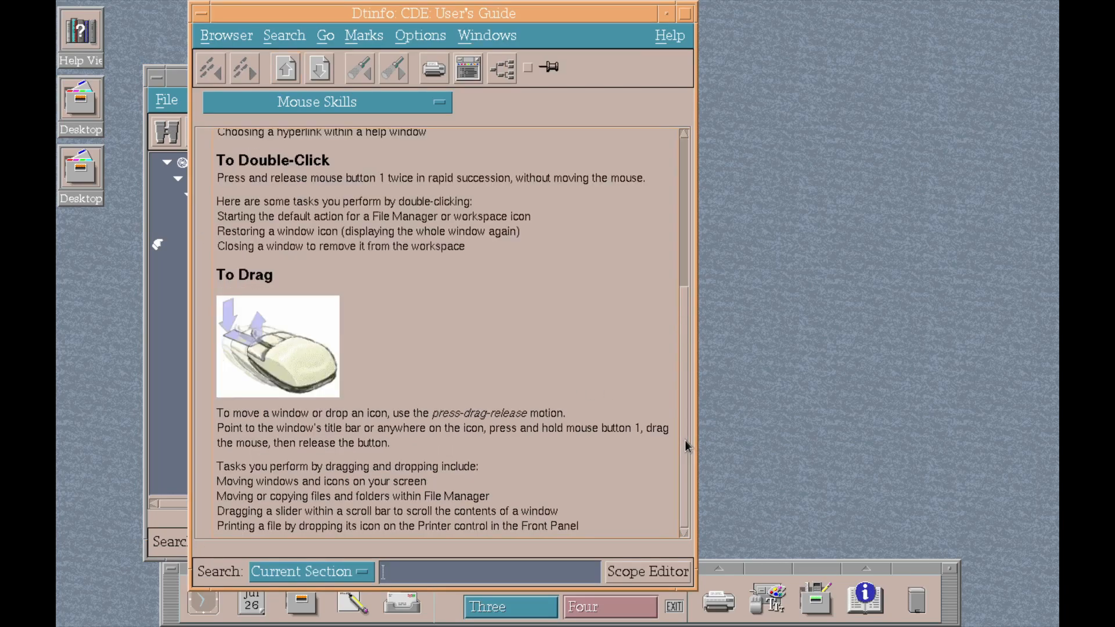
{"action": "mouse_move", "coordinate": [647, 571]}
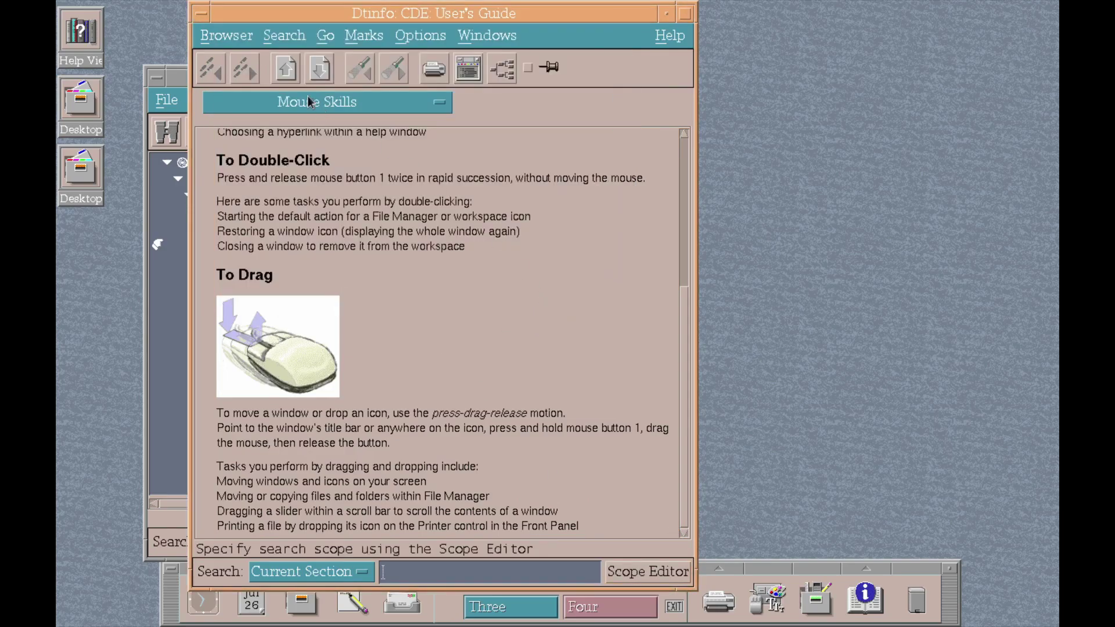
{"action": "mouse_move", "coordinate": [495, 155]}
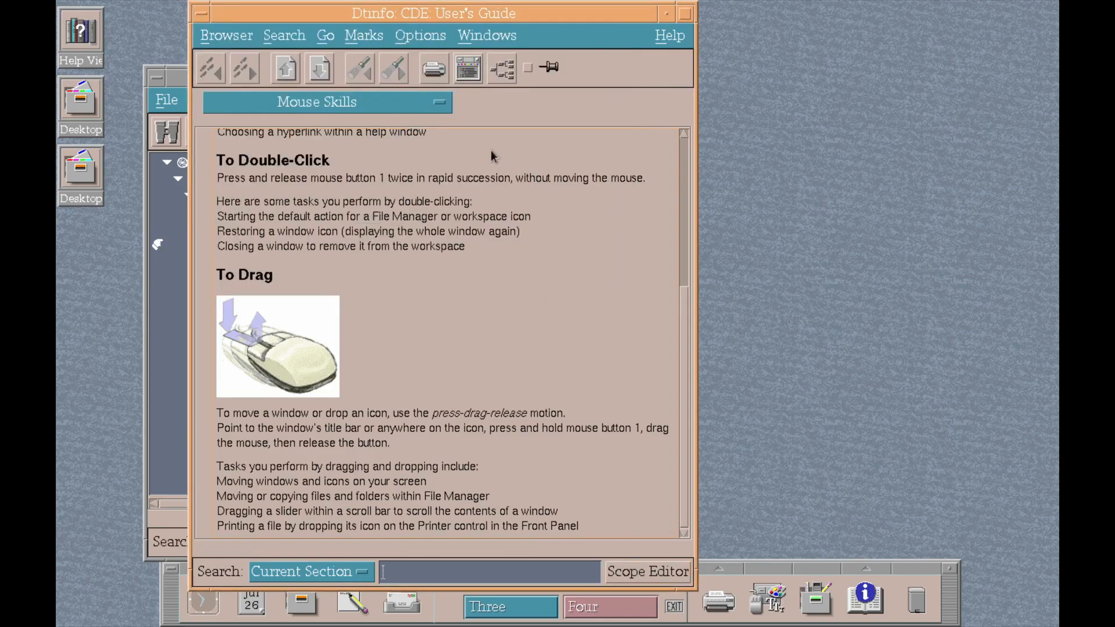
{"action": "left_click", "coordinate": [283, 35]}
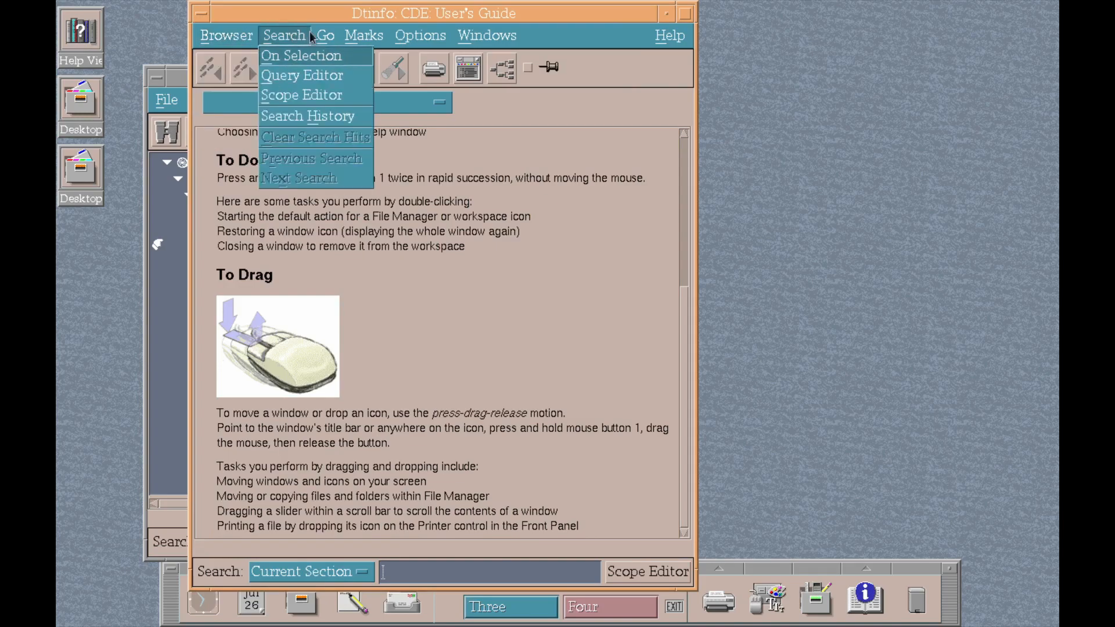
{"action": "left_click", "coordinate": [420, 35]}
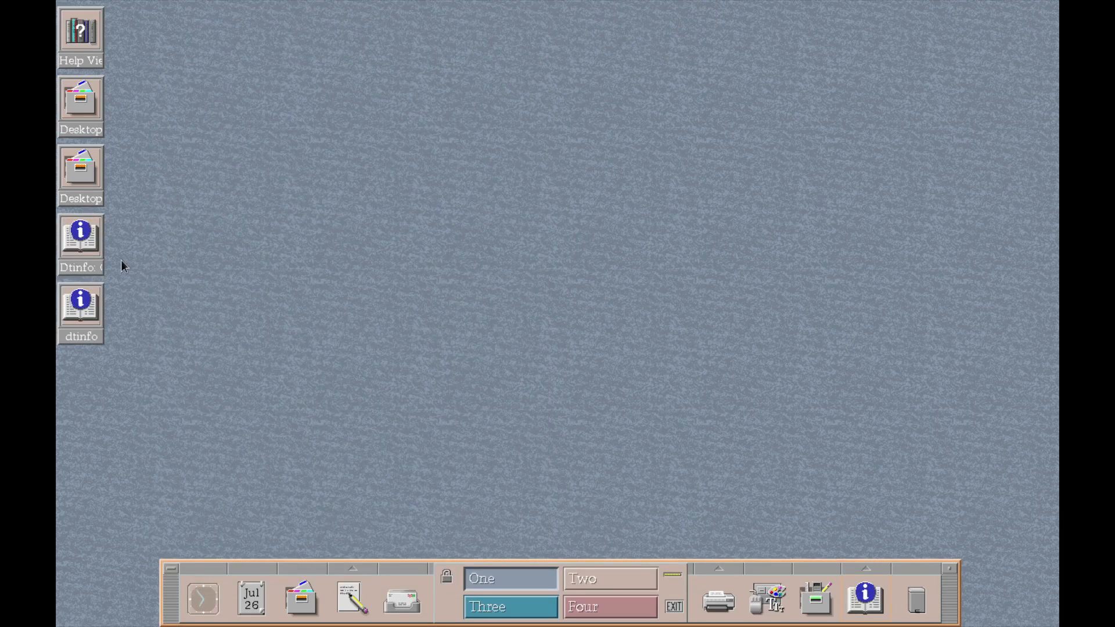
{"action": "double_click", "coordinate": [80, 236]}
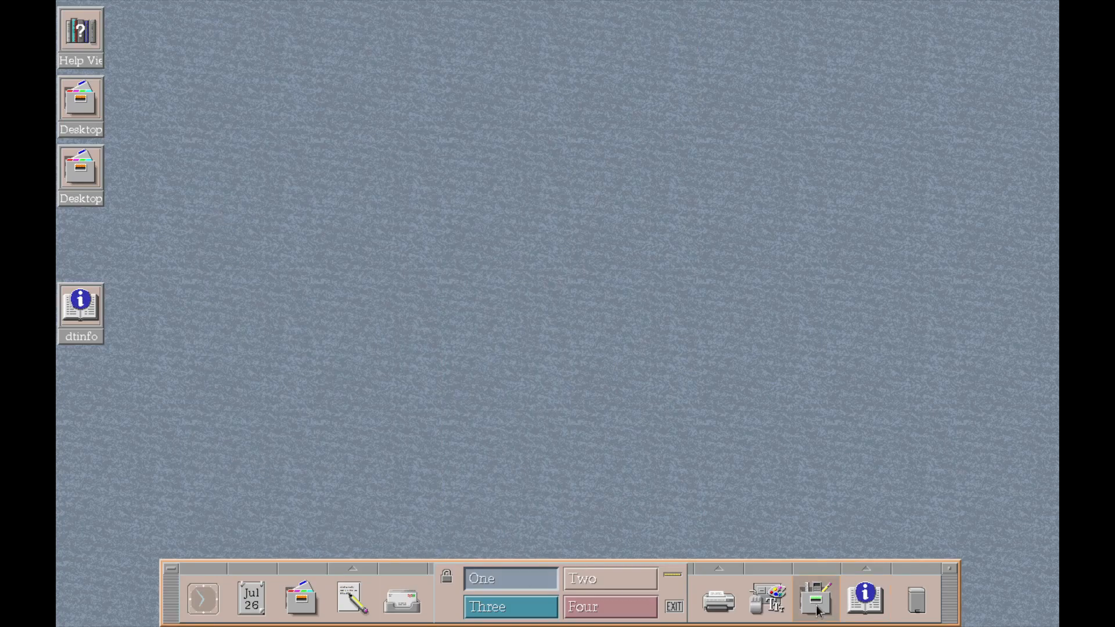
Open Application Manager's Office group and try launching Calc, dismissing its command-not-found error
{"action": "left_click", "coordinate": [815, 599]}
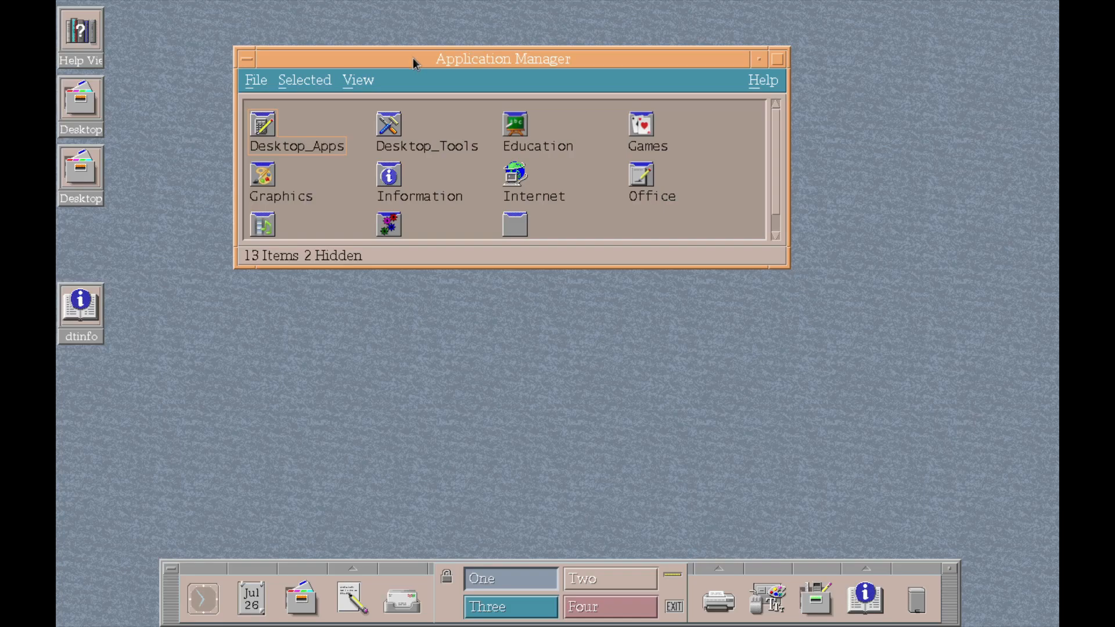
{"action": "mouse_move", "coordinate": [487, 176]}
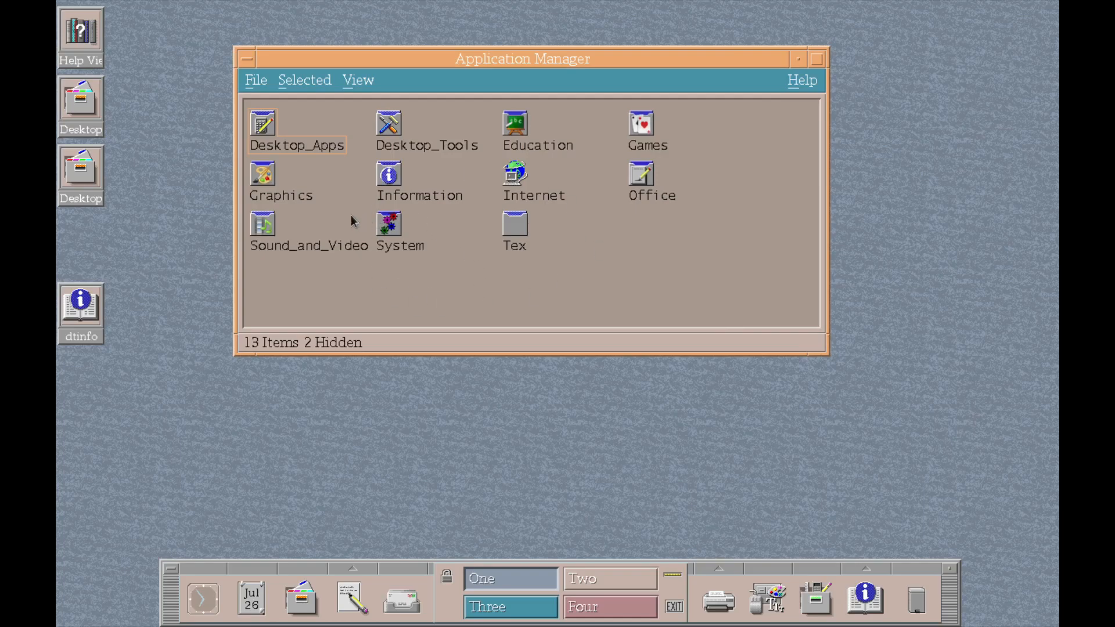
{"action": "mouse_move", "coordinate": [644, 173]}
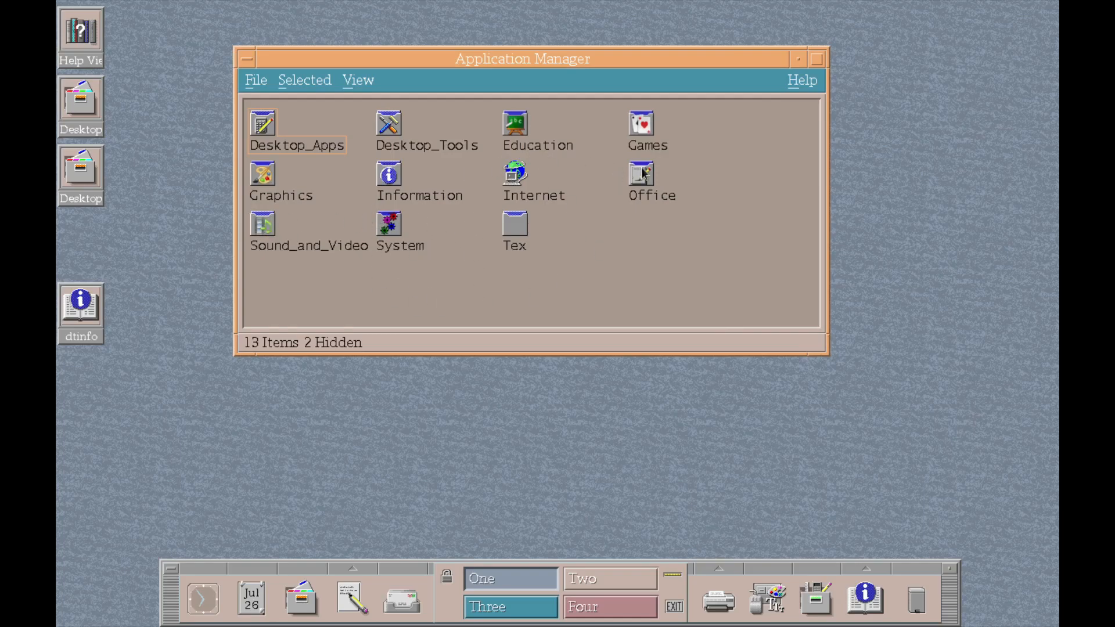
{"action": "double_click", "coordinate": [639, 173]}
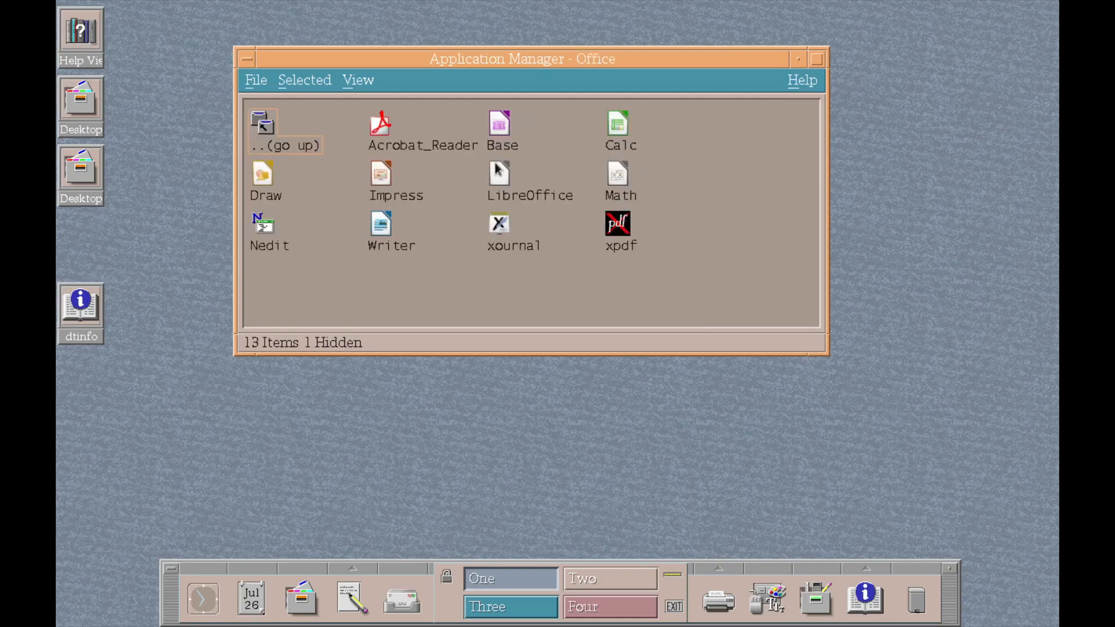
{"action": "mouse_move", "coordinate": [617, 124]}
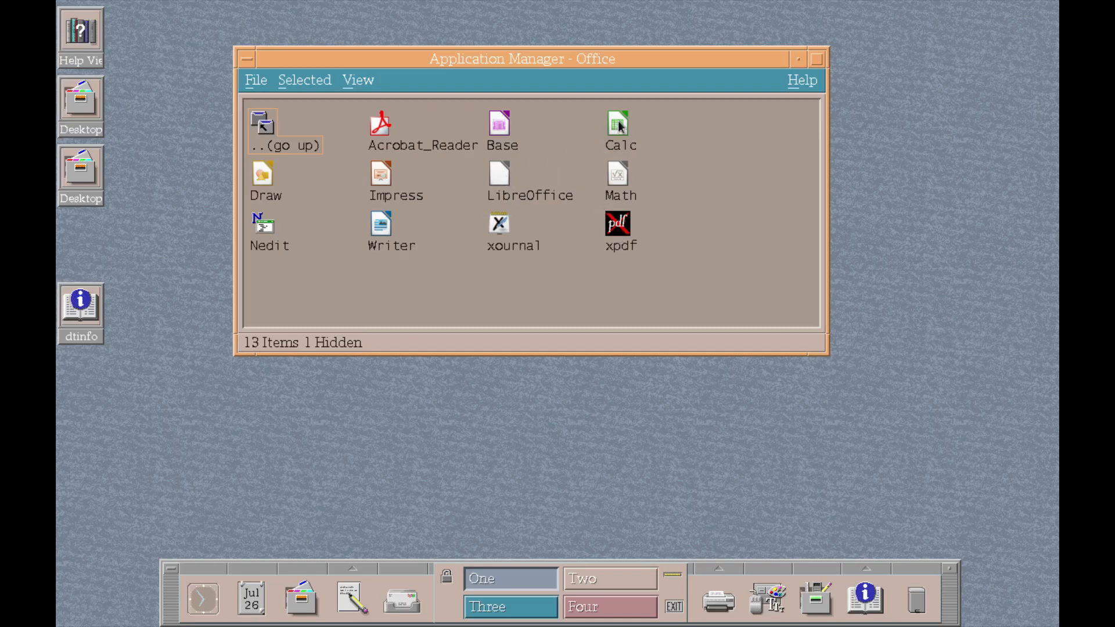
{"action": "double_click", "coordinate": [617, 123]}
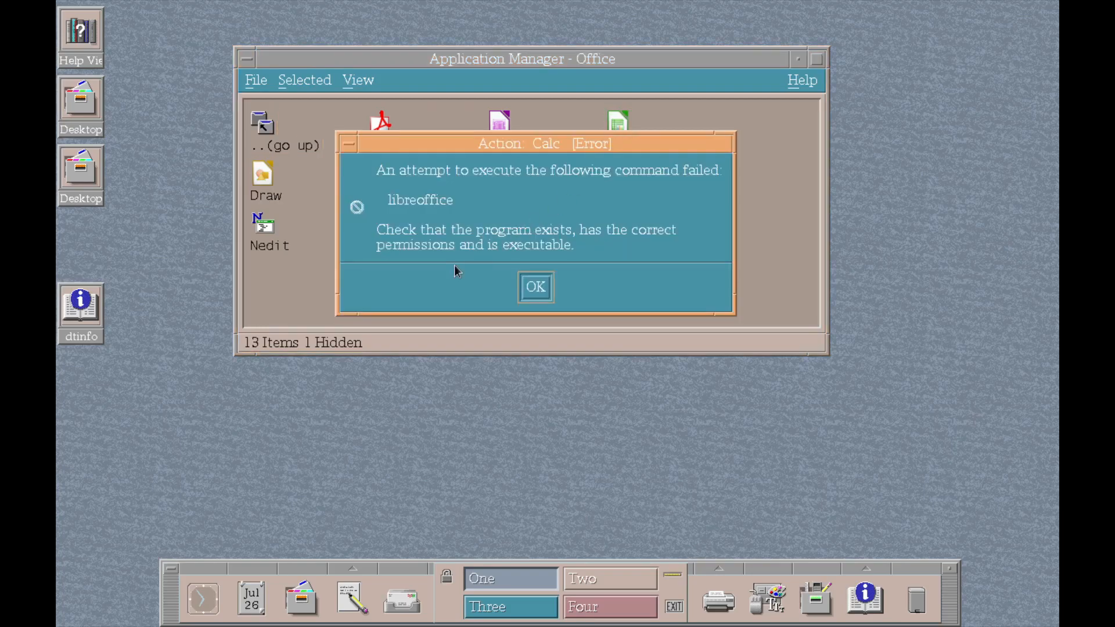
{"action": "left_click", "coordinate": [534, 287]}
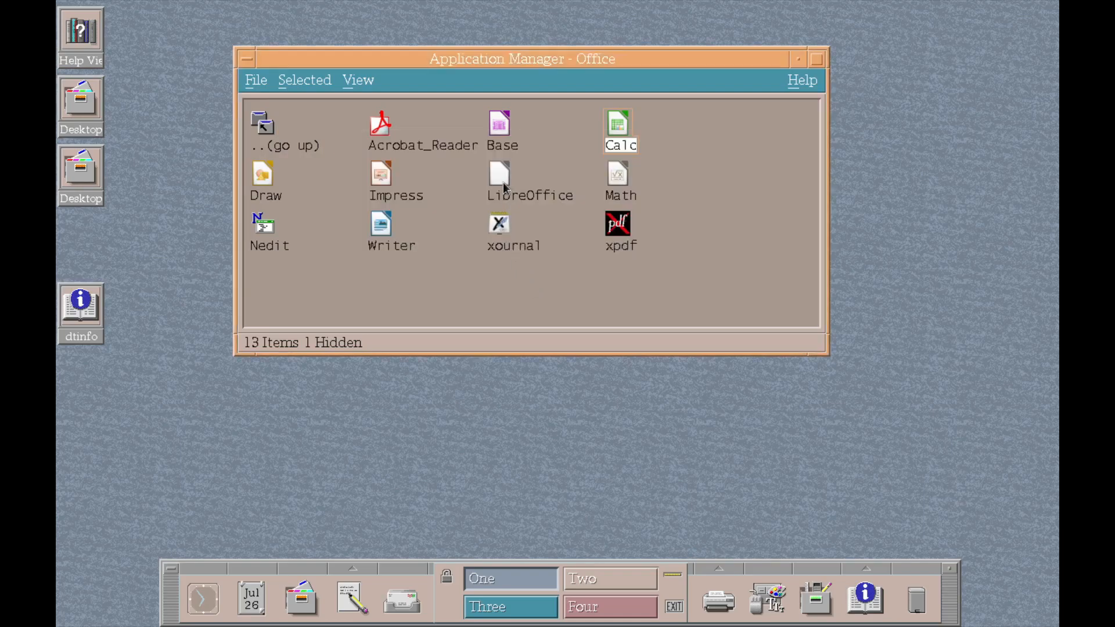
Try launching Acrobat_Reader and dismiss its missing-command error
{"action": "left_click", "coordinate": [499, 173]}
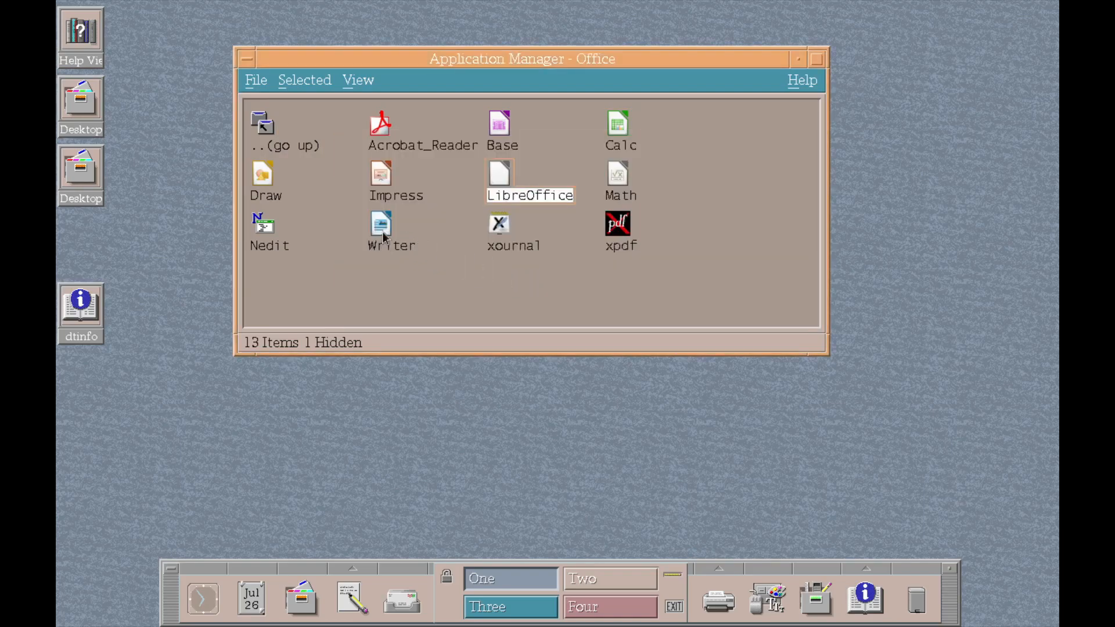
{"action": "double_click", "coordinate": [390, 228]}
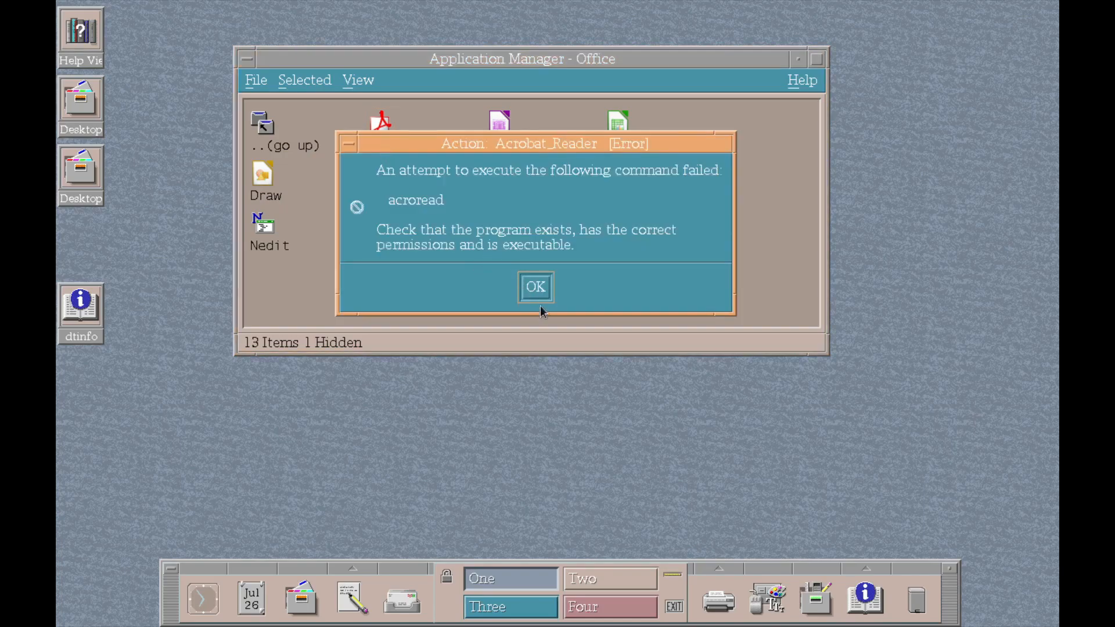
{"action": "left_click", "coordinate": [535, 287]}
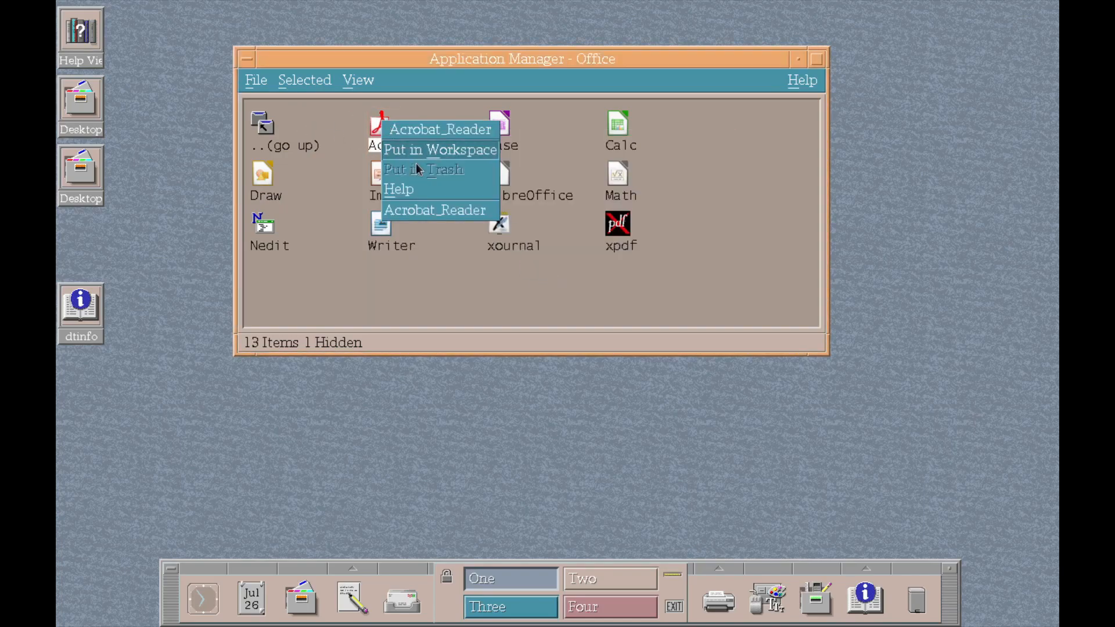
{"action": "mouse_move", "coordinate": [428, 183]}
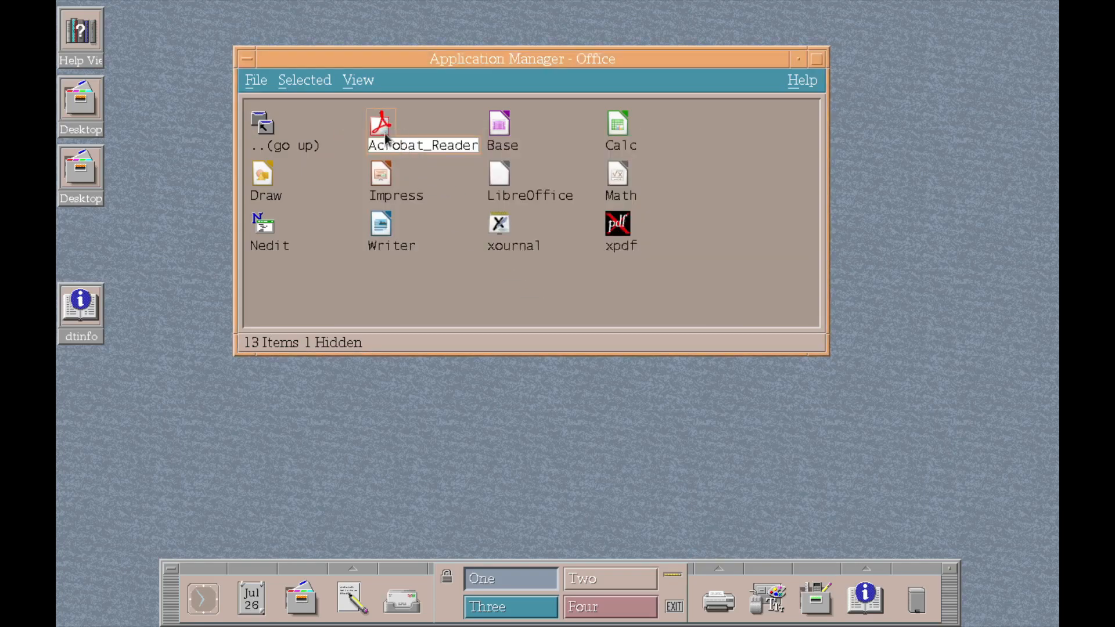
Drag Acrobat_Reader onto the workspace, open a second Office view, and show Acrobat_Reader's actions and the View menu
{"action": "left_click_drag", "start_coordinate": [380, 124], "coordinate": [183, 249]}
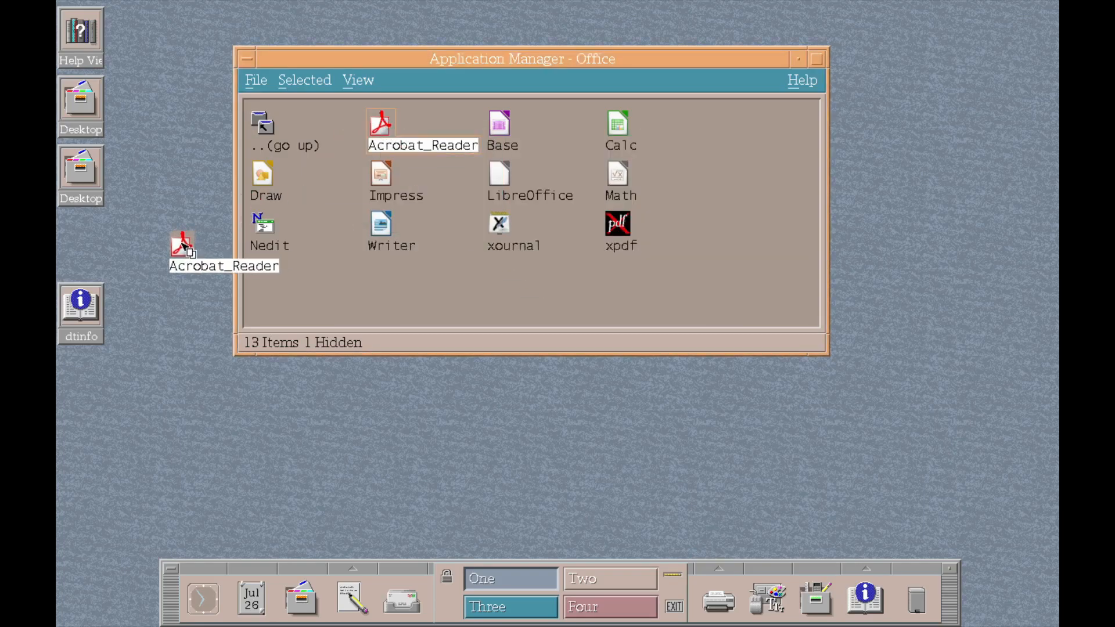
{"action": "left_click_drag", "start_coordinate": [183, 248], "coordinate": [148, 277]}
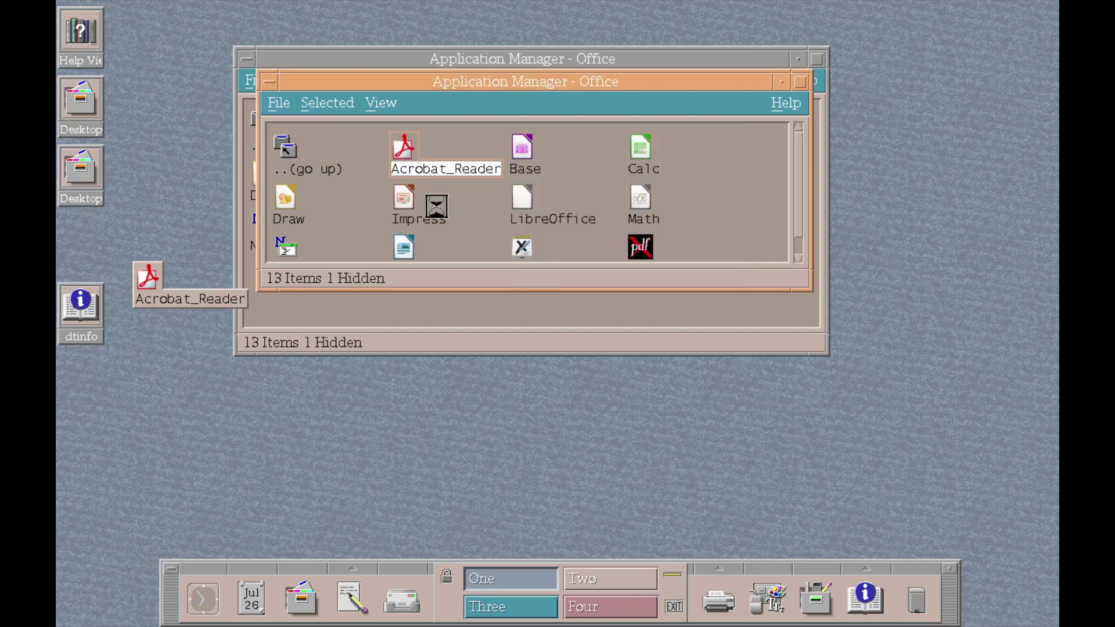
{"action": "left_click", "coordinate": [326, 102]}
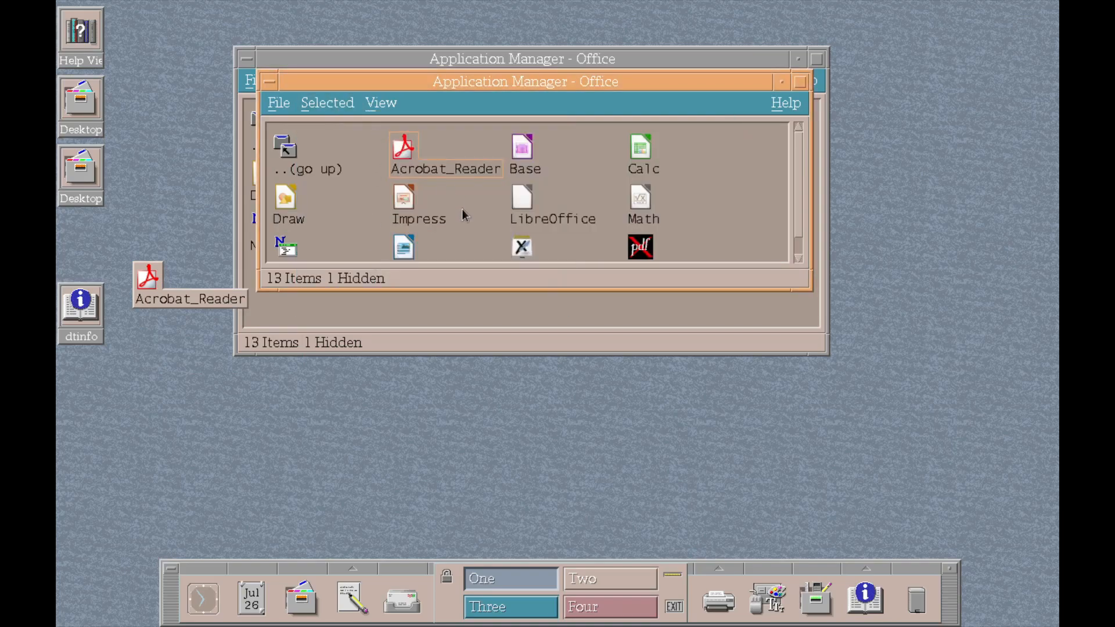
{"action": "right_click", "coordinate": [403, 148]}
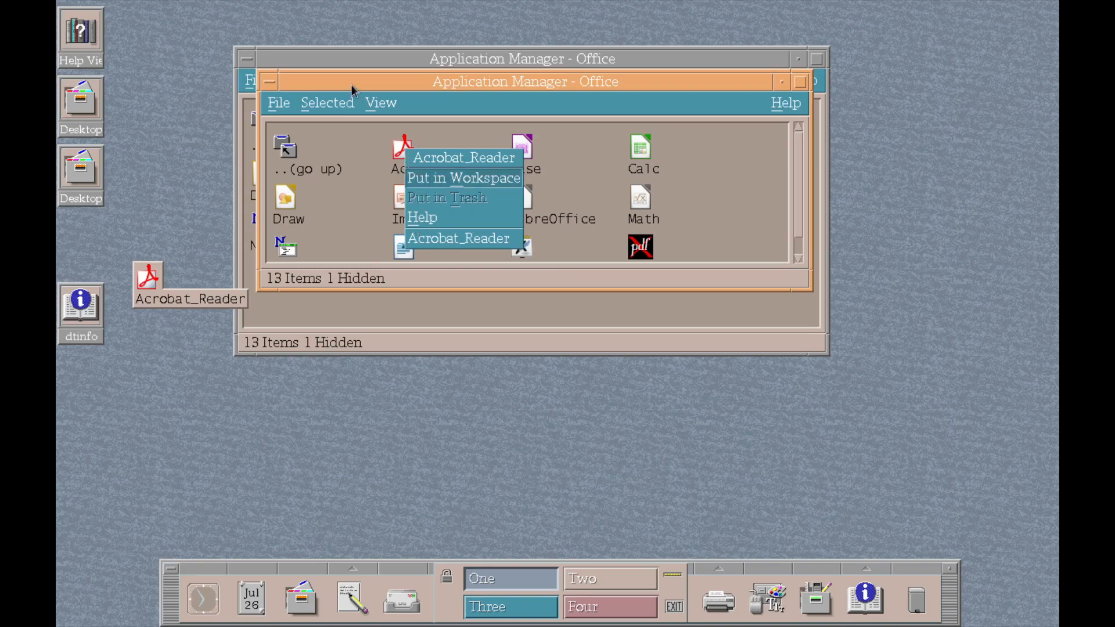
{"action": "left_click", "coordinate": [381, 103]}
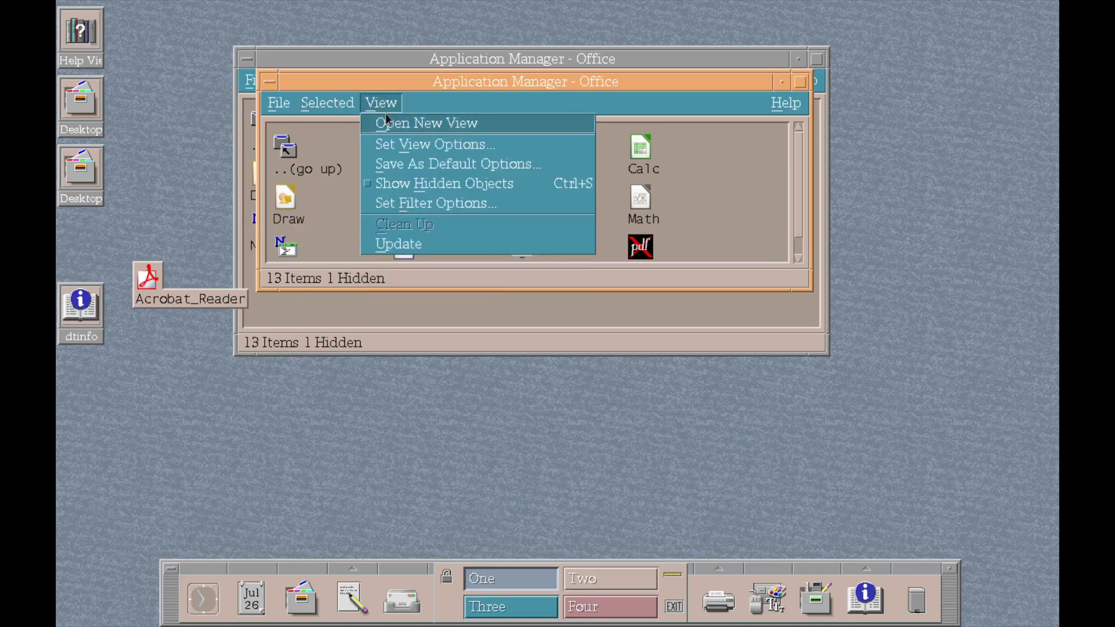
Apply Set View Options, minimise the second Office view, and go up to the top-level application groups
{"action": "left_click", "coordinate": [433, 145]}
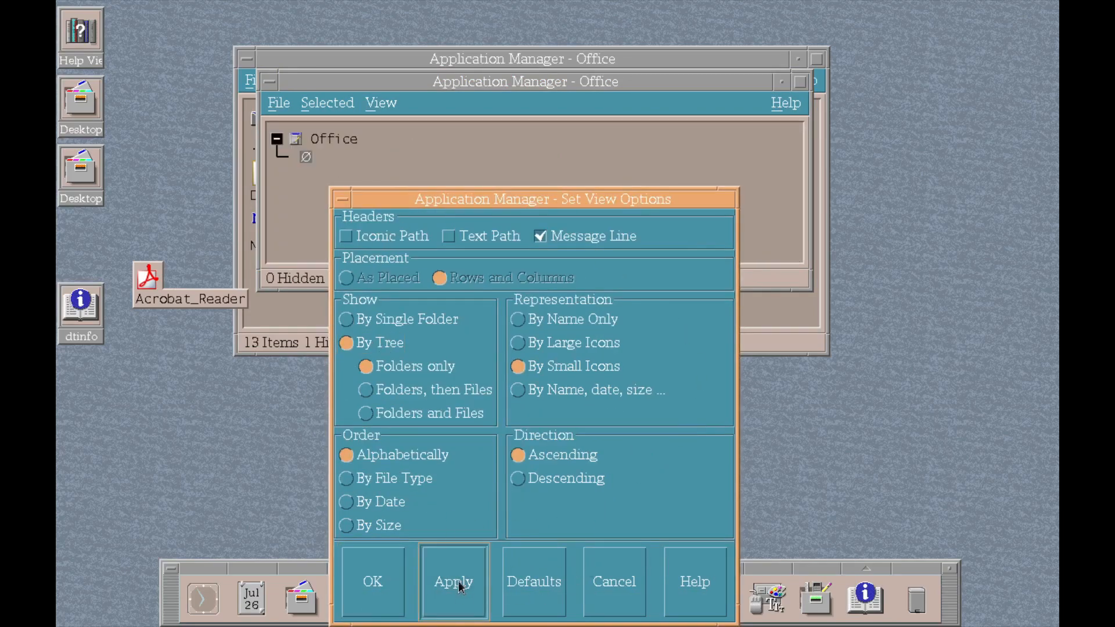
{"action": "left_click", "coordinate": [454, 582]}
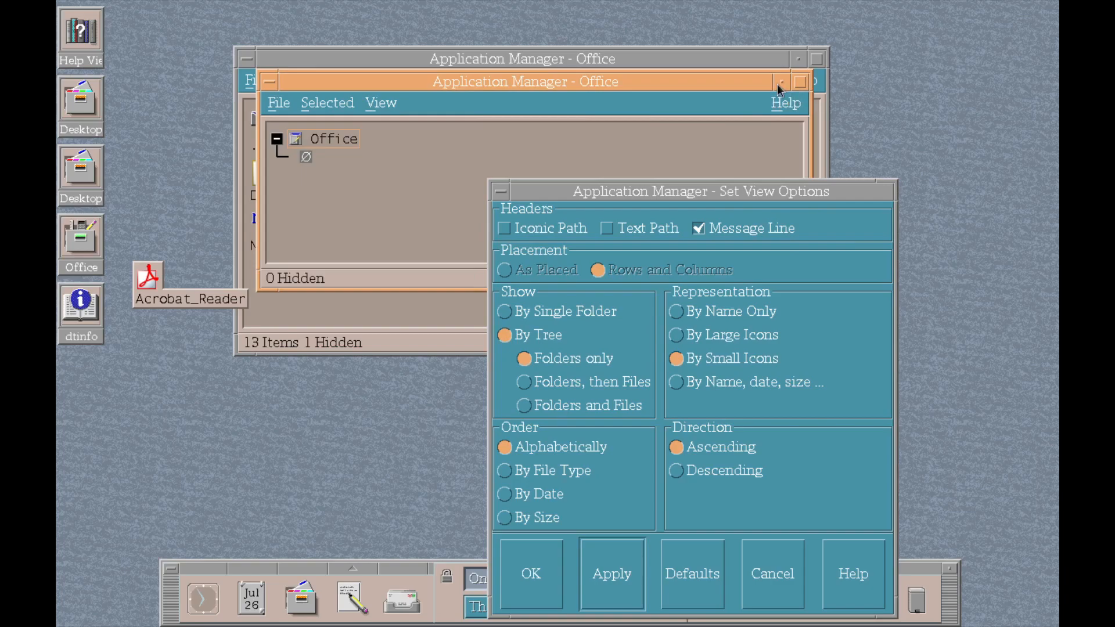
{"action": "left_click", "coordinate": [530, 573]}
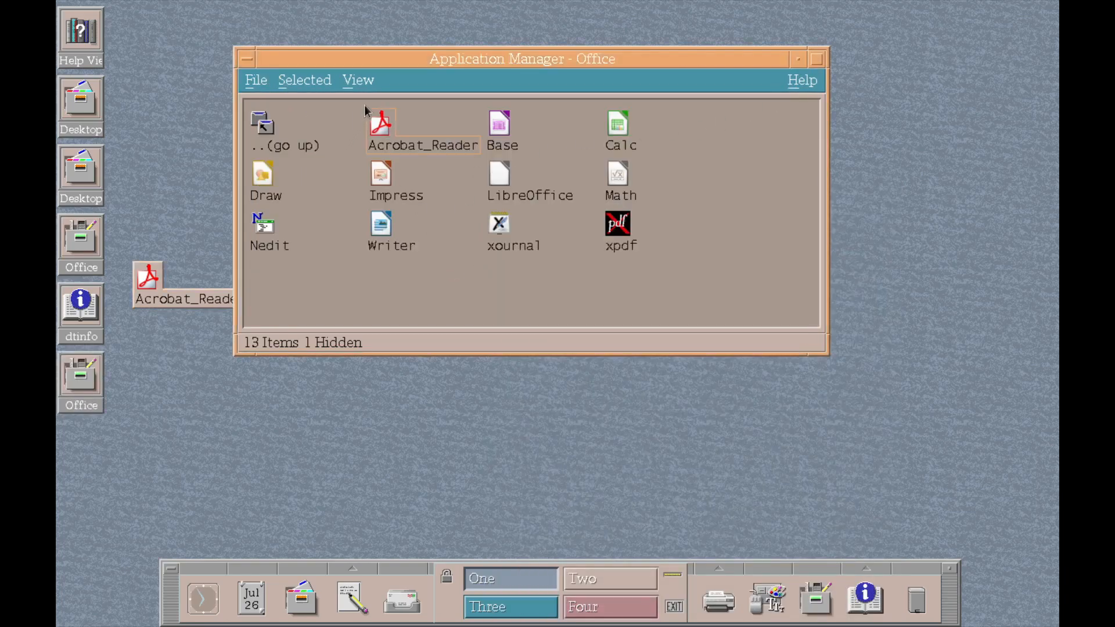
{"action": "left_click", "coordinate": [285, 128]}
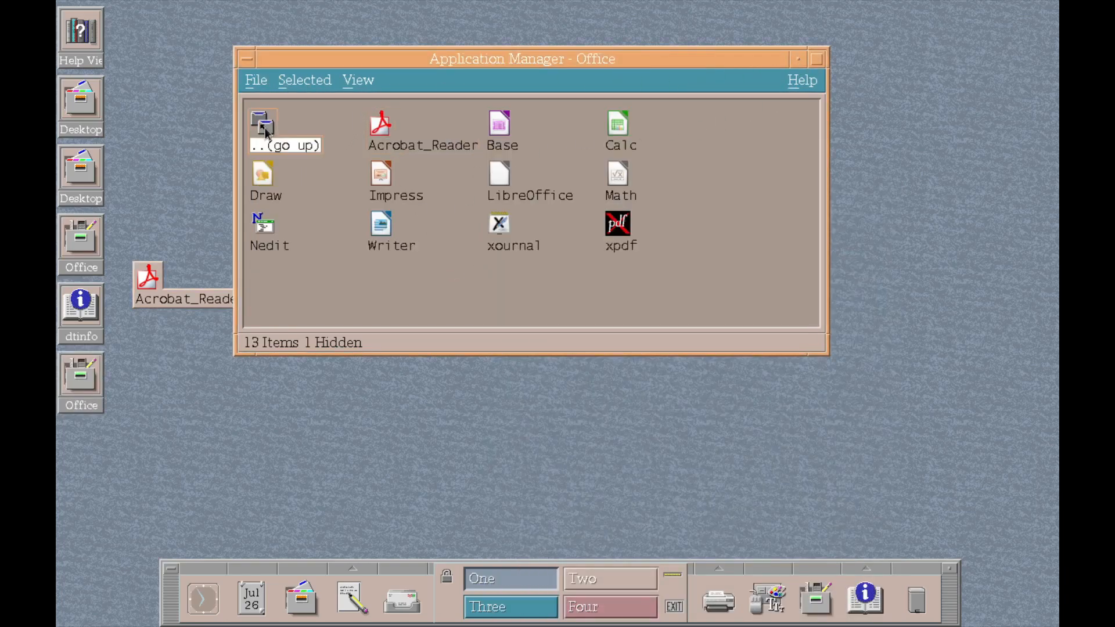
{"action": "double_click", "coordinate": [263, 124]}
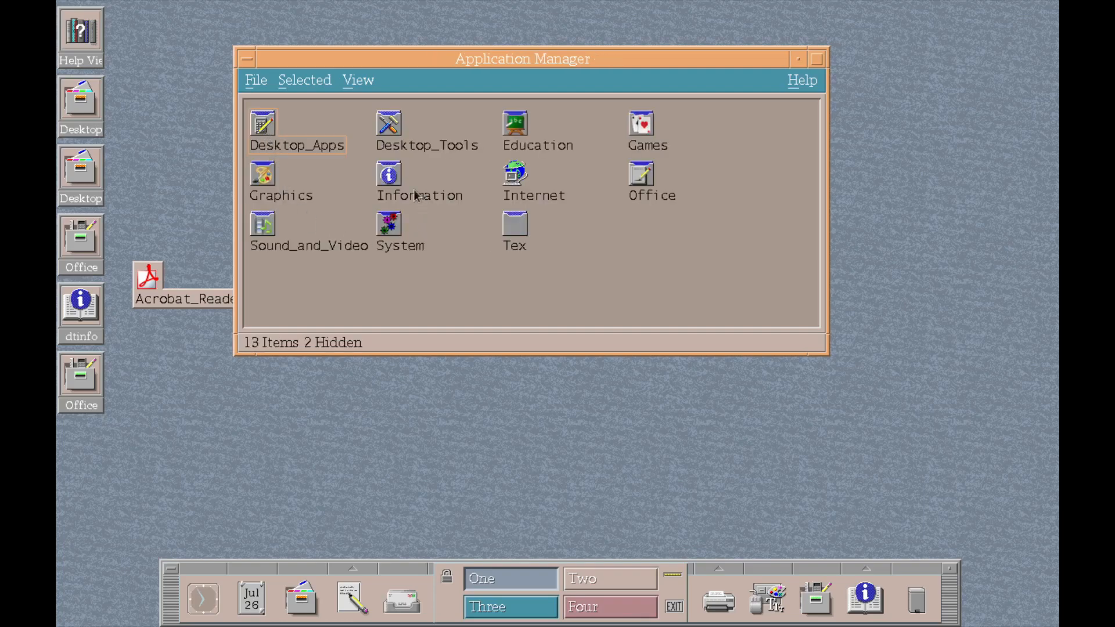
Launch the Desktop Introduction help from the Information group, then go back up
{"action": "double_click", "coordinate": [389, 173]}
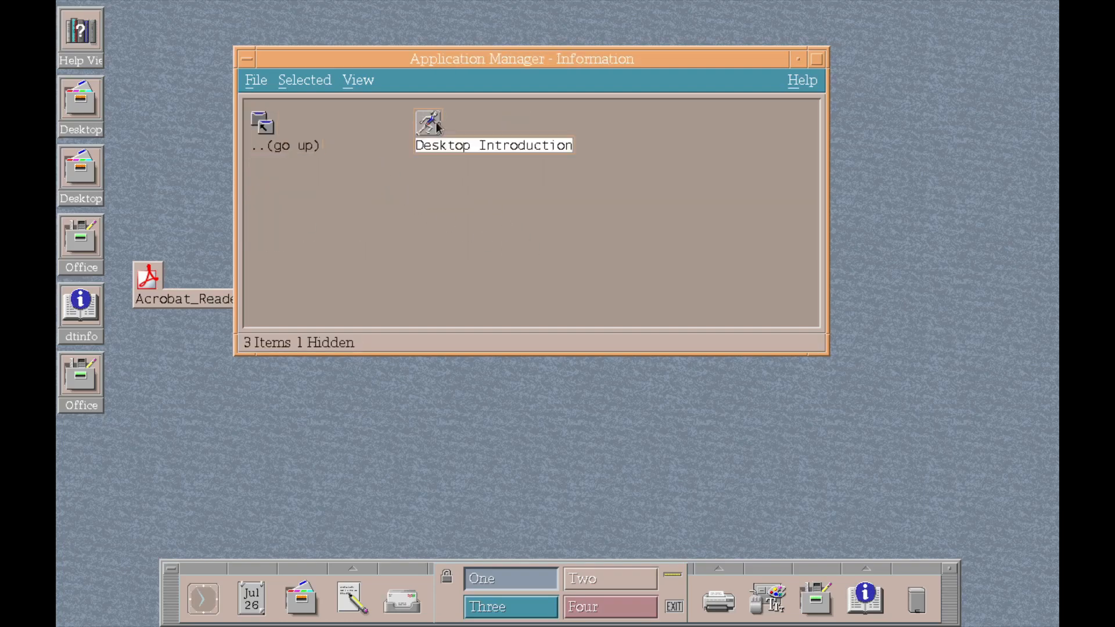
{"action": "double_click", "coordinate": [427, 122]}
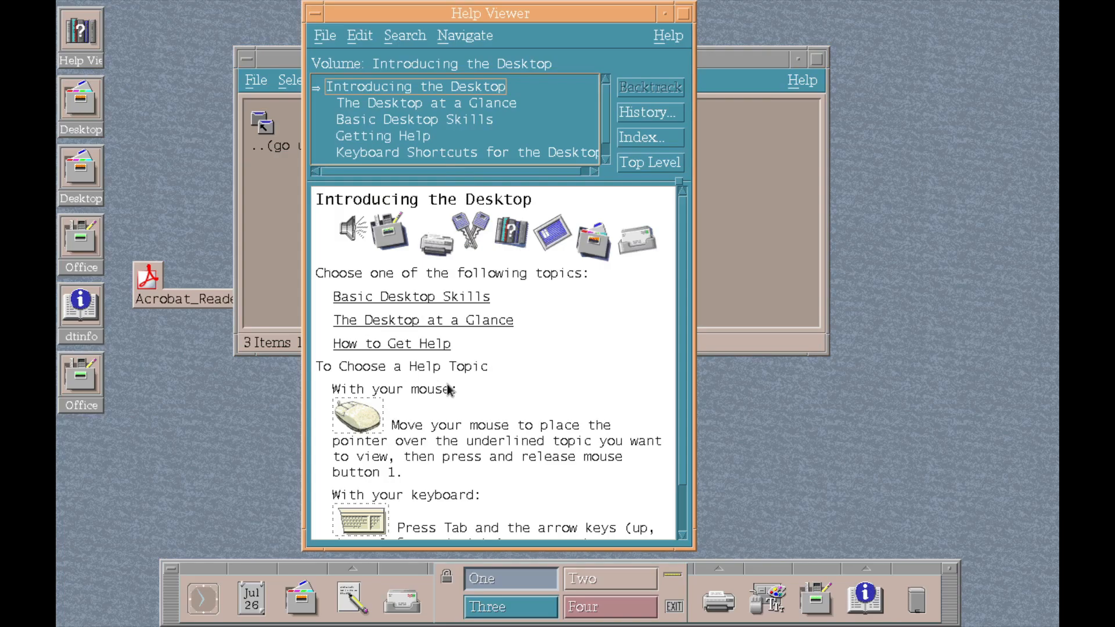
{"action": "mouse_move", "coordinate": [673, 23]}
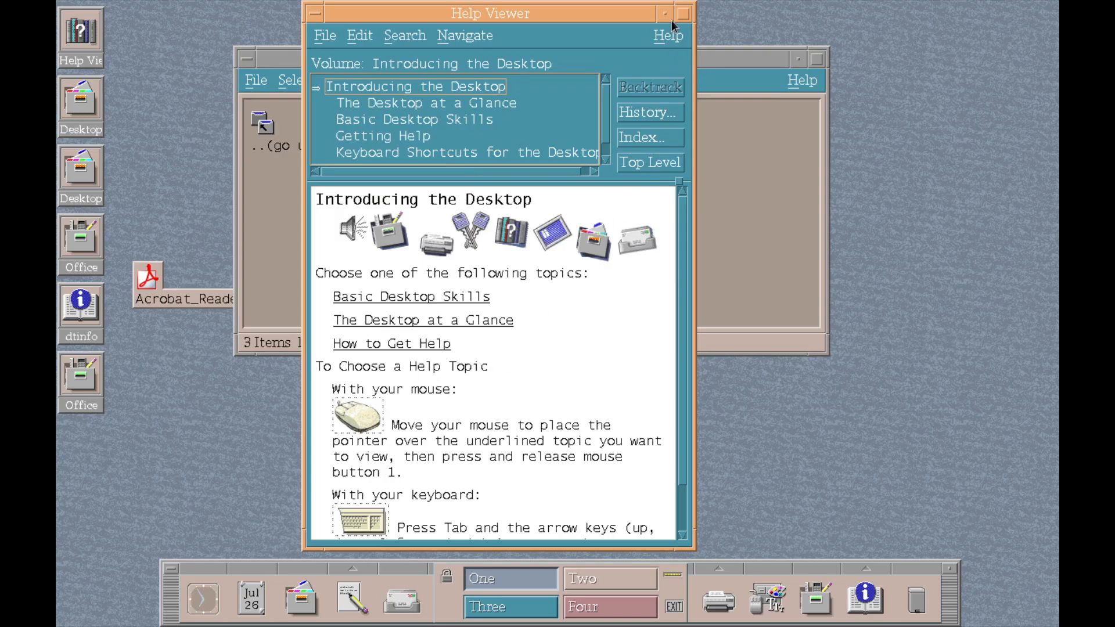
{"action": "left_click", "coordinate": [255, 79]}
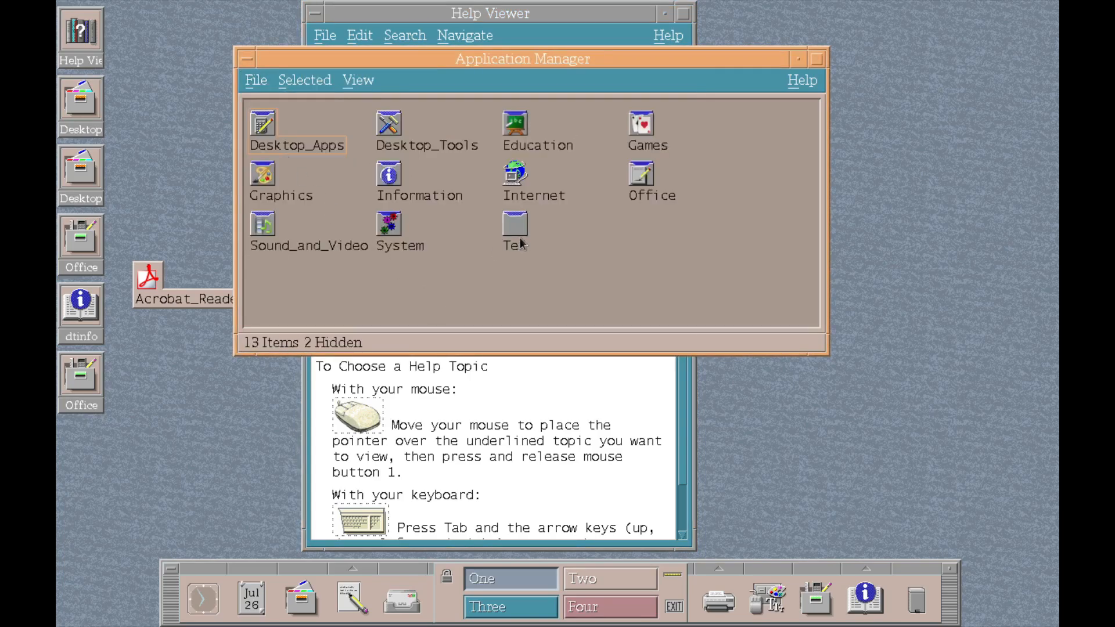
Try launching Emacs from the Tex group and acknowledge the launch failure
{"action": "double_click", "coordinate": [514, 224]}
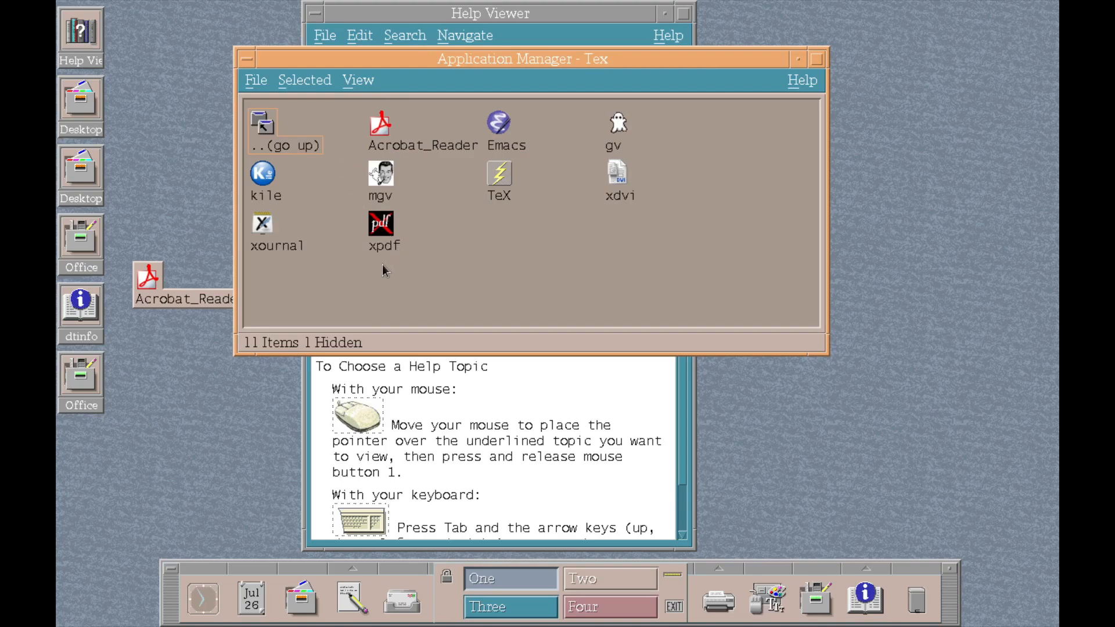
{"action": "double_click", "coordinate": [498, 122]}
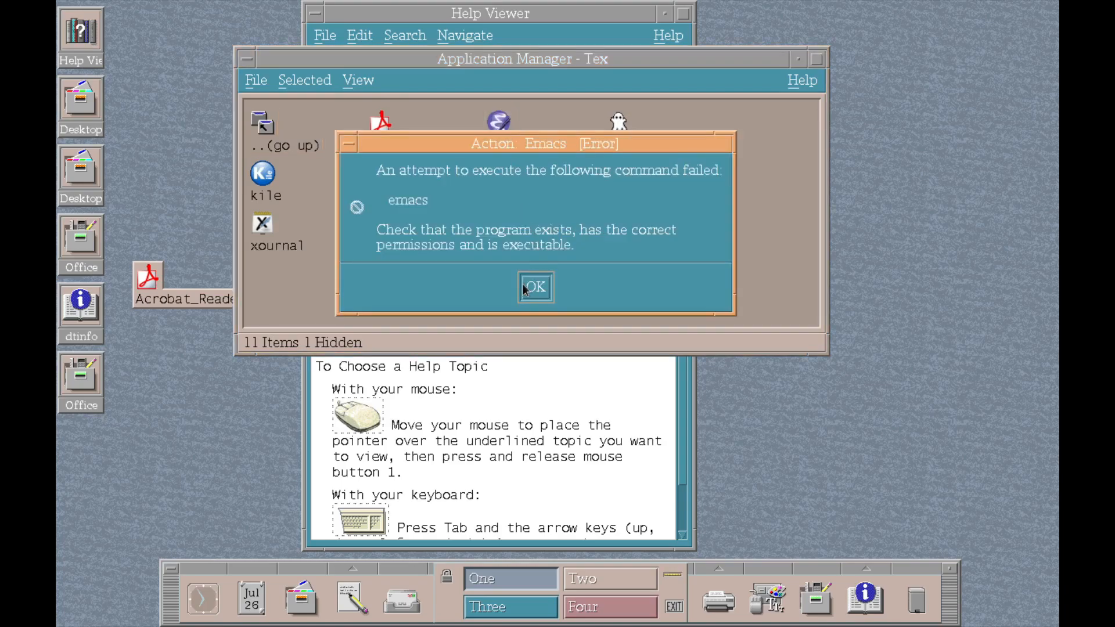
{"action": "left_click", "coordinate": [534, 287]}
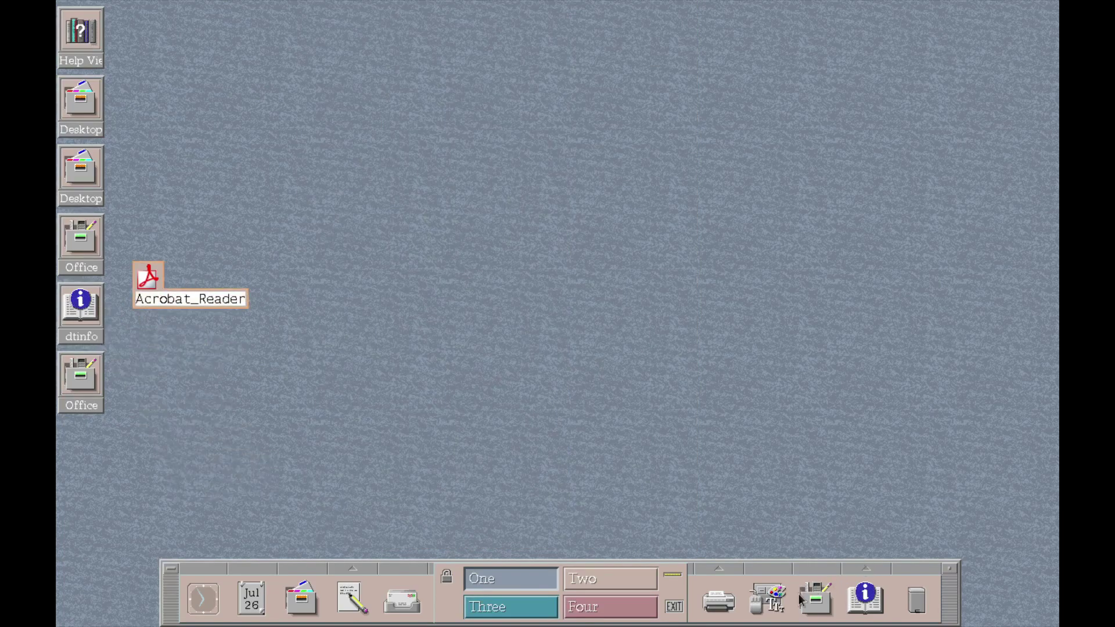
{"action": "mouse_move", "coordinate": [404, 512]}
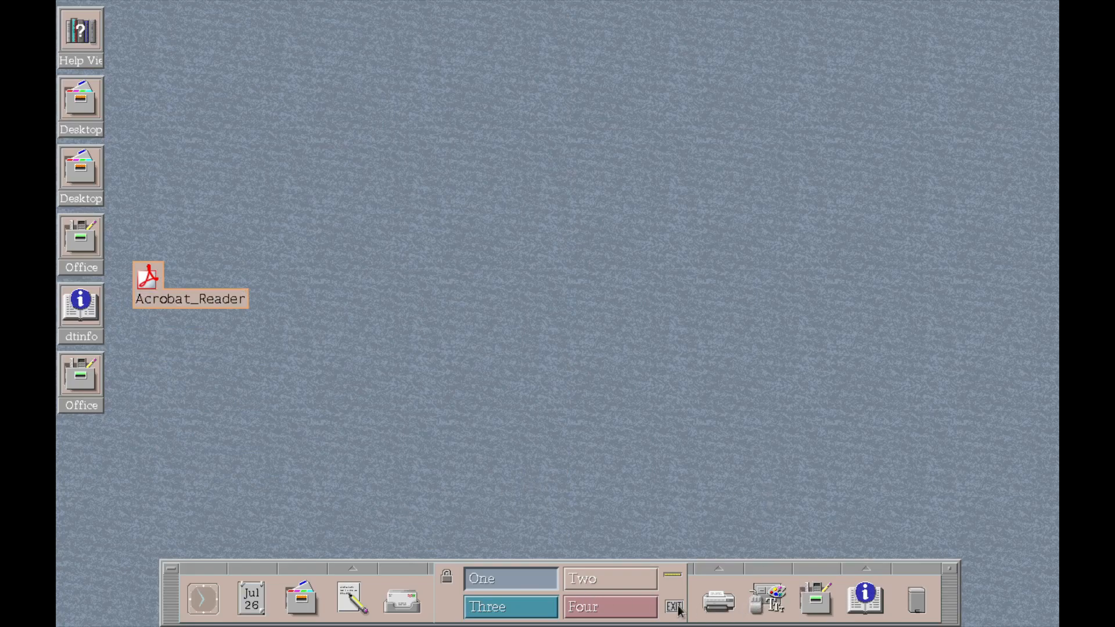
{"action": "left_click", "coordinate": [712, 600]}
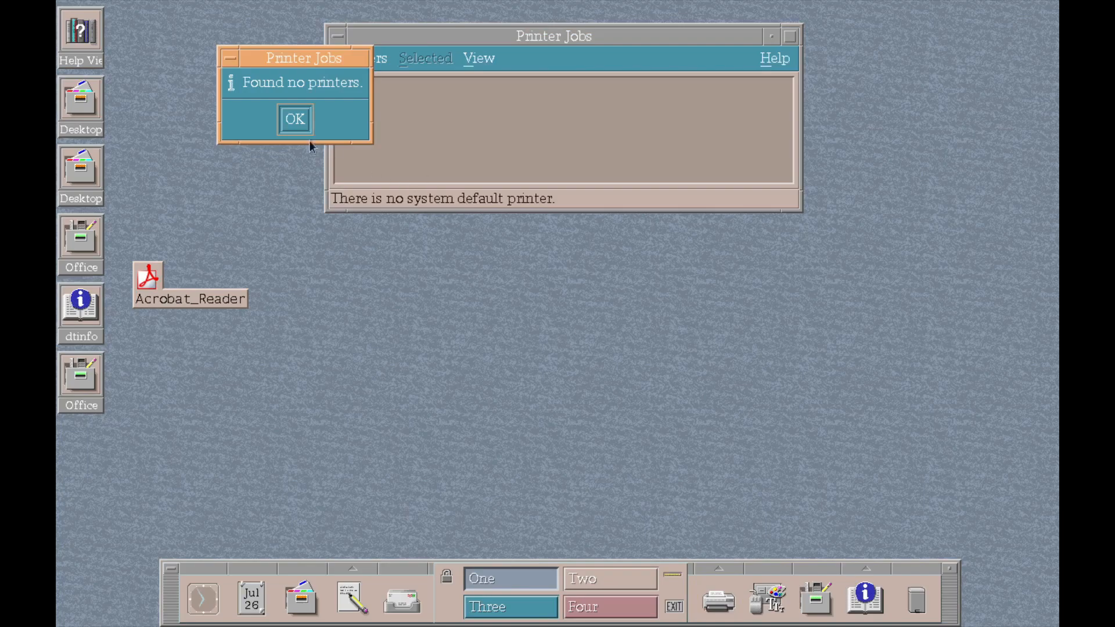
{"action": "left_click", "coordinate": [294, 119]}
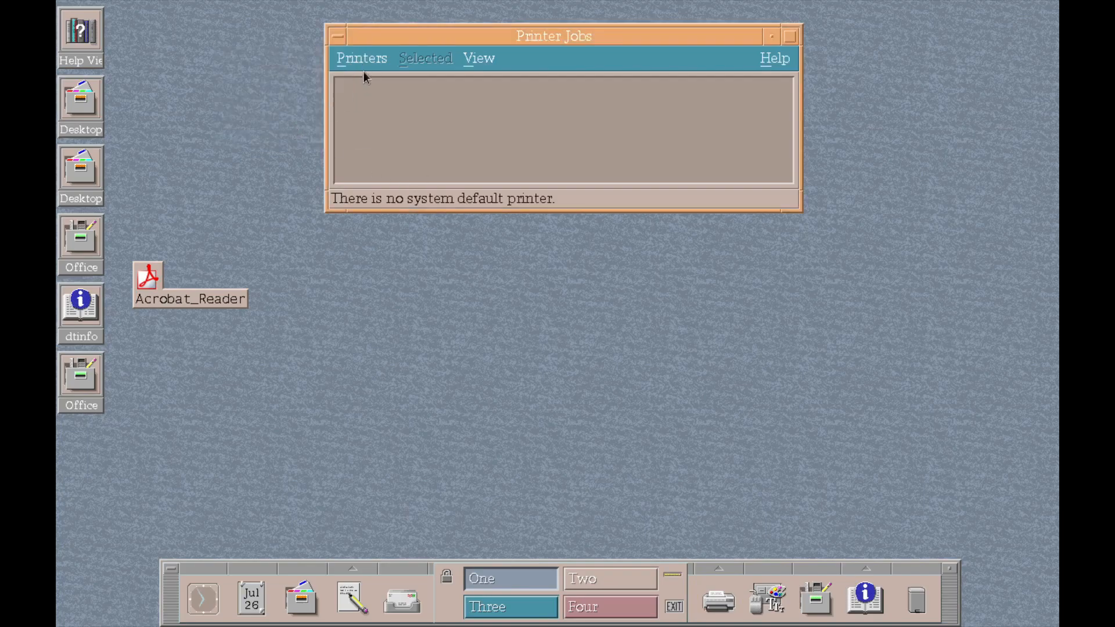
{"action": "left_click", "coordinate": [478, 58]}
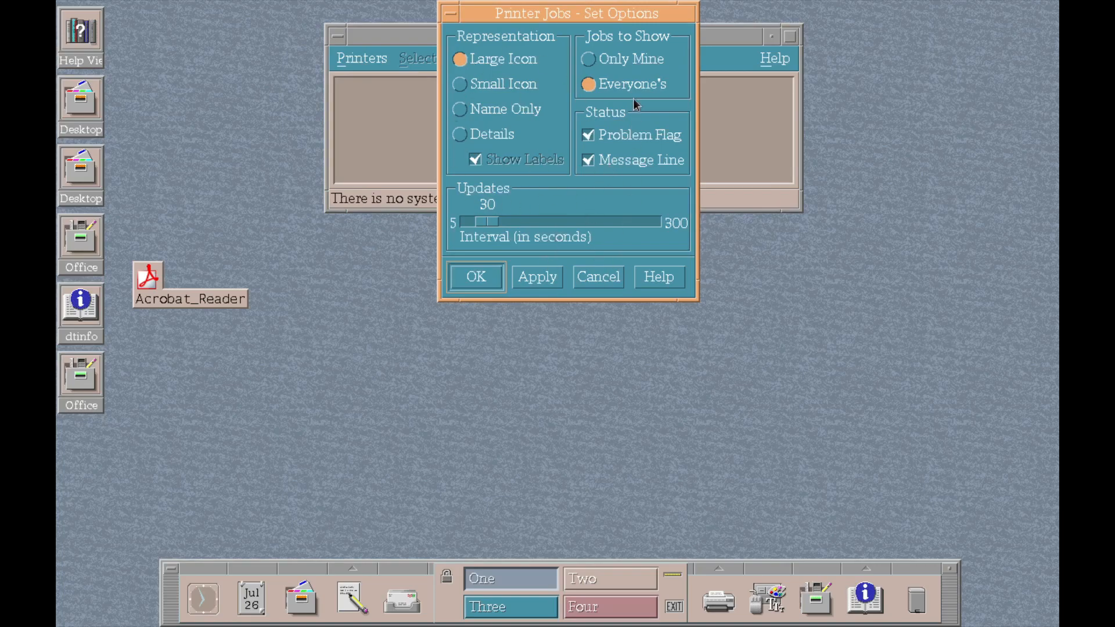
{"action": "left_click", "coordinate": [475, 276]}
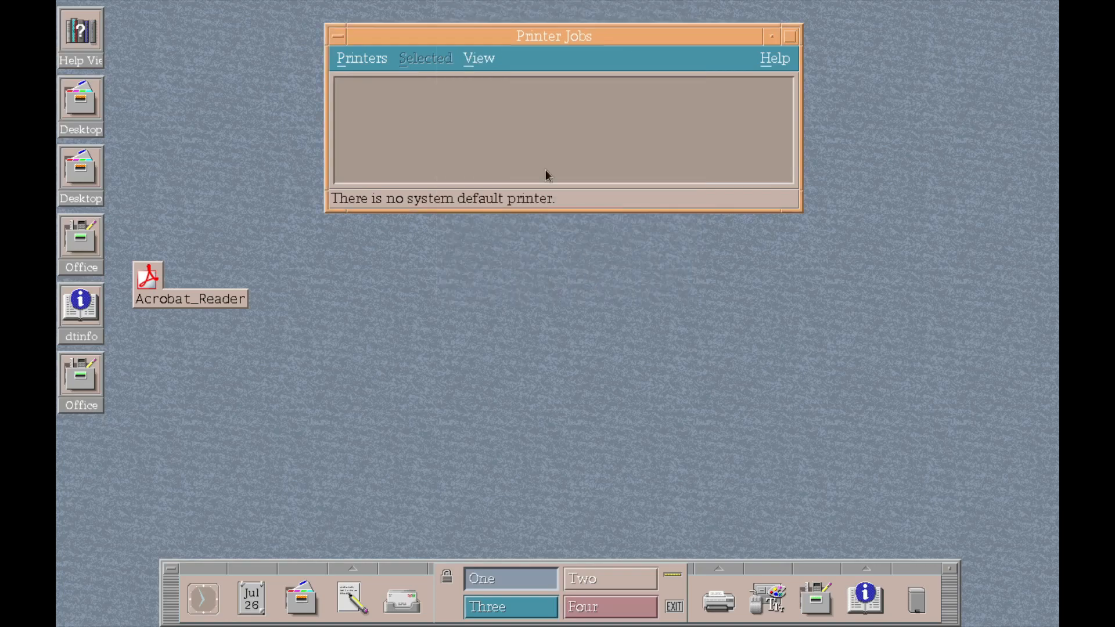
{"action": "left_click", "coordinate": [338, 36]}
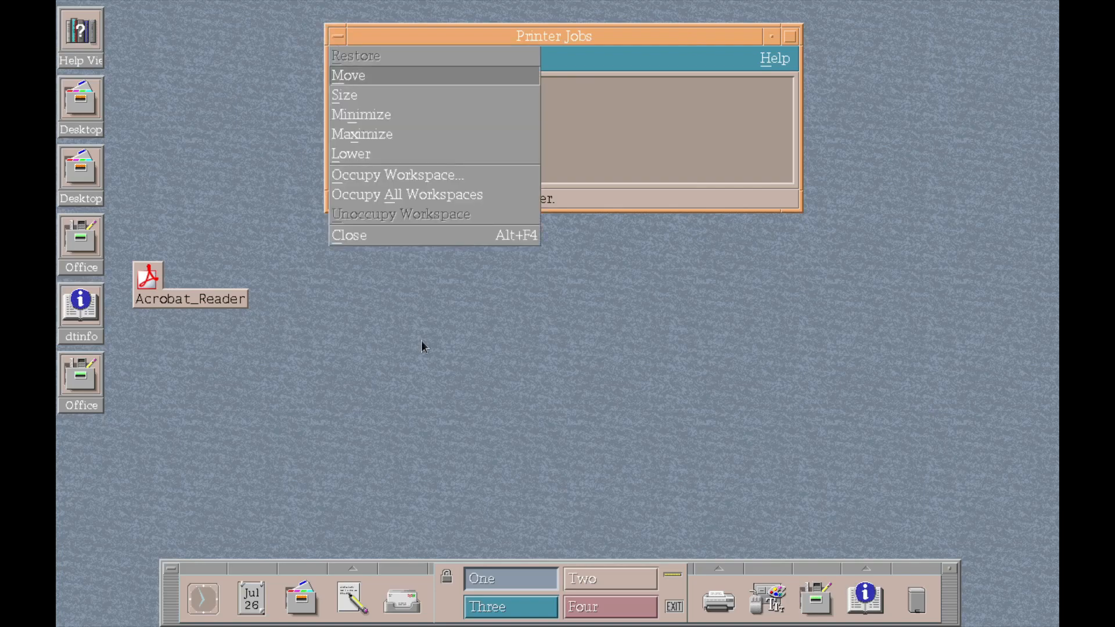
{"action": "left_click", "coordinate": [348, 236]}
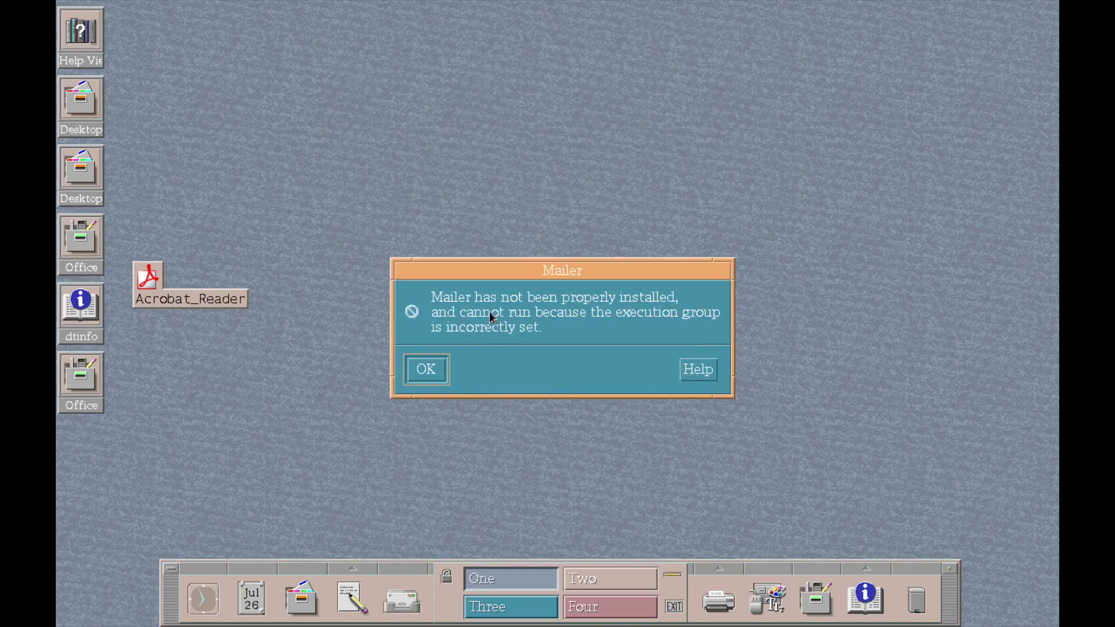
{"action": "left_click", "coordinate": [425, 369]}
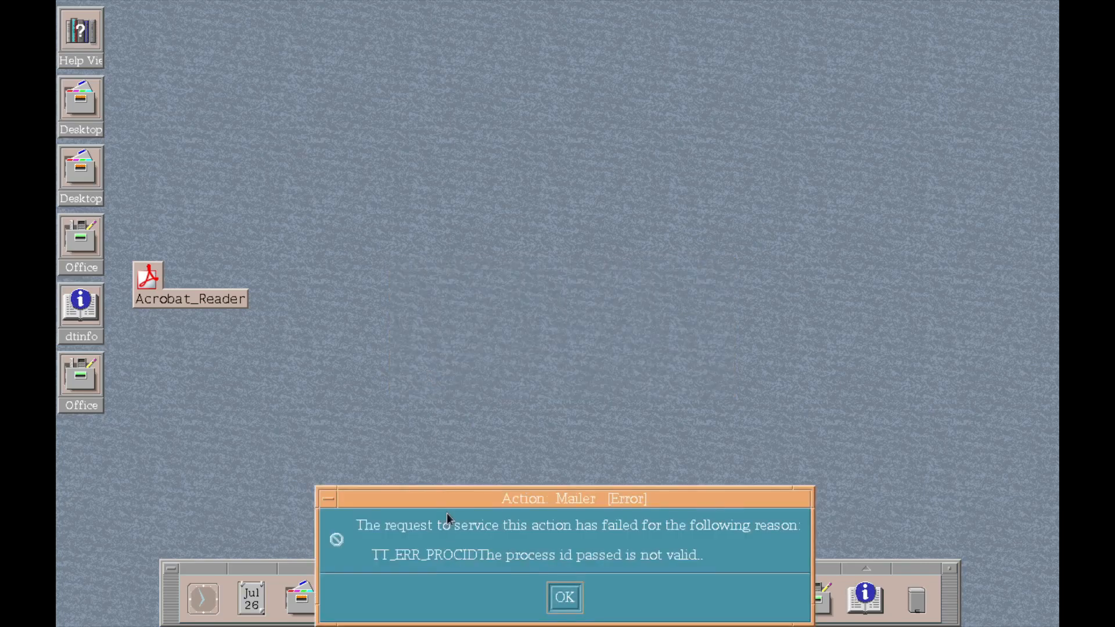
{"action": "left_click", "coordinate": [563, 597]}
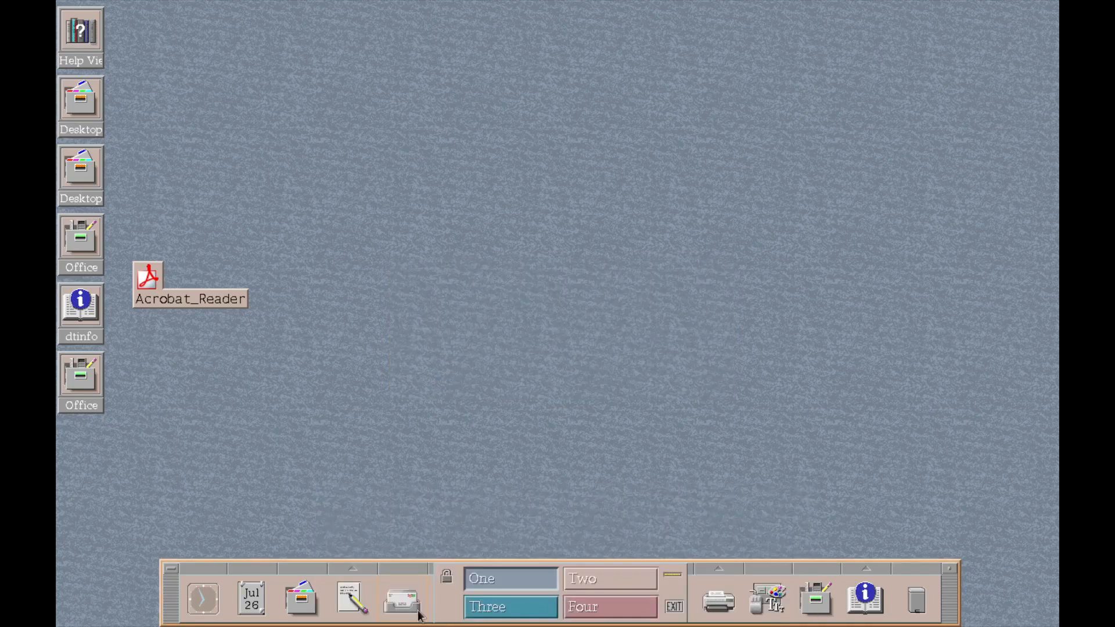
{"action": "mouse_move", "coordinate": [379, 567]}
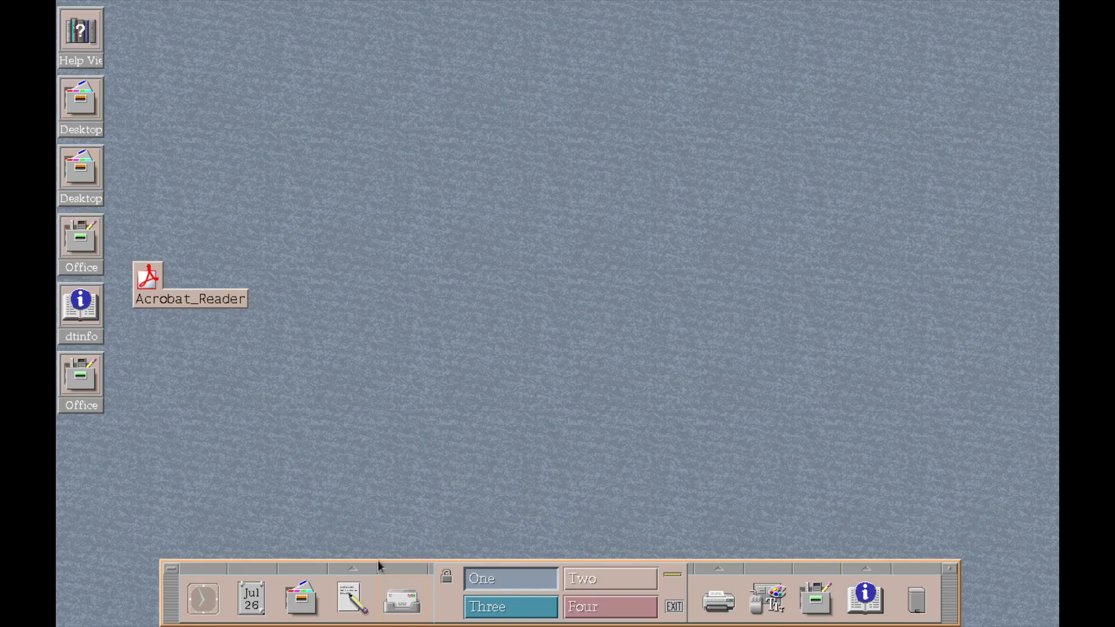
{"action": "left_click", "coordinate": [351, 597]}
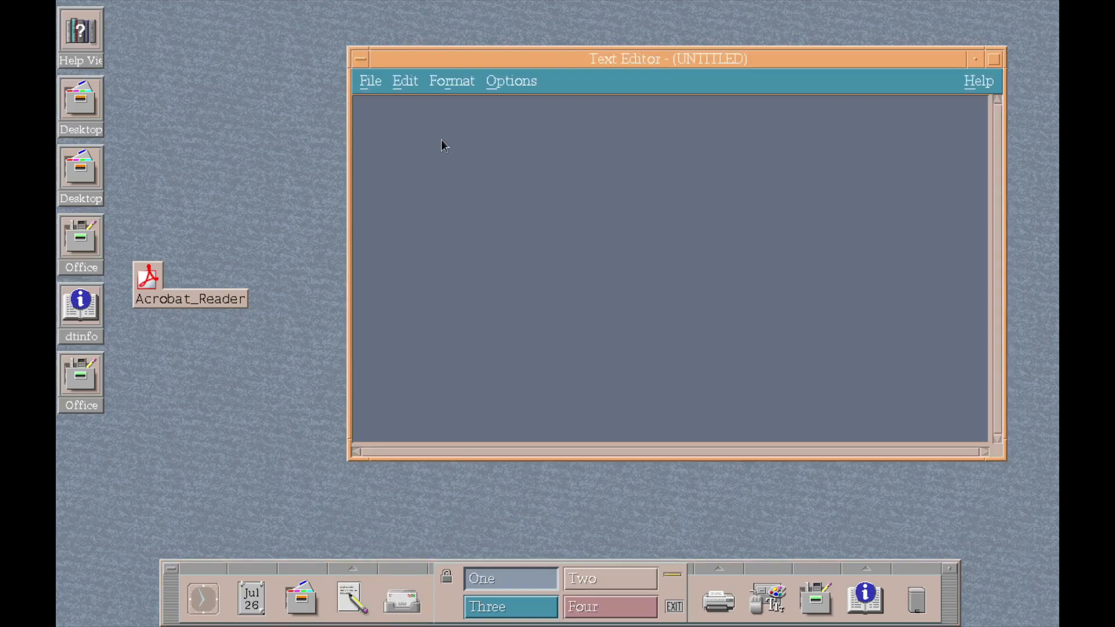
{"action": "left_click", "coordinate": [369, 80]}
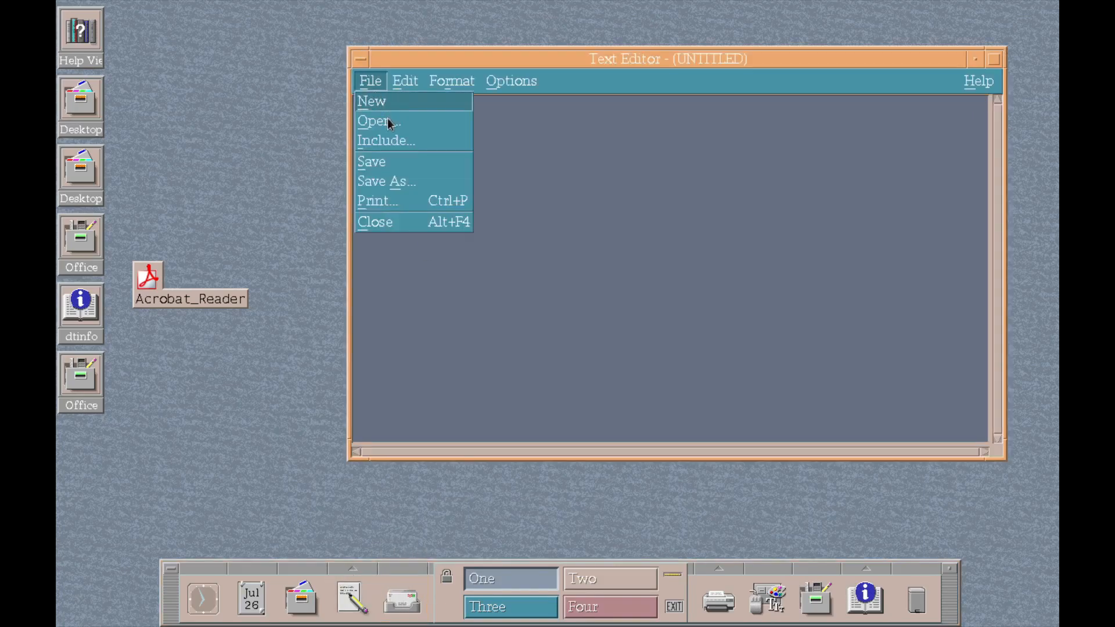
{"action": "left_click", "coordinate": [375, 222]}
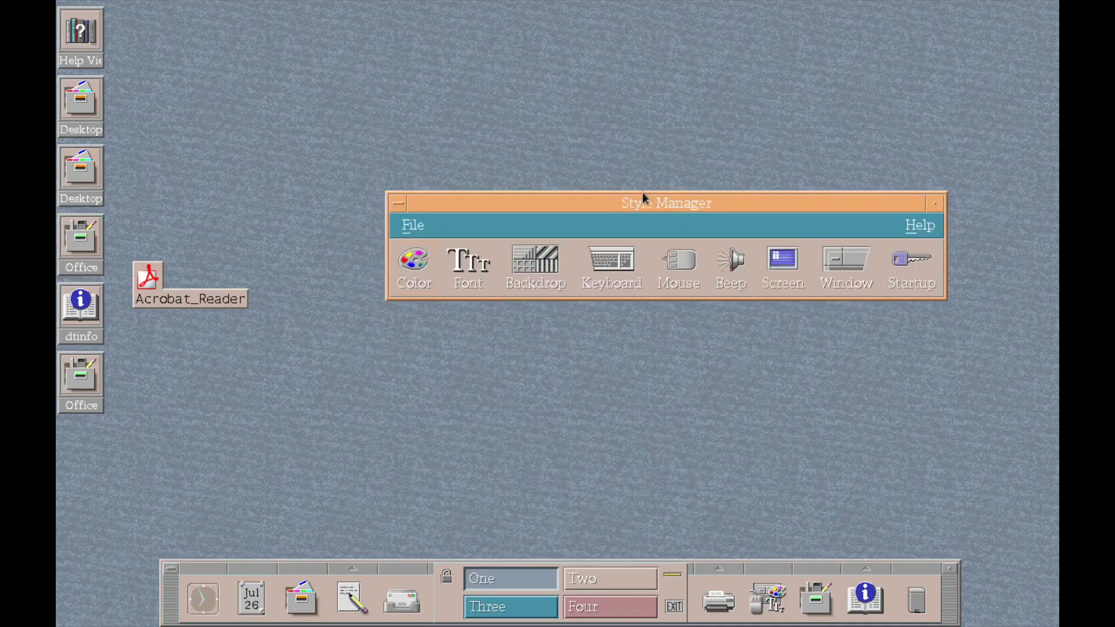
{"action": "mouse_move", "coordinate": [519, 263]}
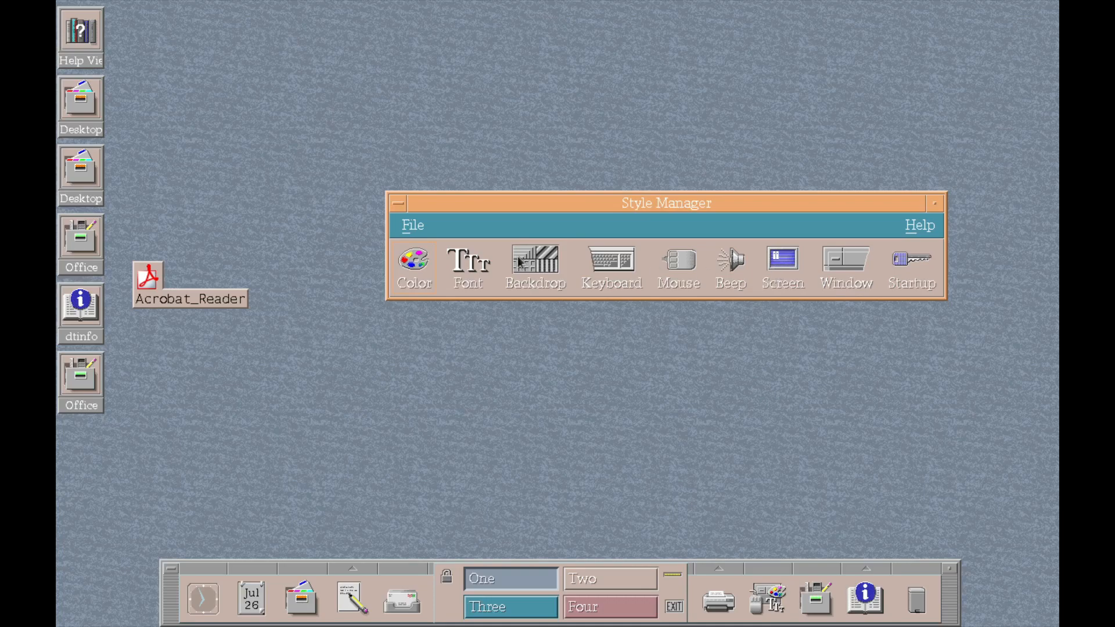
Browse the Color palettes, dismiss the next-session notice, and close the dialog
{"action": "left_click", "coordinate": [413, 258]}
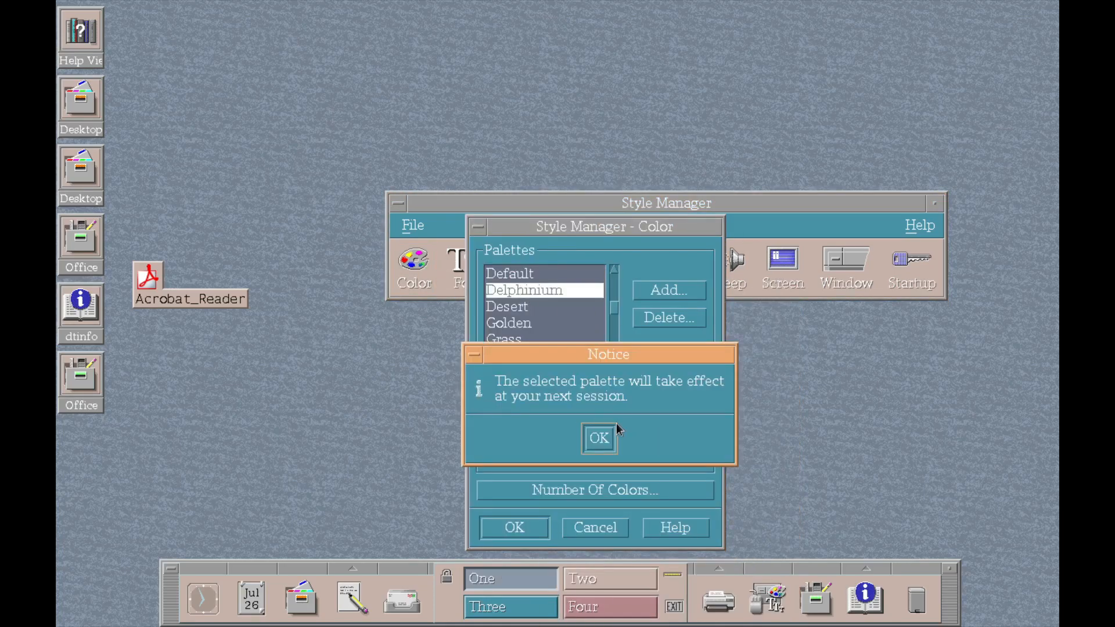
{"action": "left_click", "coordinate": [598, 438]}
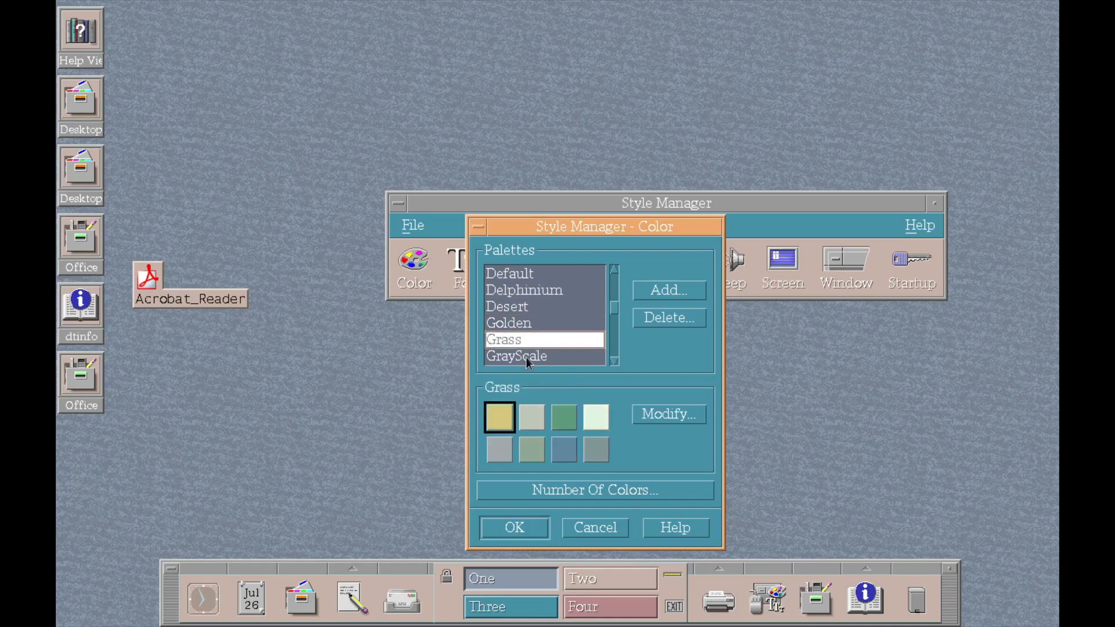
{"action": "left_click", "coordinate": [509, 323]}
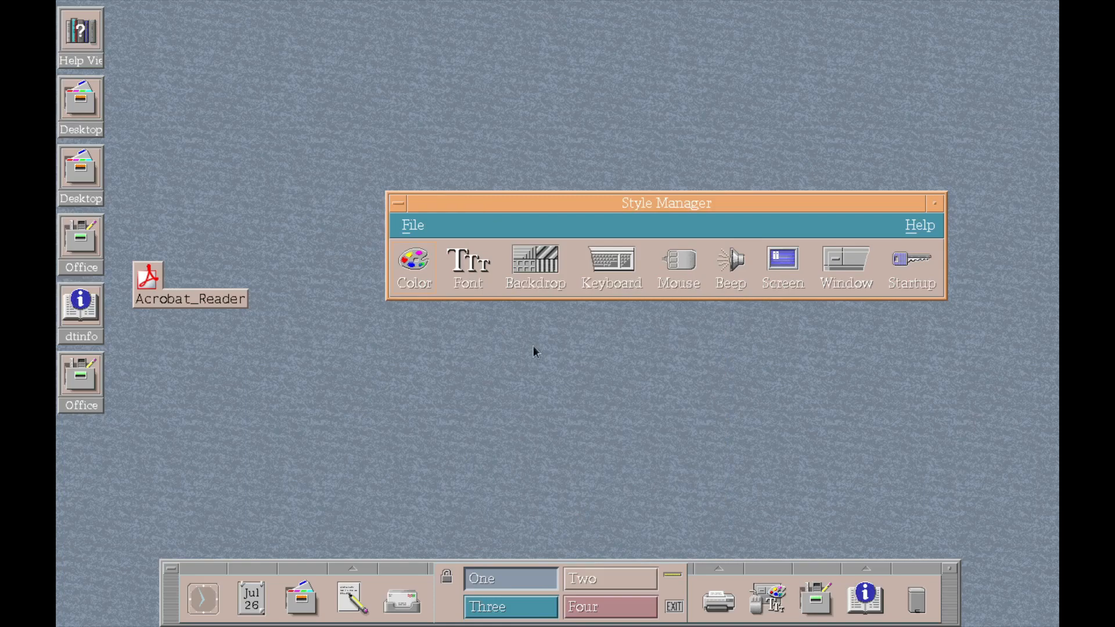
Look over the Font size settings and close them unchanged
{"action": "left_click", "coordinate": [468, 258]}
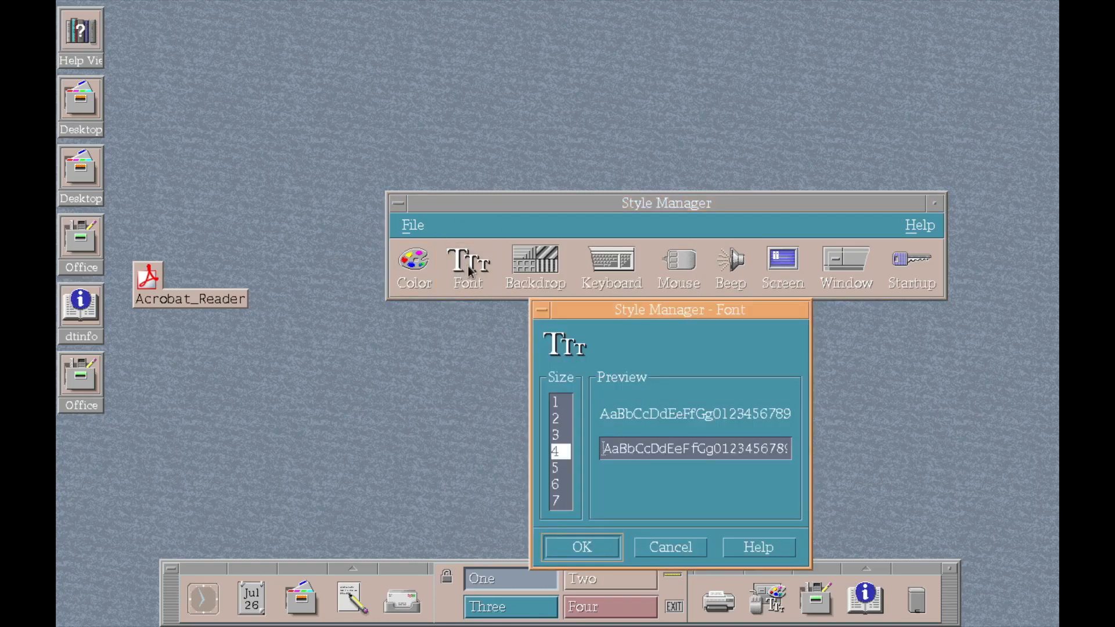
{"action": "left_click", "coordinate": [534, 259]}
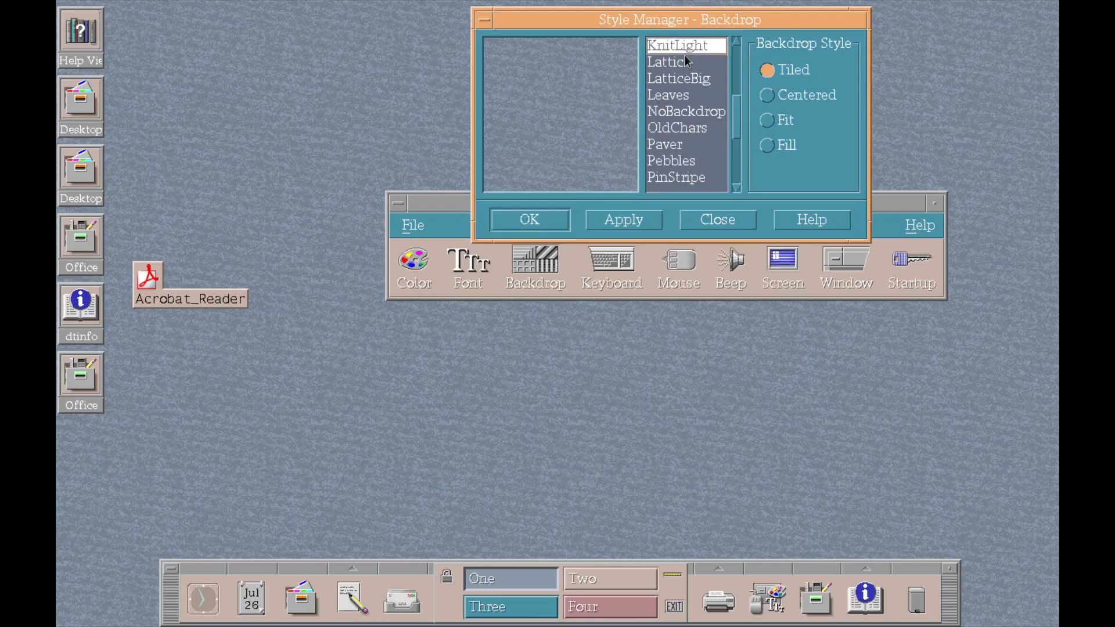
Preview the Lattice and Paver backdrops and apply Paver to the desktop
{"action": "left_click", "coordinate": [669, 61]}
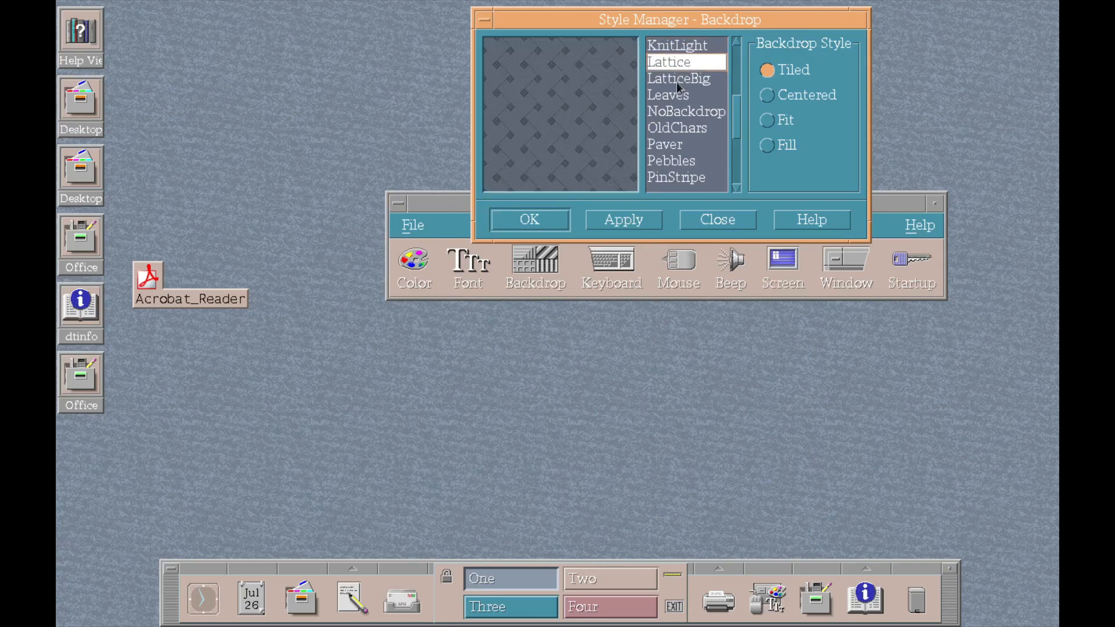
{"action": "left_click", "coordinate": [664, 144]}
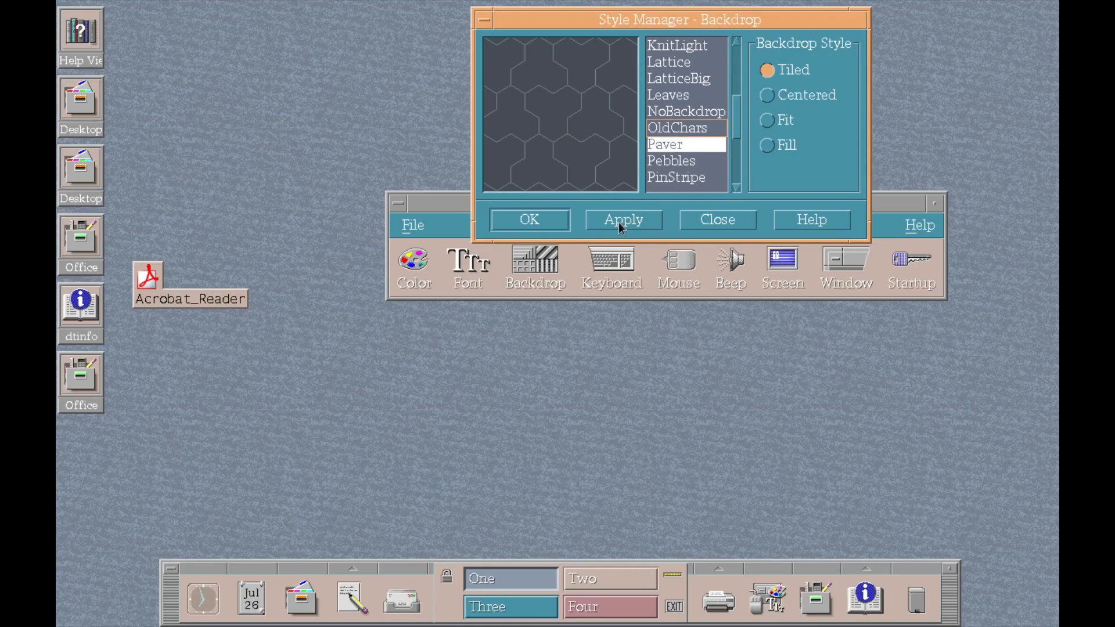
{"action": "left_click", "coordinate": [622, 220]}
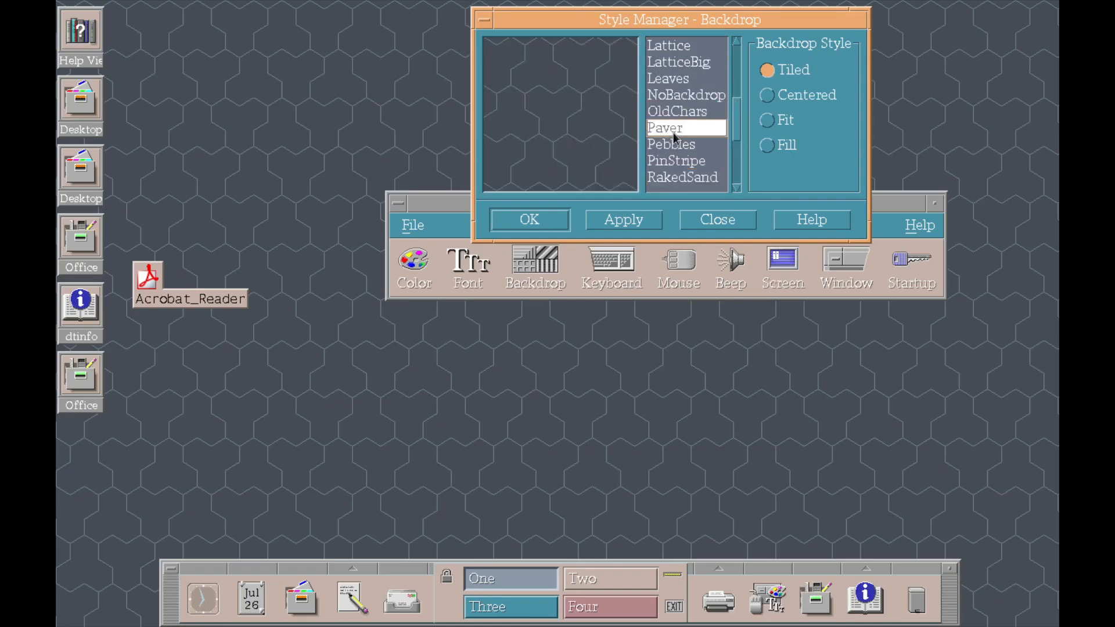
Switch the backdrop to the Concave gradient and close the Backdrop dialog
{"action": "left_click", "coordinate": [668, 78]}
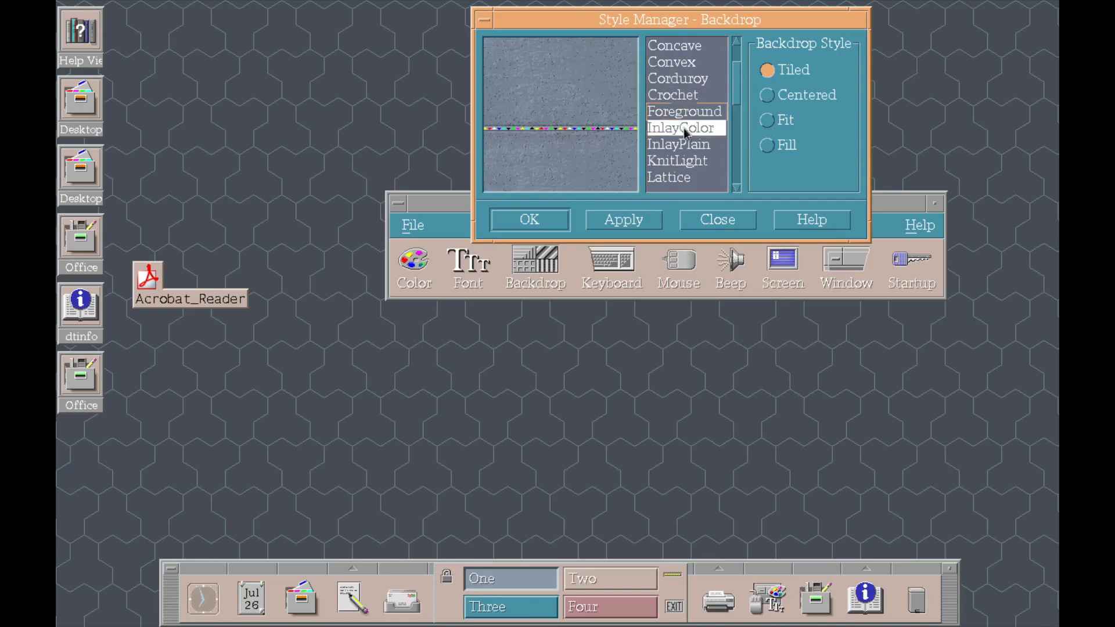
{"action": "left_click", "coordinate": [677, 144]}
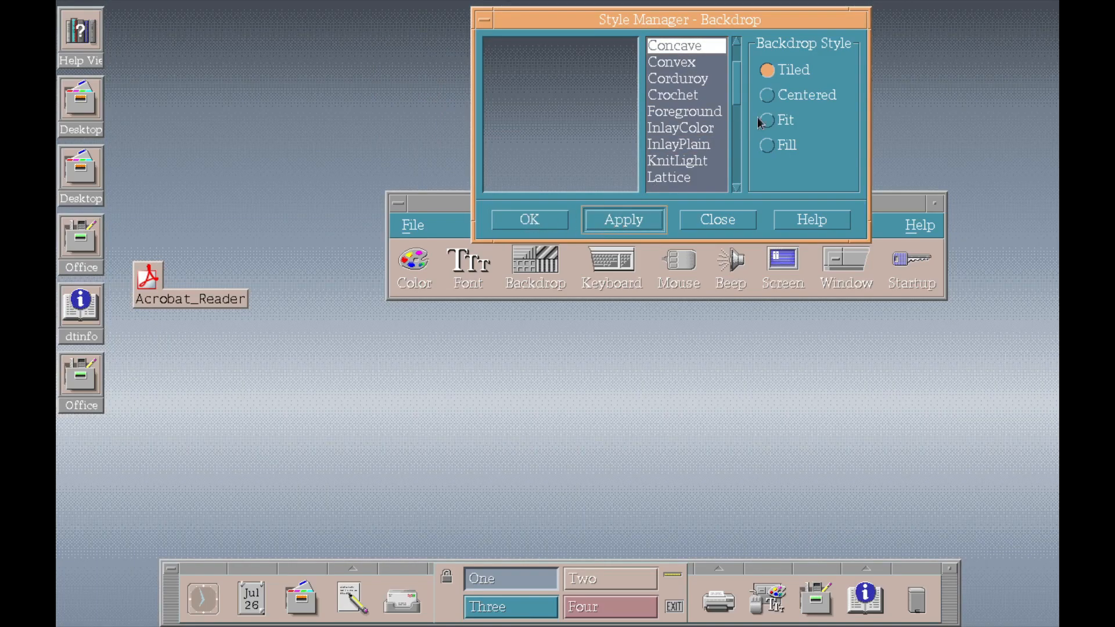
{"action": "left_click", "coordinate": [716, 220]}
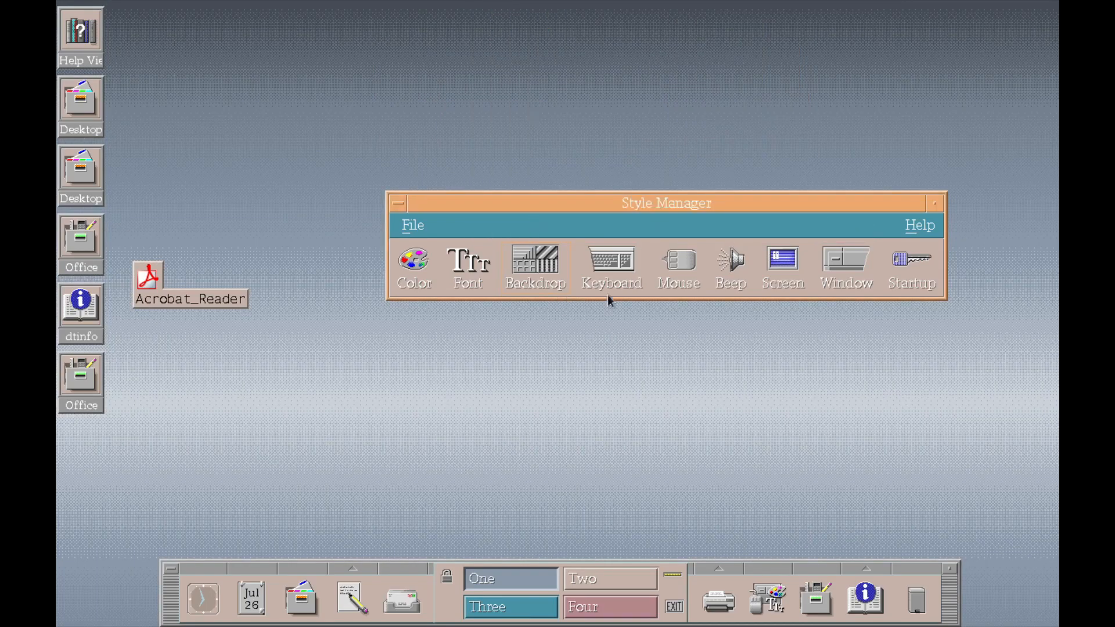
{"action": "left_click", "coordinate": [610, 258]}
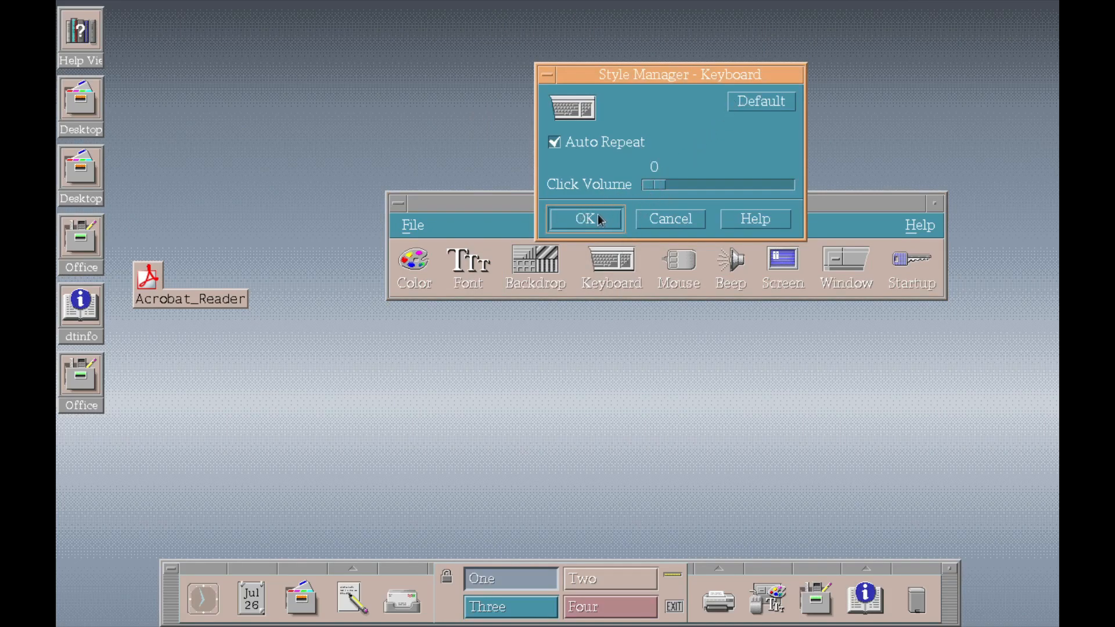
{"action": "left_click", "coordinate": [584, 218]}
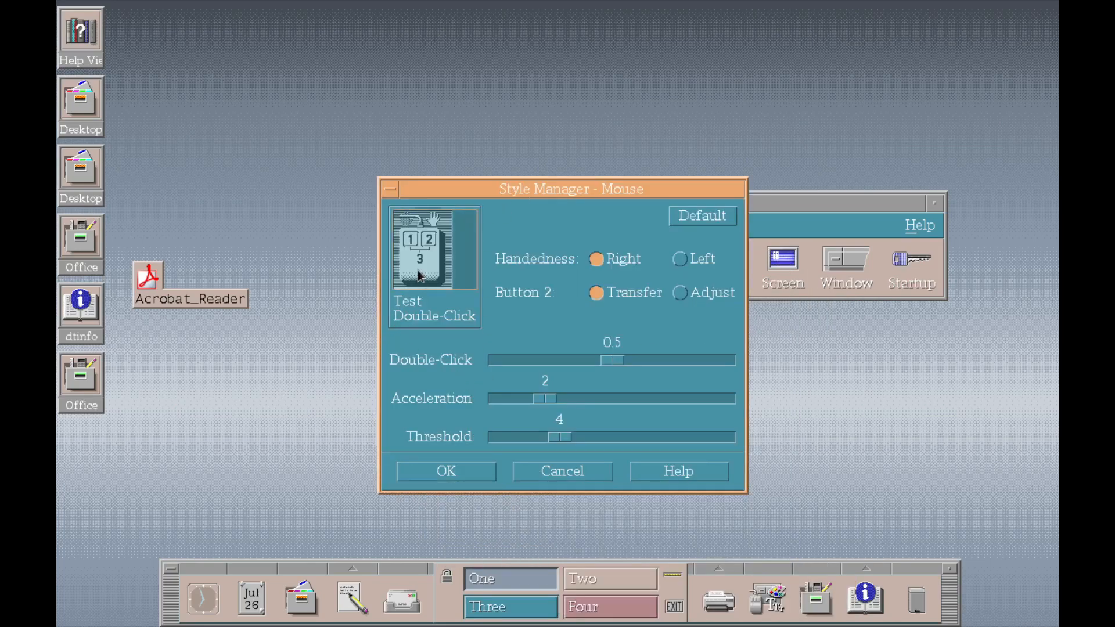
{"action": "mouse_move", "coordinate": [438, 263]}
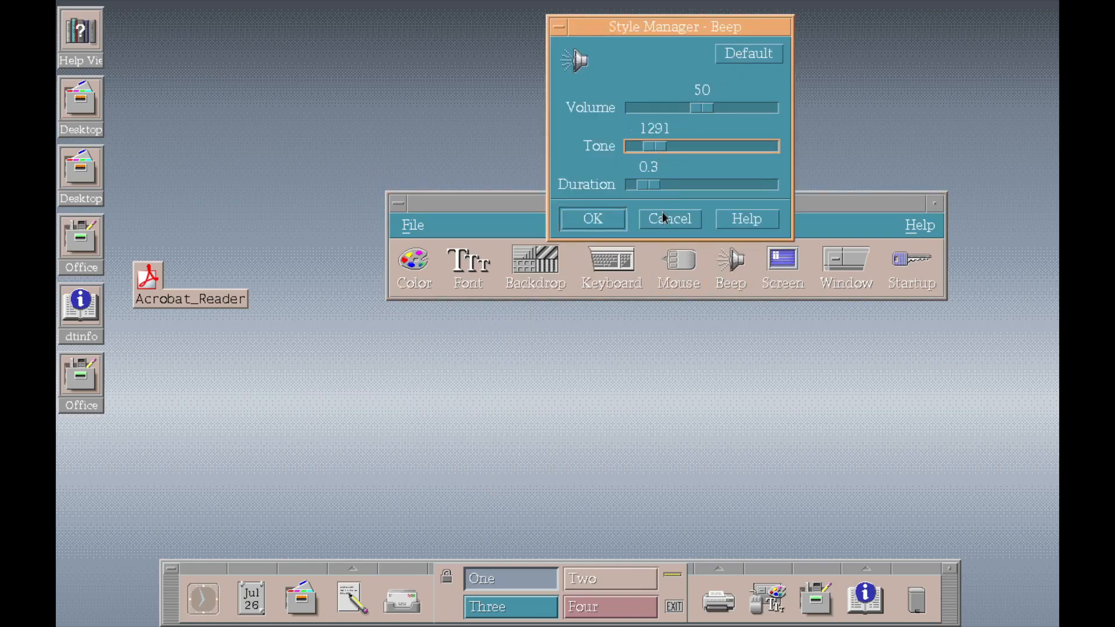
Cancel the Beep settings without changes
{"action": "left_click", "coordinate": [781, 258]}
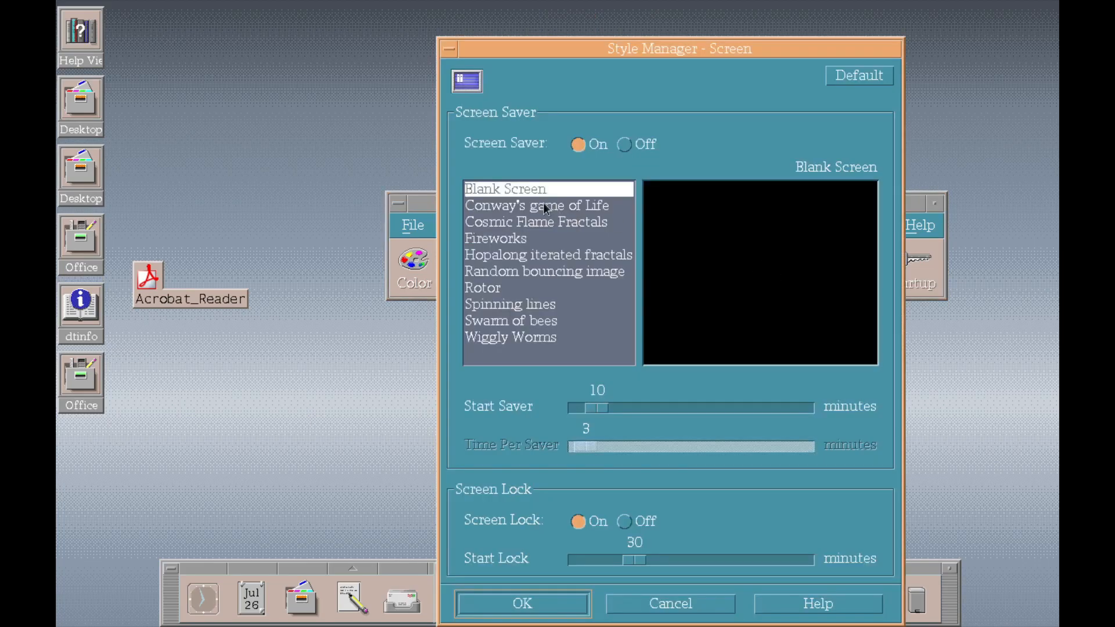
Preview each saver (Life, Flame, Fireworks, Hopalong, bouncing image, Rotor, lines, Swarm), then cancel
{"action": "left_click", "coordinate": [536, 204]}
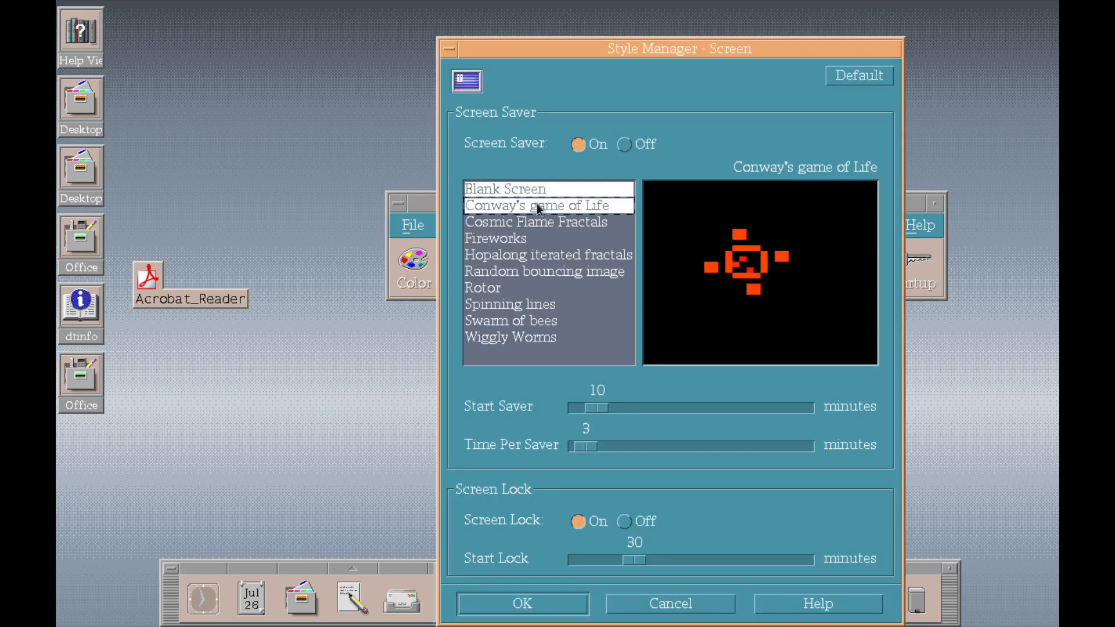
{"action": "left_click", "coordinate": [536, 222]}
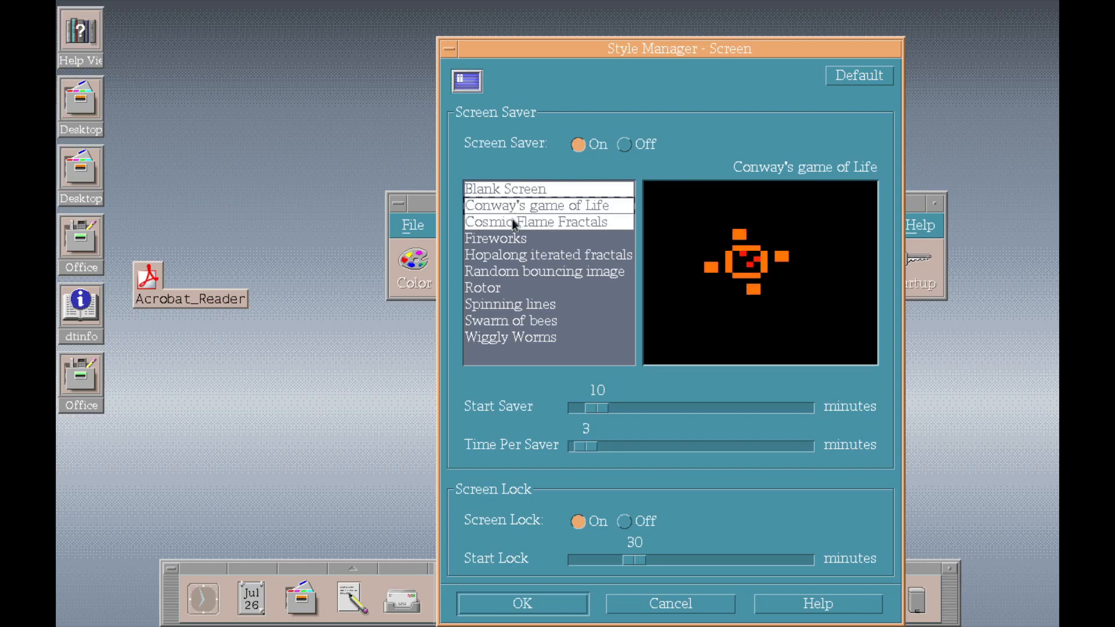
{"action": "left_click", "coordinate": [543, 220]}
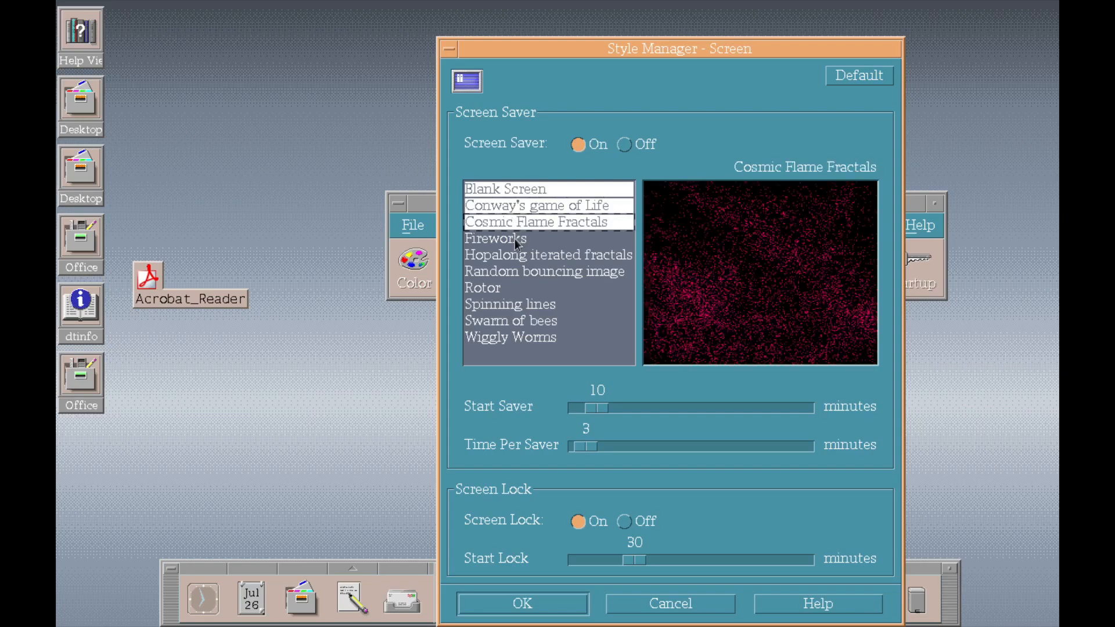
{"action": "left_click", "coordinate": [496, 238]}
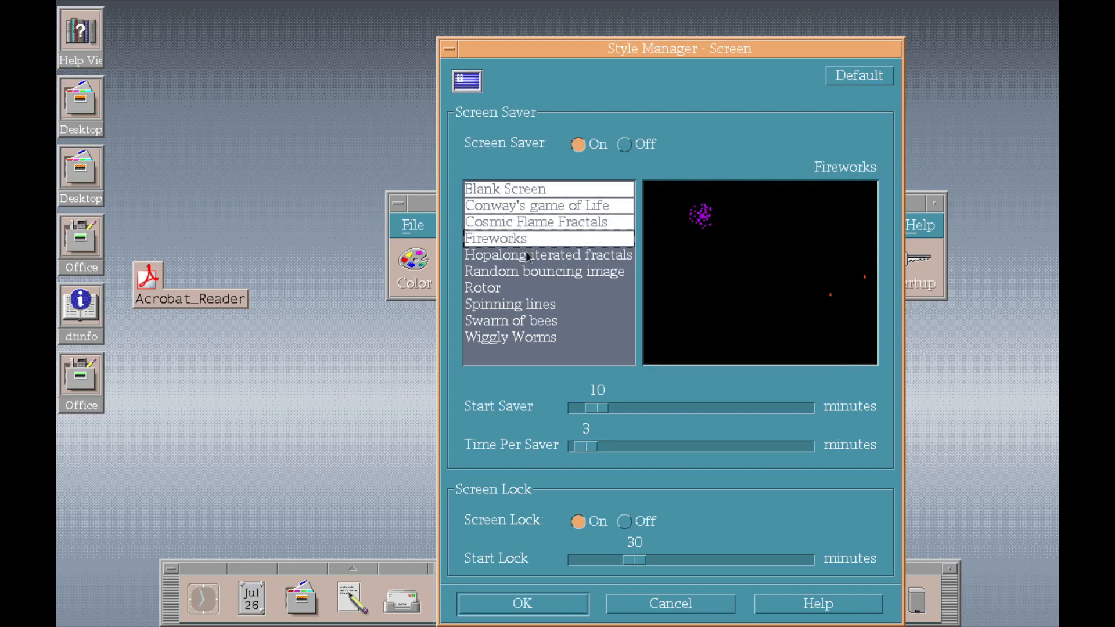
{"action": "left_click", "coordinate": [547, 254]}
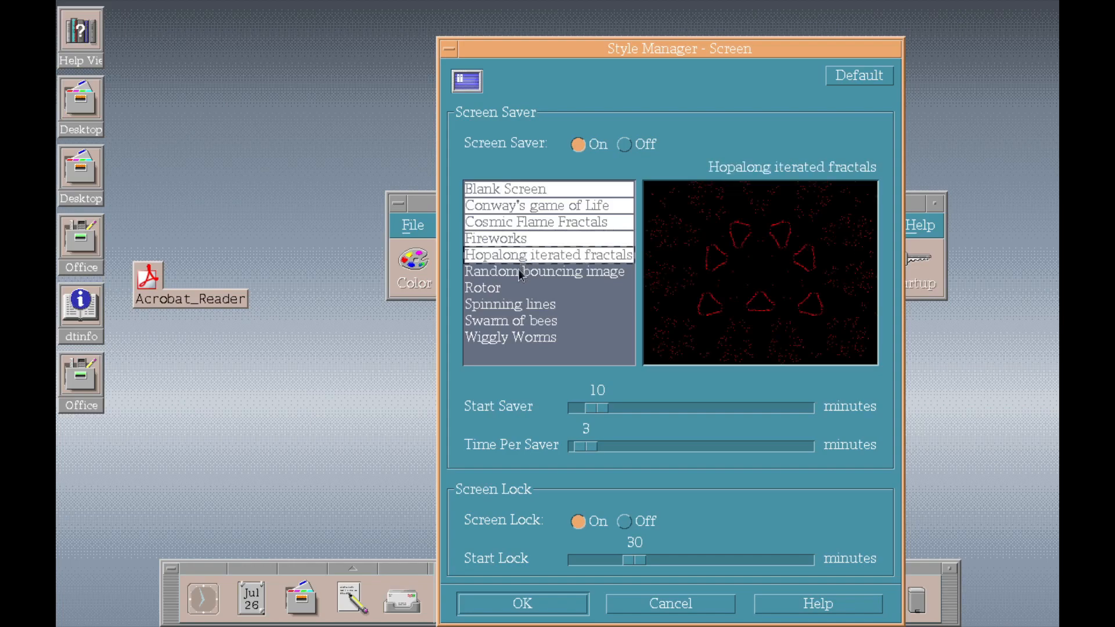
{"action": "left_click", "coordinate": [544, 271]}
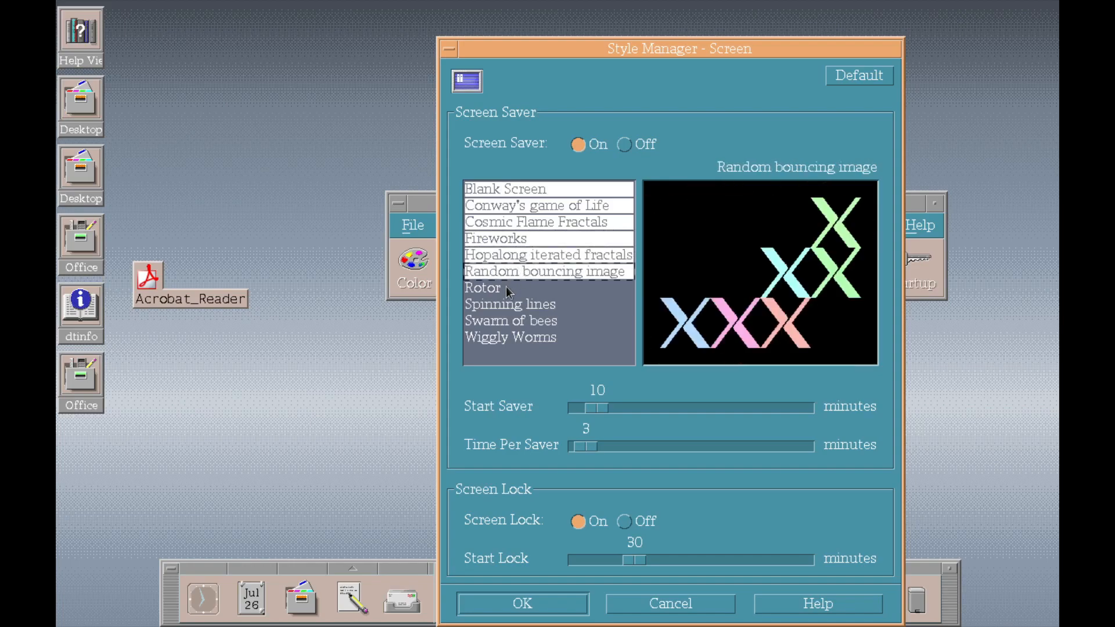
{"action": "left_click", "coordinate": [509, 303]}
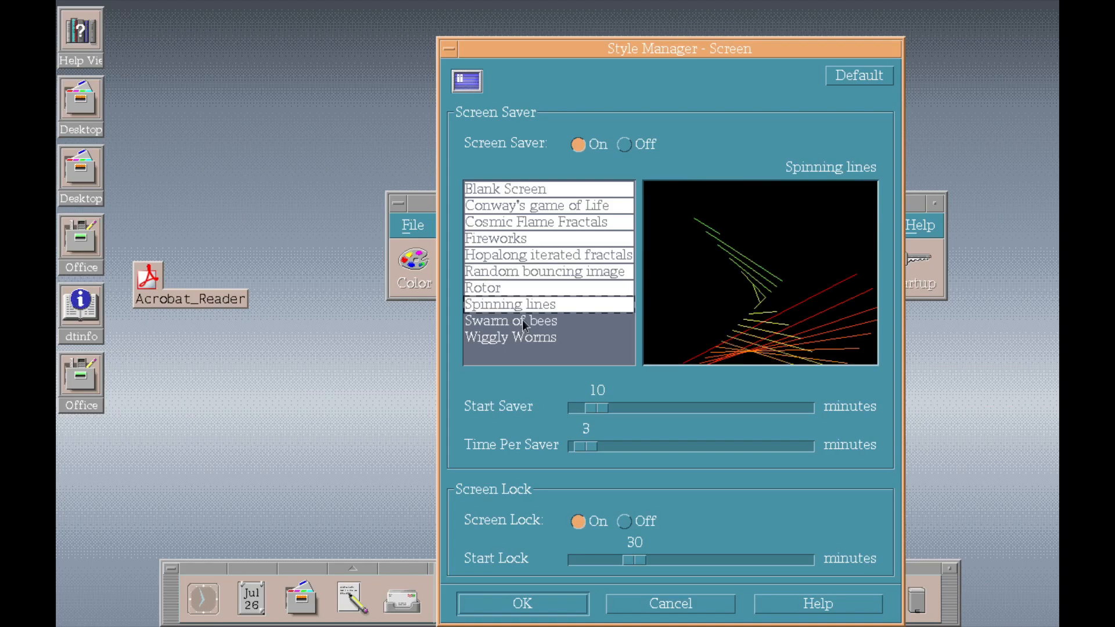
{"action": "left_click", "coordinate": [511, 336]}
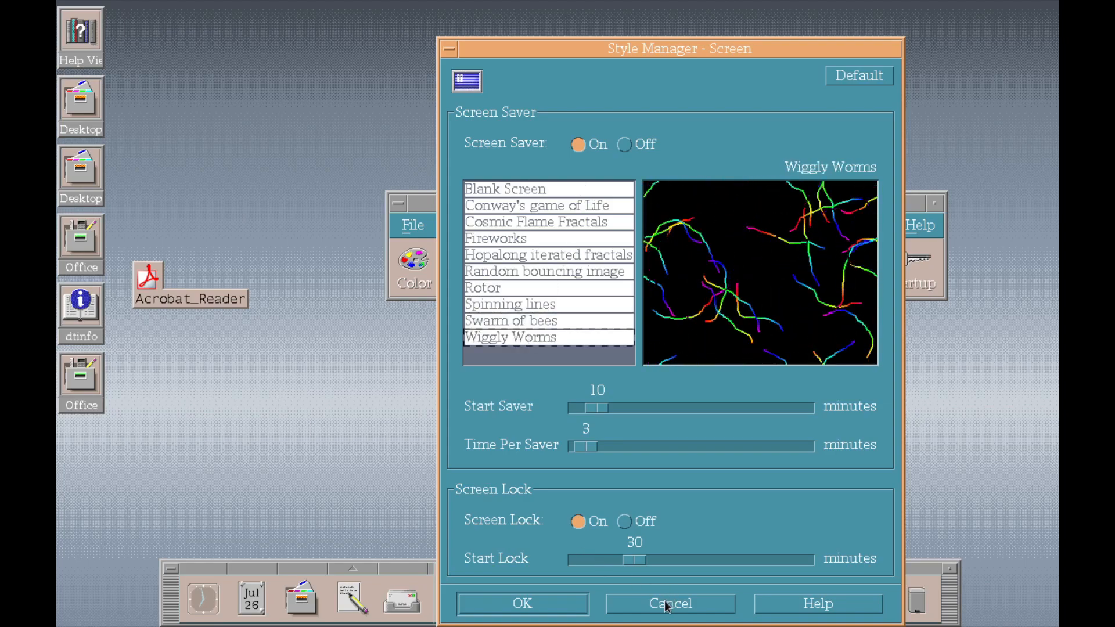
{"action": "left_click", "coordinate": [668, 602]}
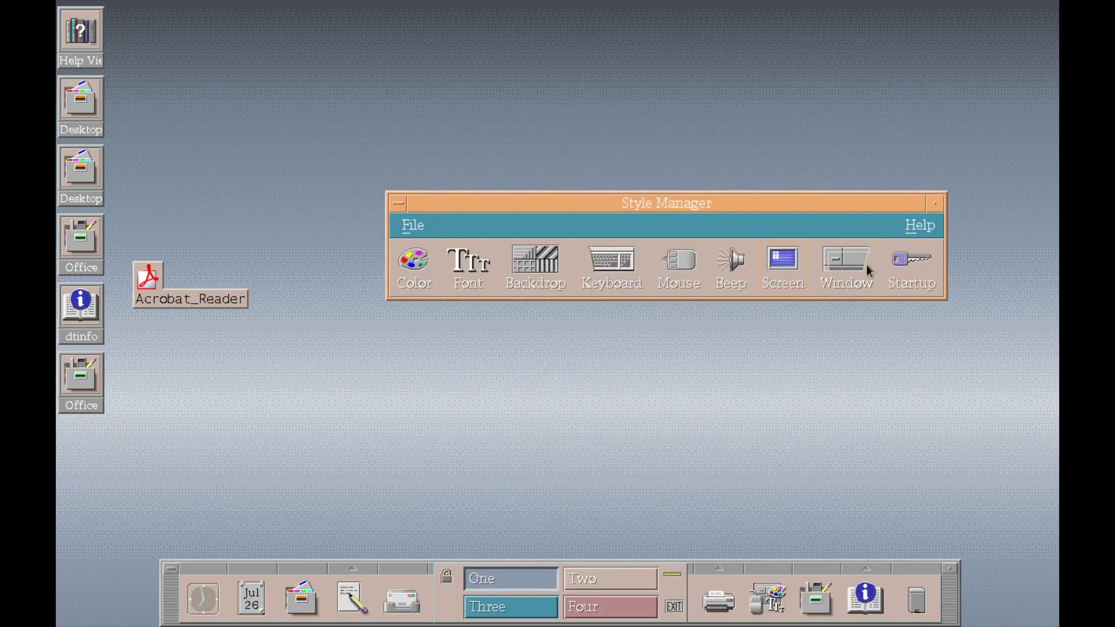
View the Window behaviour settings and close them unchanged
{"action": "left_click", "coordinate": [845, 258]}
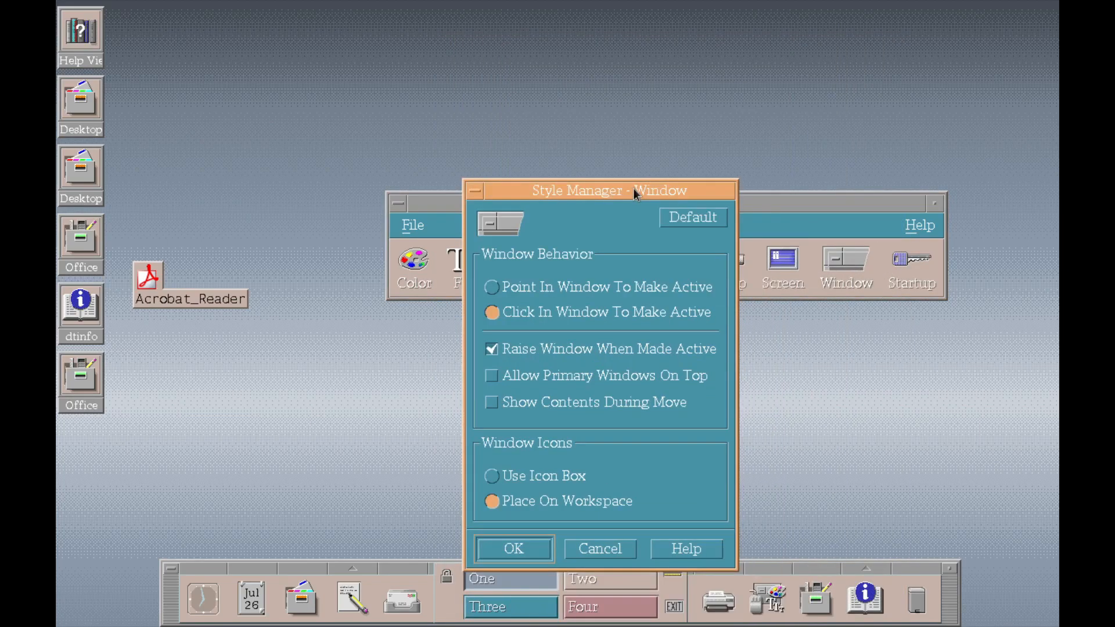
{"action": "mouse_move", "coordinate": [678, 297]}
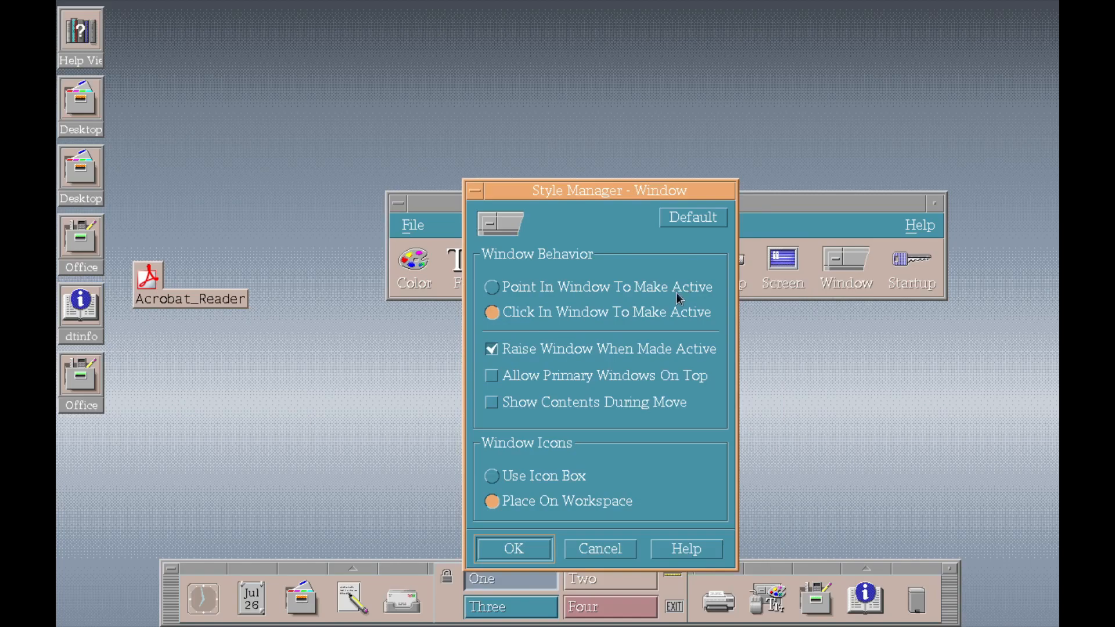
{"action": "mouse_move", "coordinate": [544, 473]}
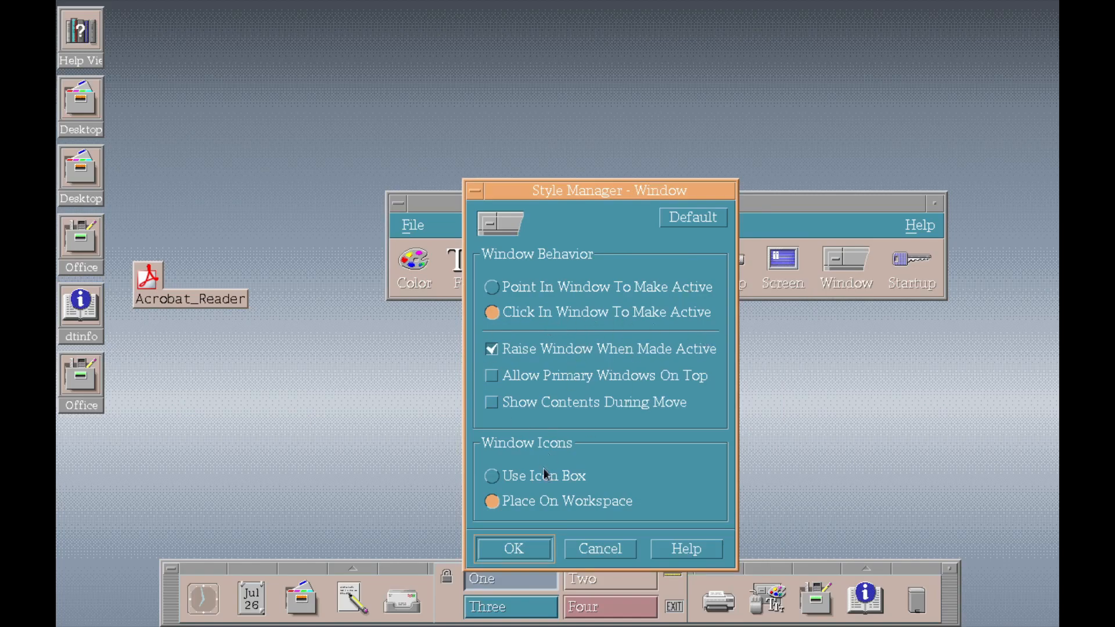
{"action": "left_click", "coordinate": [599, 548]}
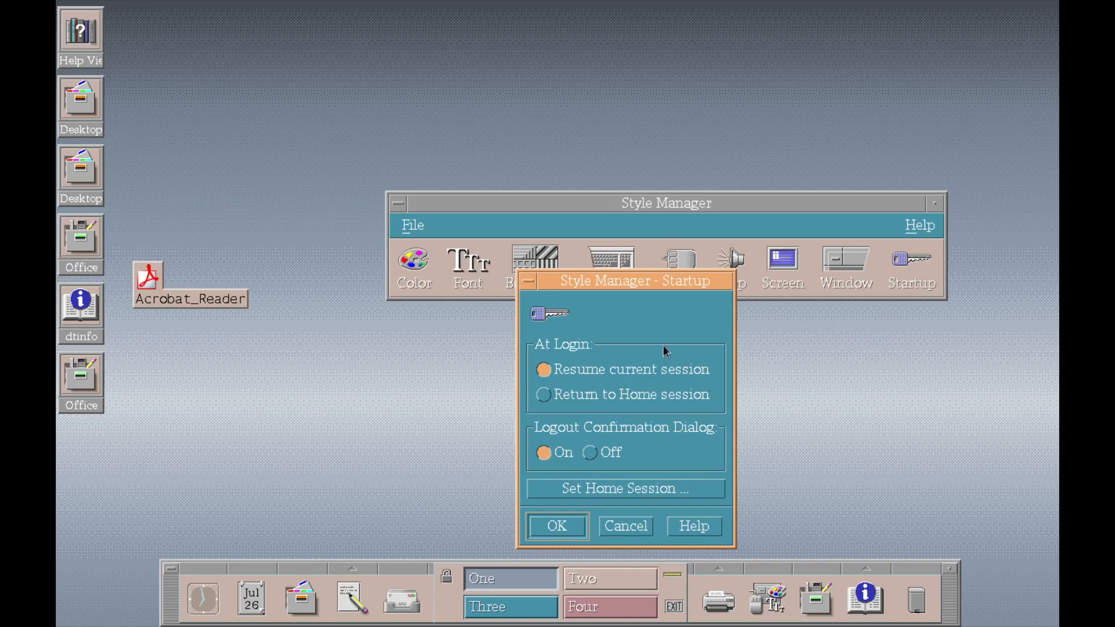
Set the current session as the home session, confirming the replacement
{"action": "left_click", "coordinate": [623, 489]}
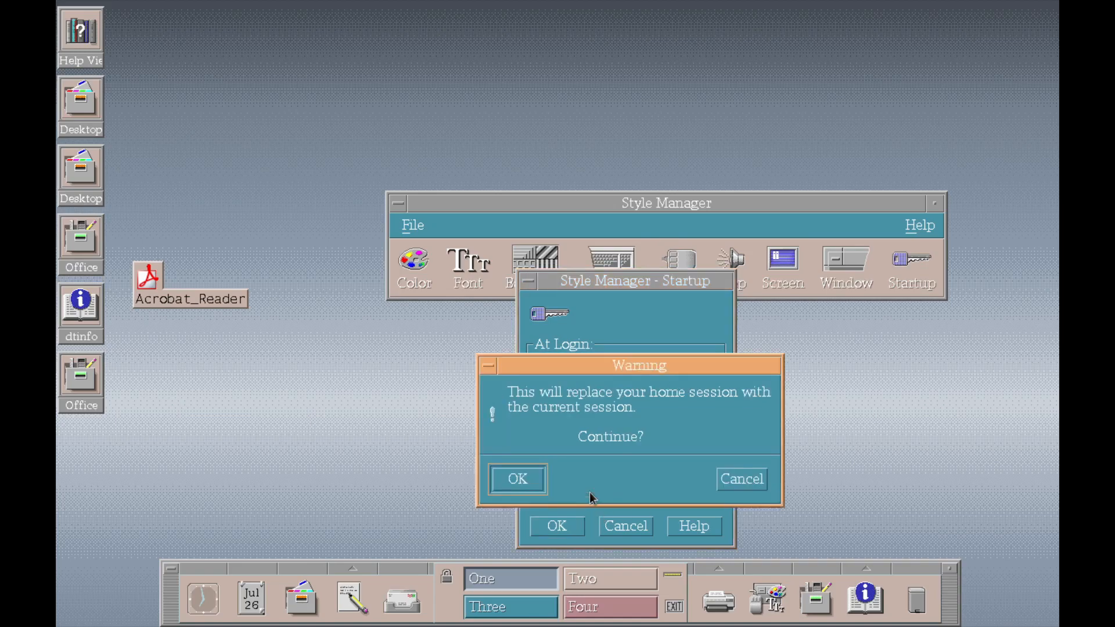
{"action": "left_click", "coordinate": [517, 479]}
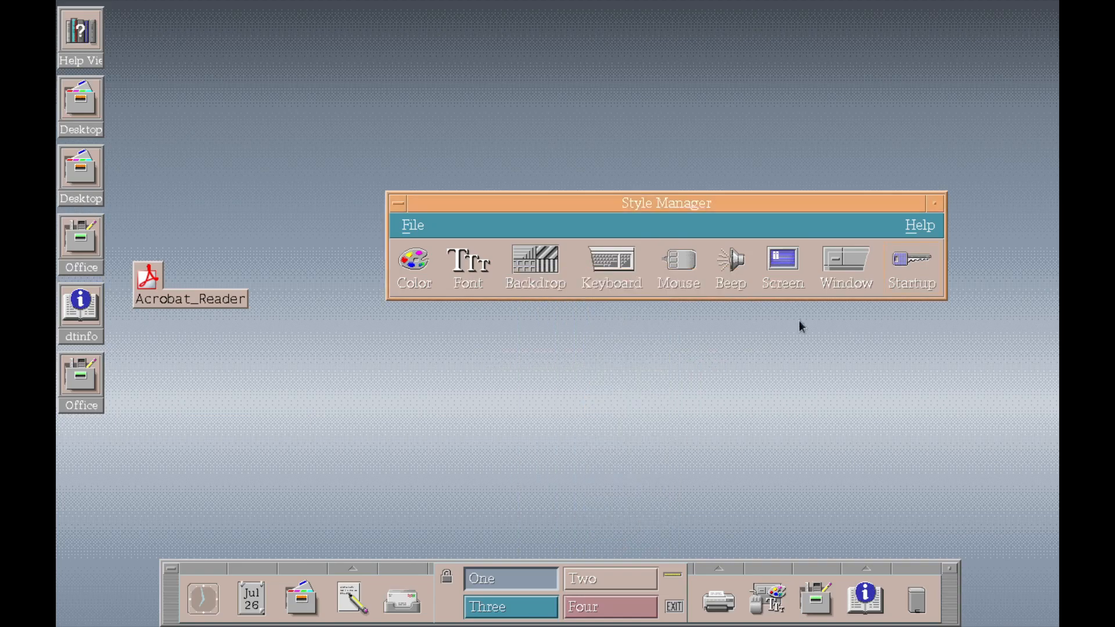
Close Style Manager from its window menu
{"action": "left_click", "coordinate": [398, 203]}
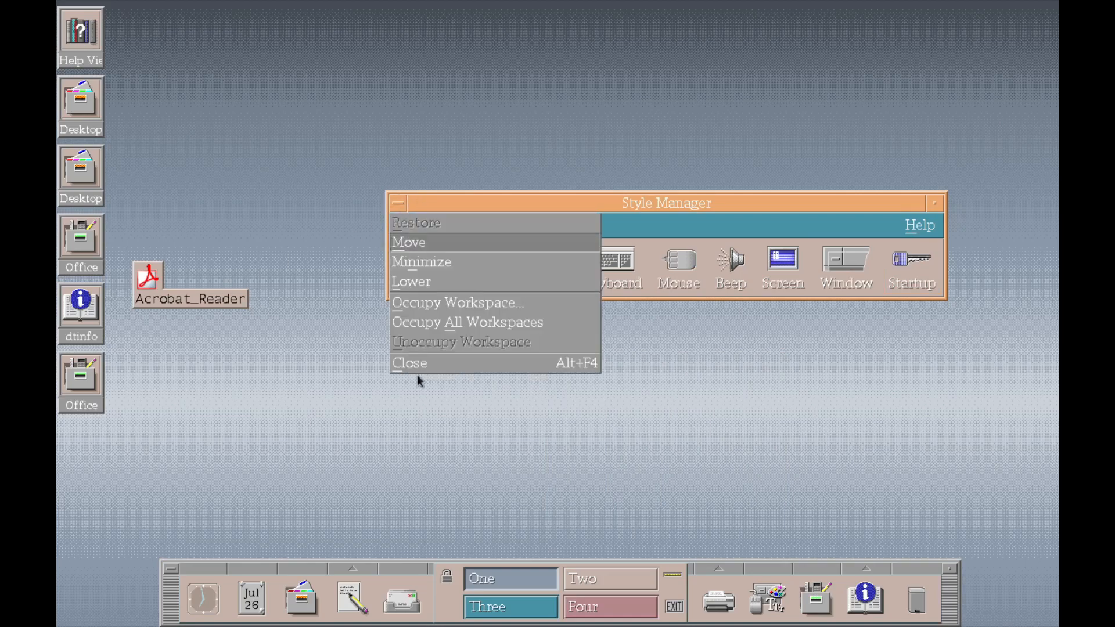
{"action": "right_click", "coordinate": [604, 309]}
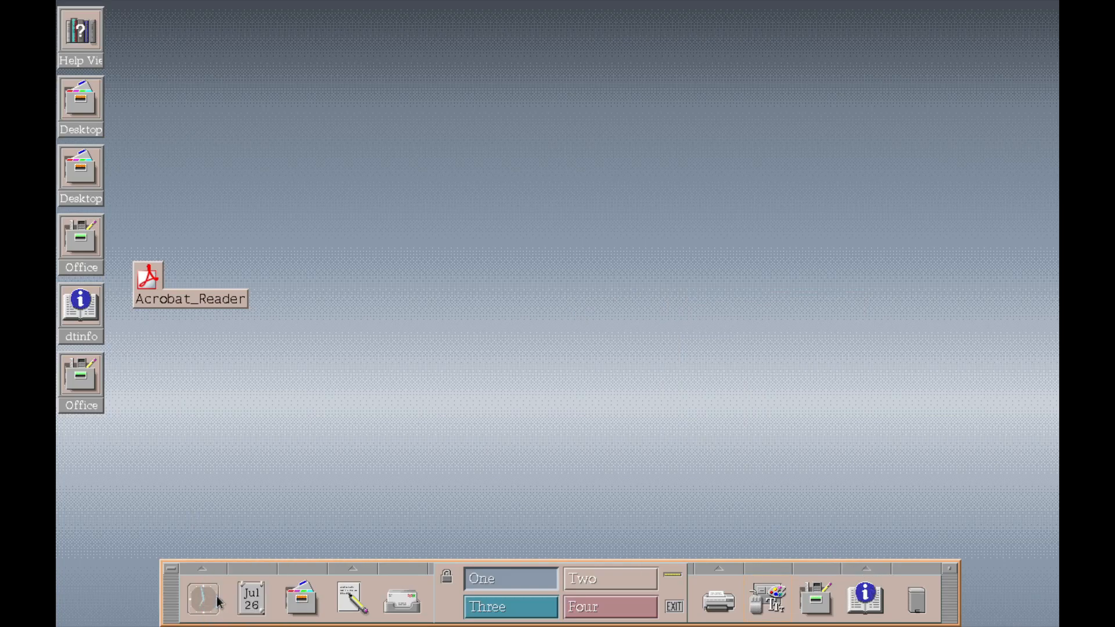
Launch the Calendar from the clock's subpanel and dismiss the rpc.cmsd service error
{"action": "right_click", "coordinate": [202, 596]}
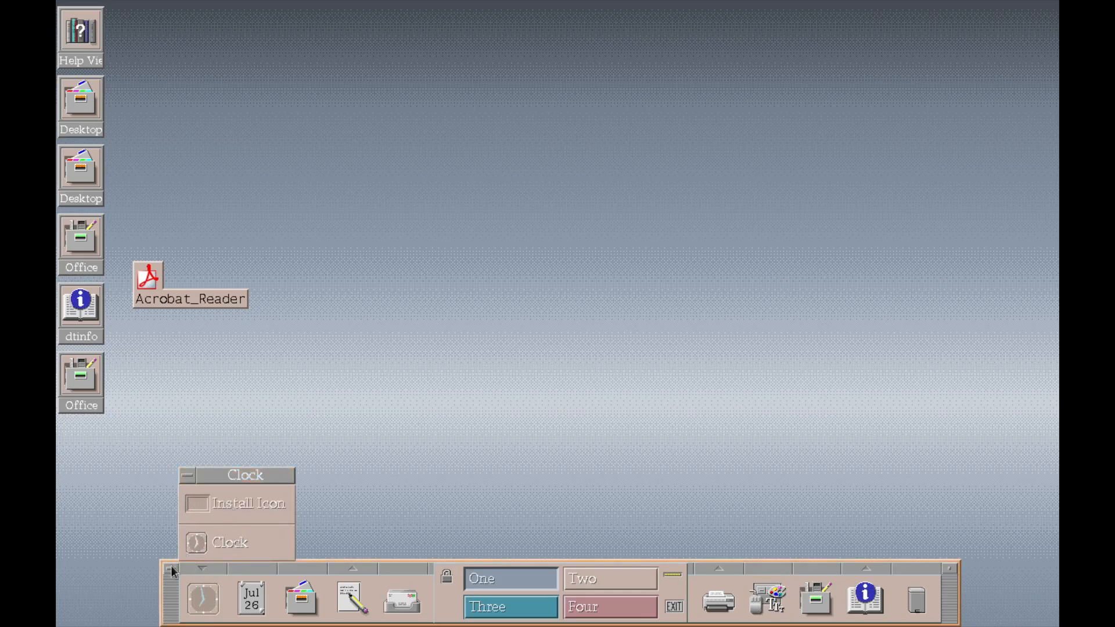
{"action": "left_click", "coordinate": [250, 597]}
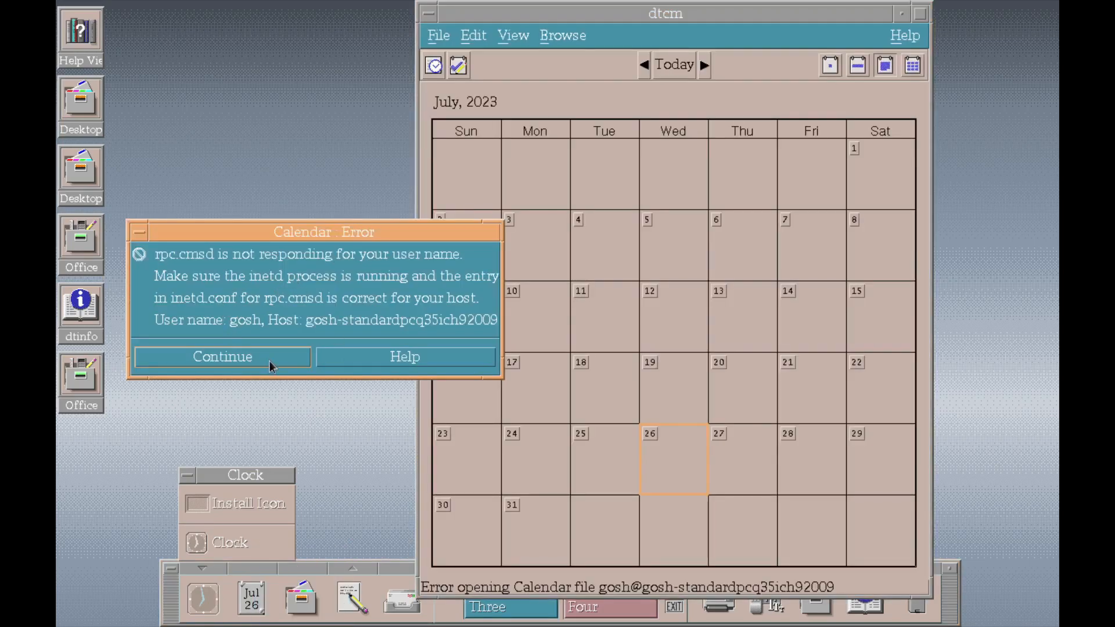
{"action": "left_click", "coordinate": [562, 35]}
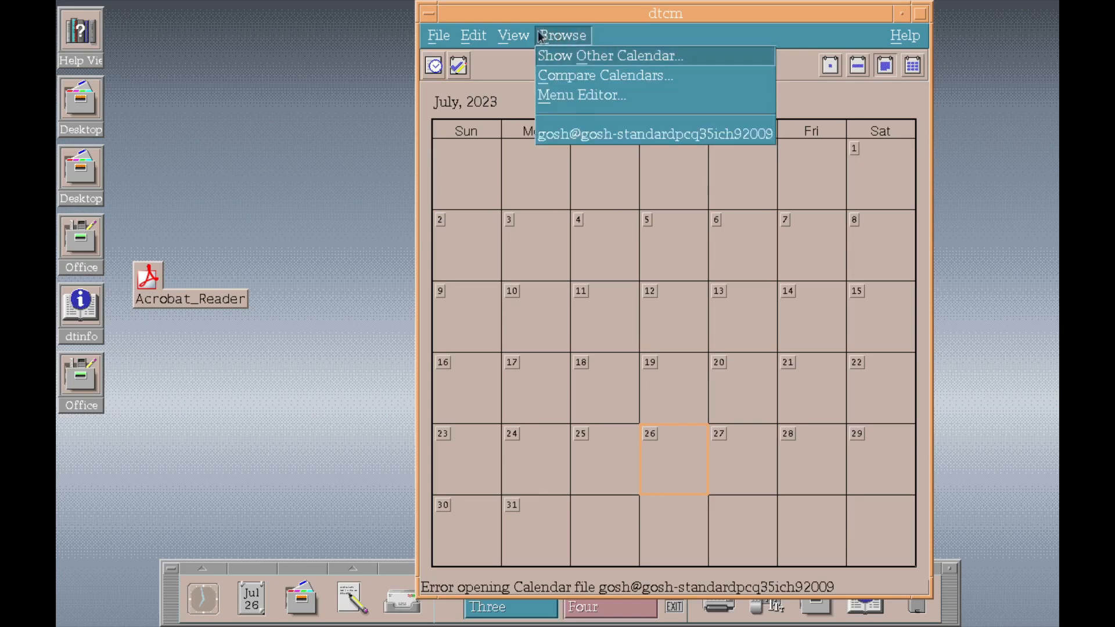
Attempt a new appointment from the Edit menu and dismiss the invalid session error
{"action": "left_click", "coordinate": [473, 35]}
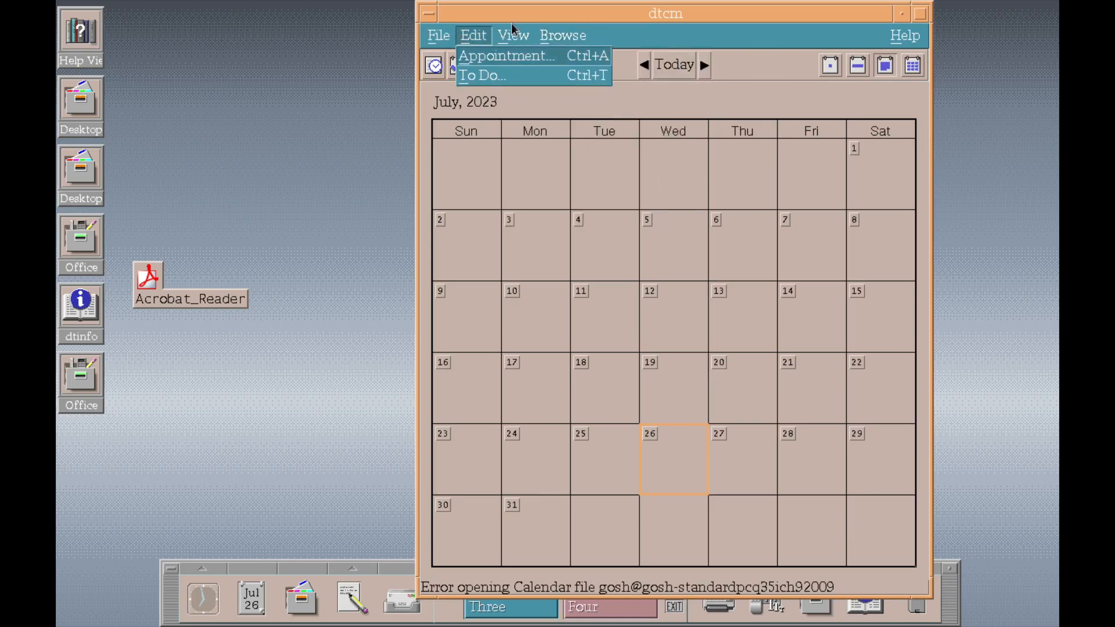
{"action": "left_click", "coordinate": [438, 35]}
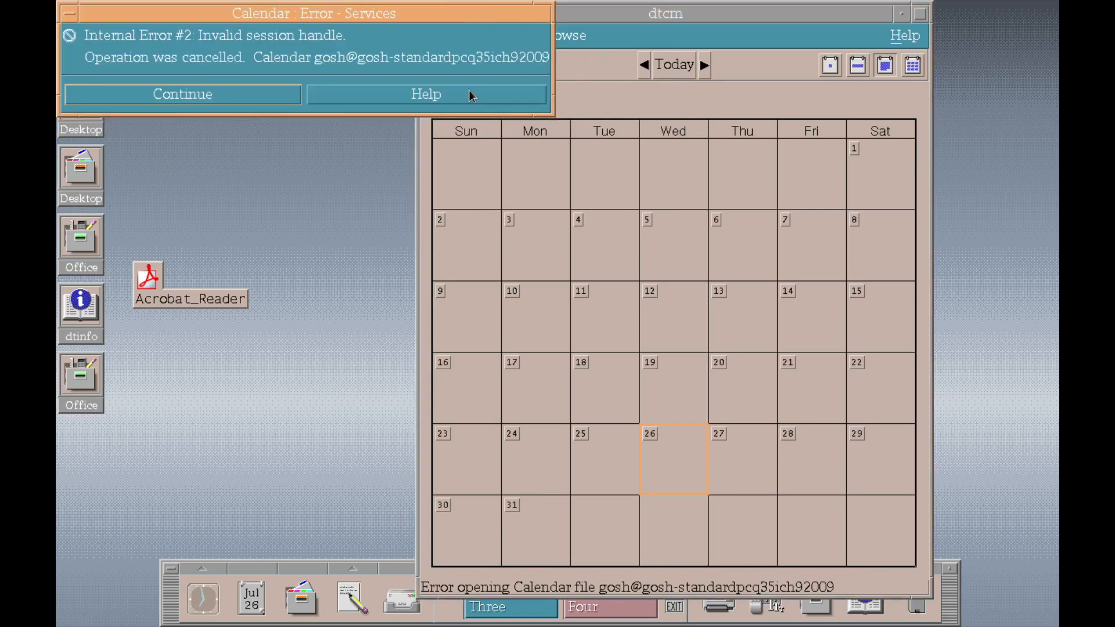
{"action": "mouse_move", "coordinate": [335, 97]}
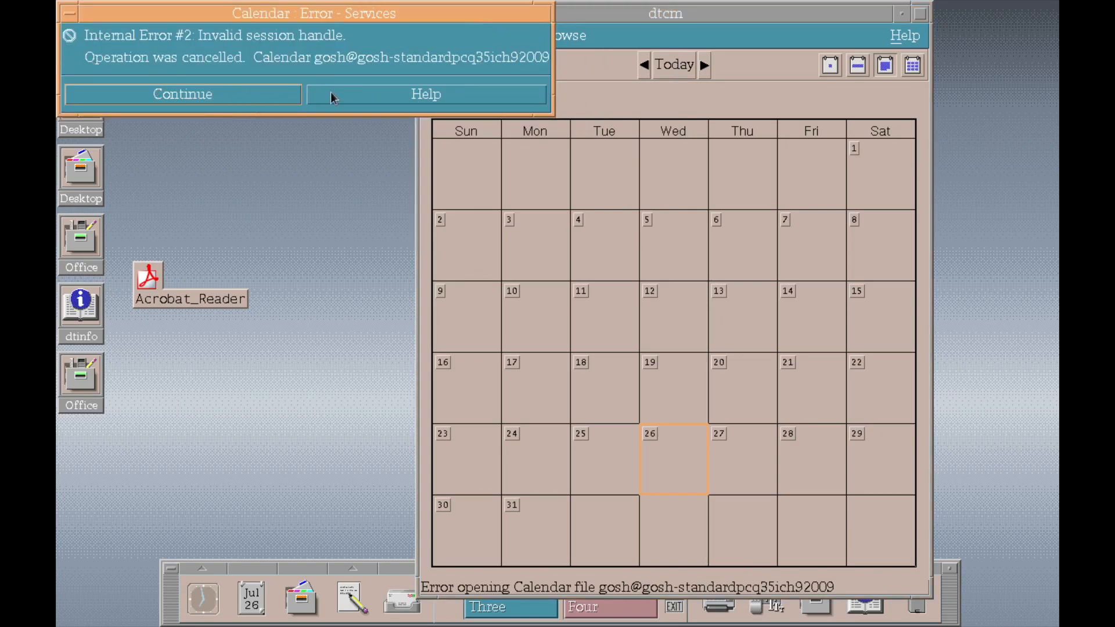
{"action": "left_click", "coordinate": [70, 13]}
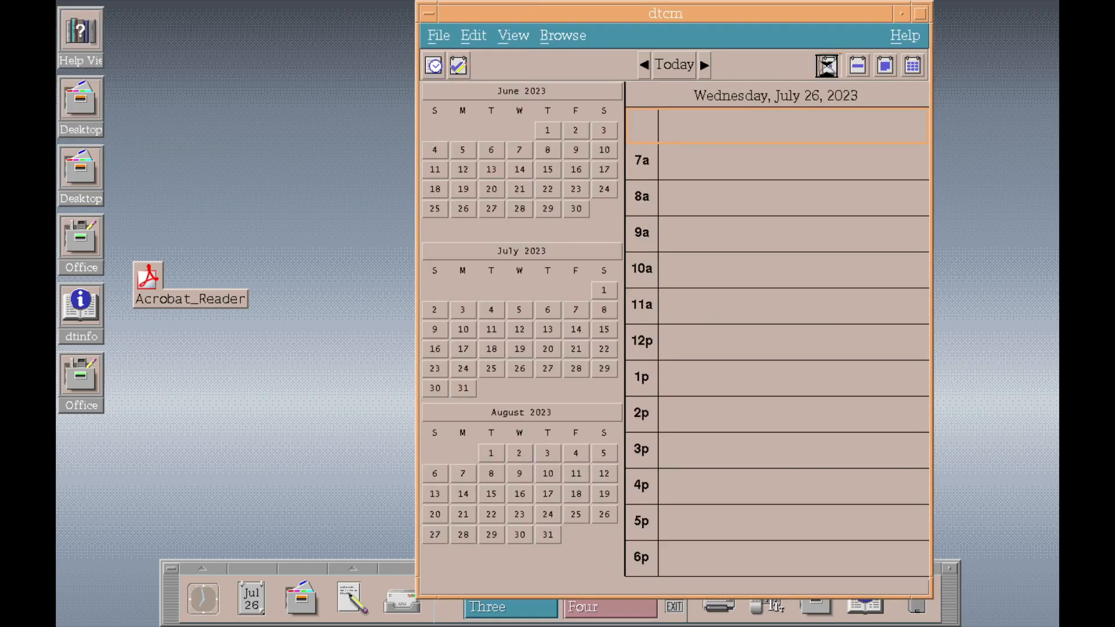
Switch the calendar to week view and back to the month view
{"action": "left_click", "coordinate": [857, 65]}
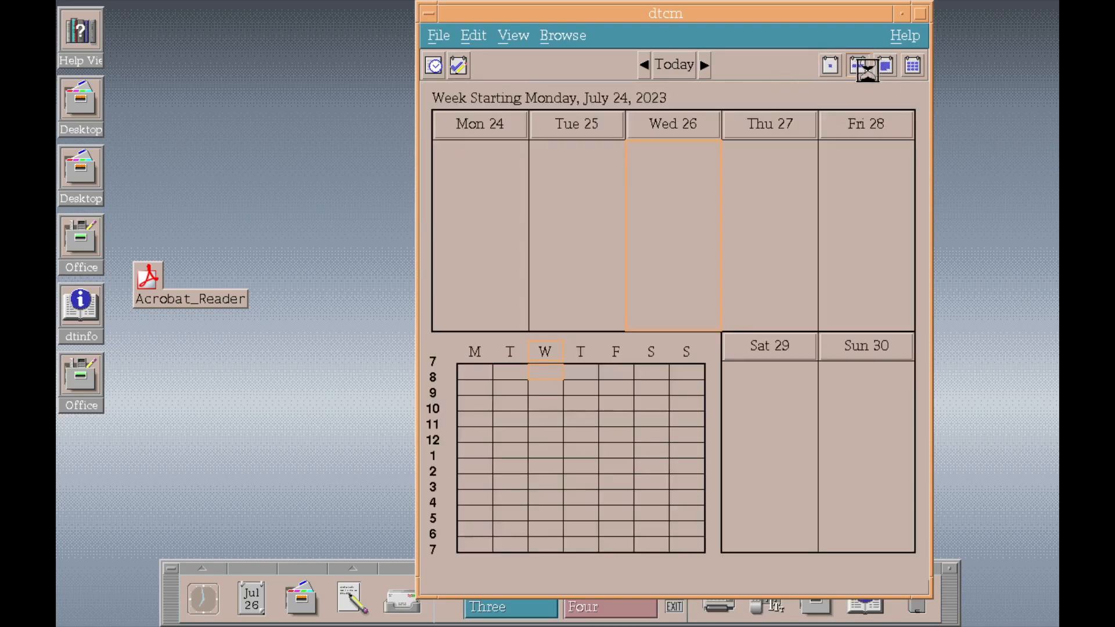
{"action": "left_click", "coordinate": [885, 65]}
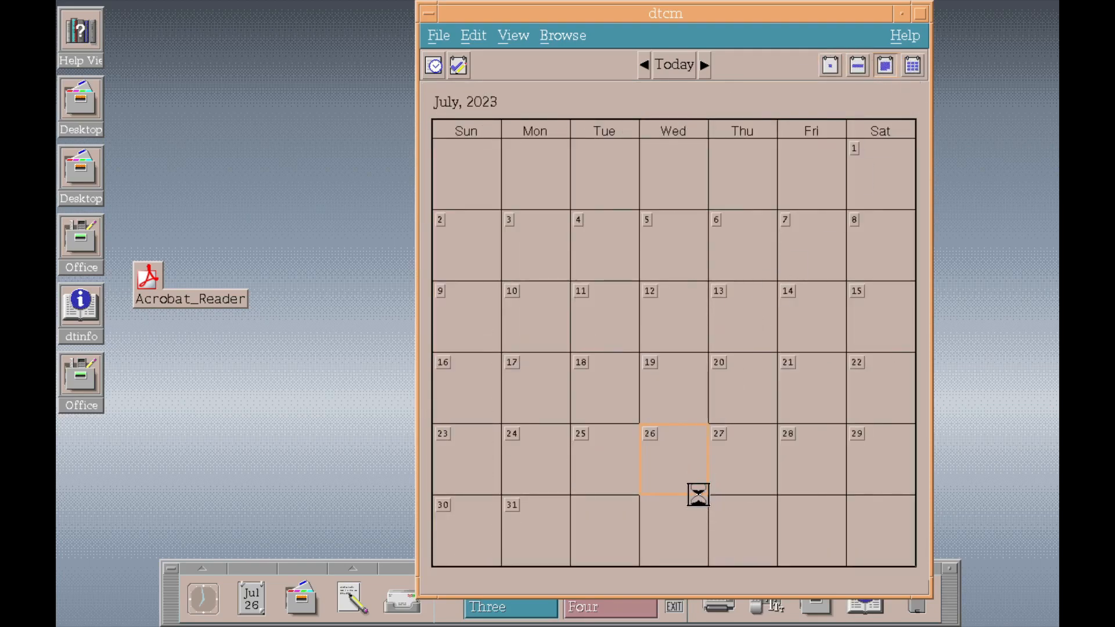
{"action": "double_click", "coordinate": [673, 459]}
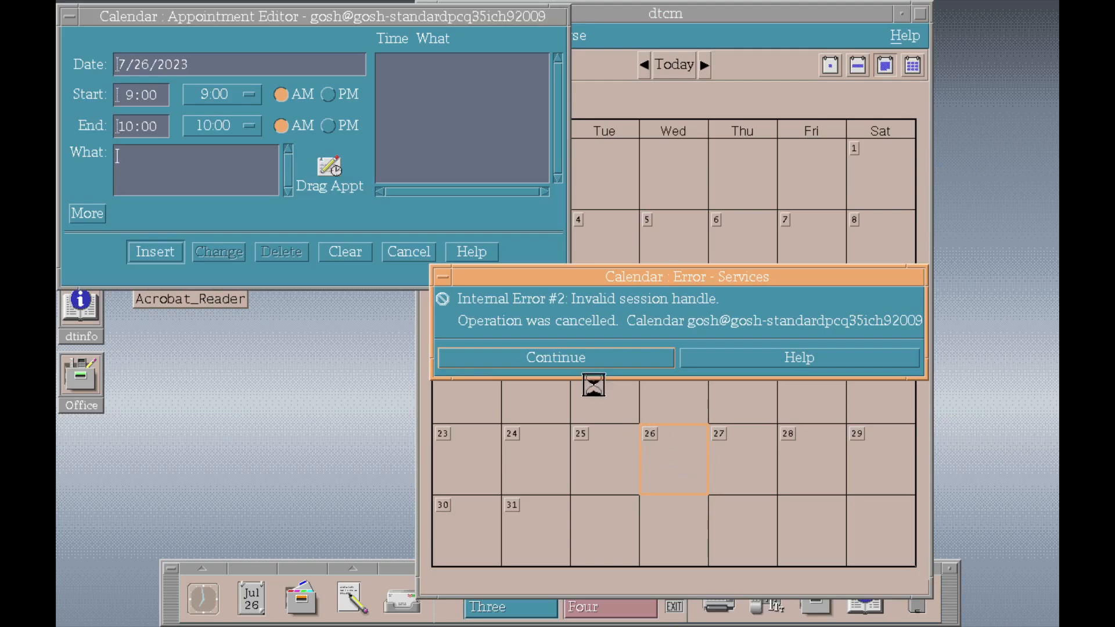
{"action": "left_click", "coordinate": [555, 356]}
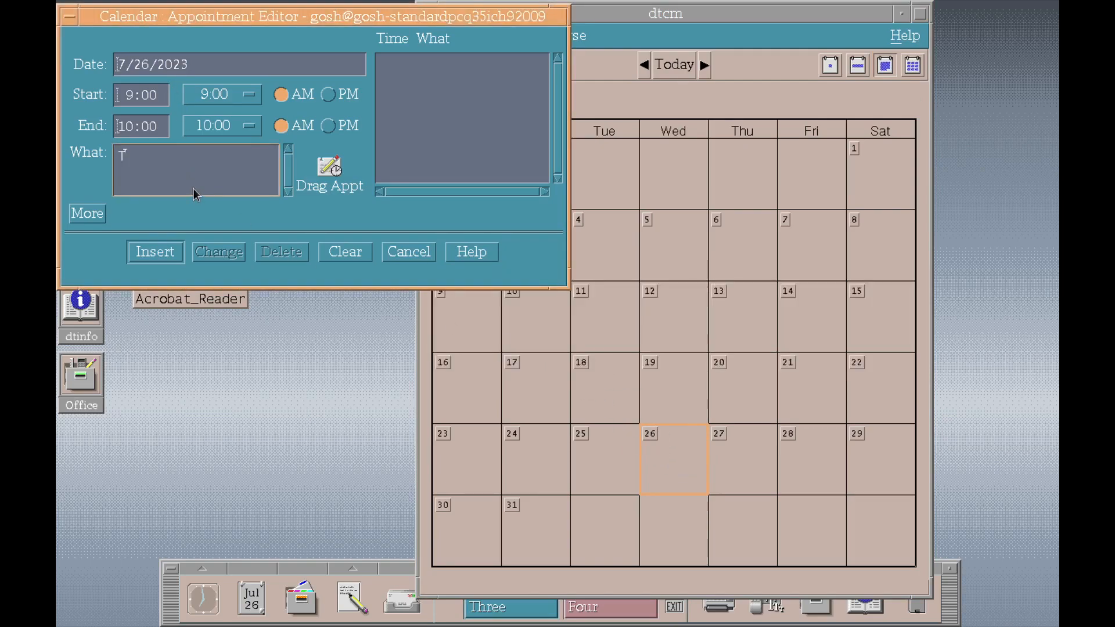
{"action": "type", "text": "est entry for"}
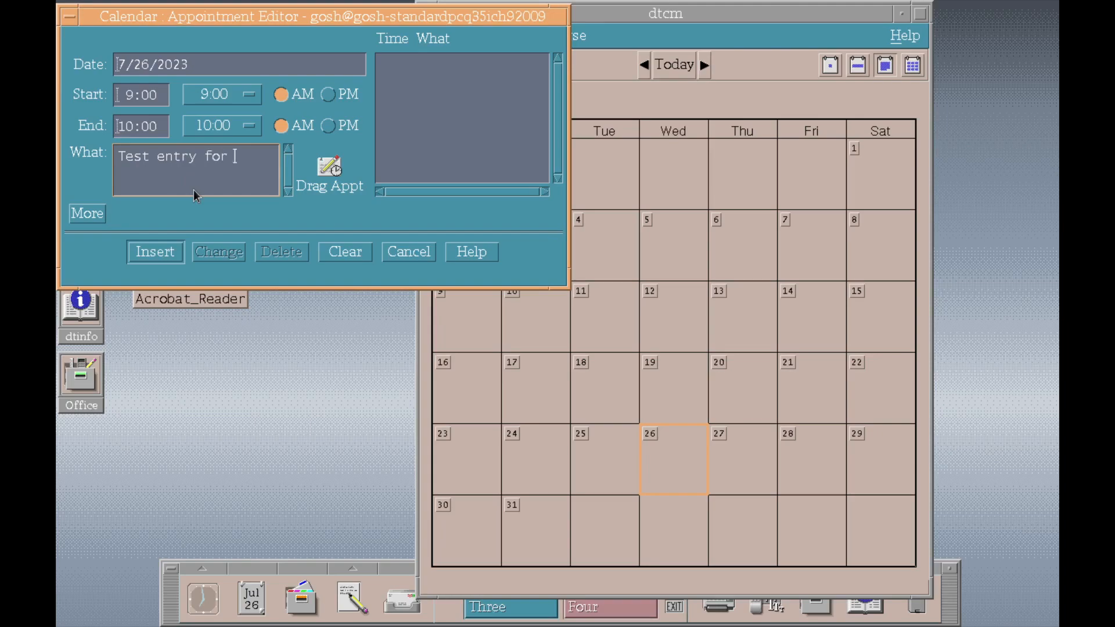
{"action": "type", "text": "CDE"}
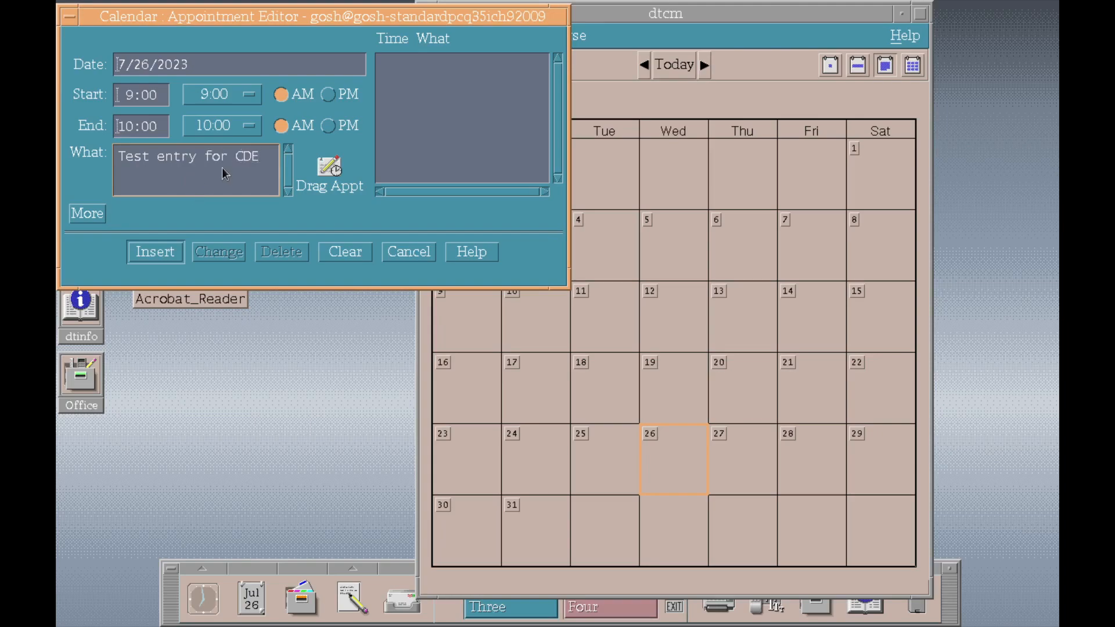
{"action": "left_click", "coordinate": [154, 251]}
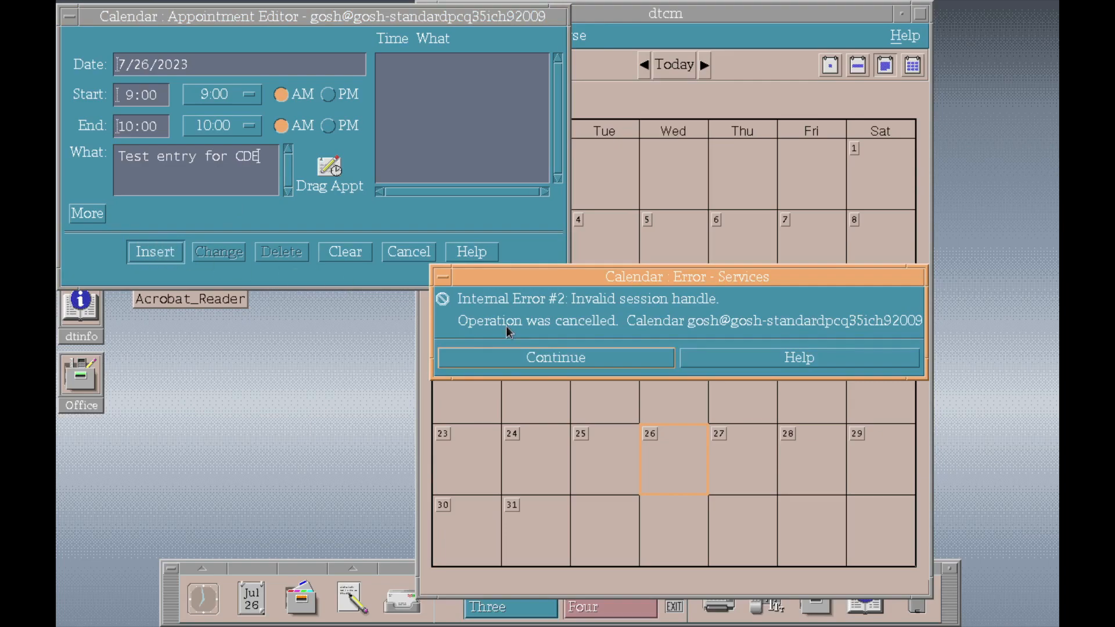
{"action": "left_click", "coordinate": [69, 15]}
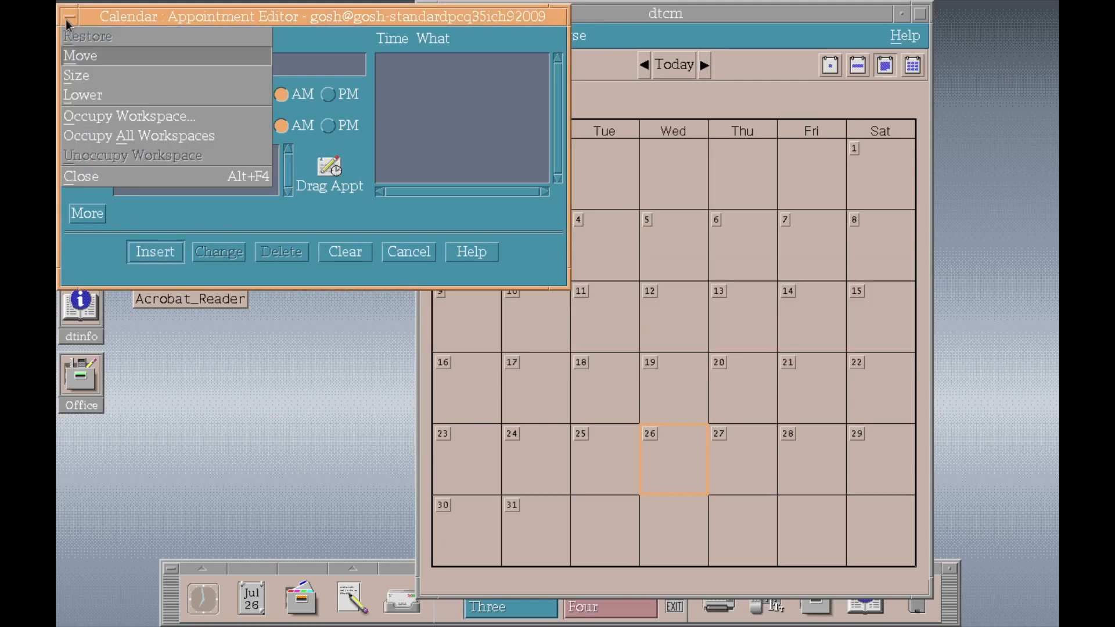
{"action": "left_click", "coordinate": [81, 175]}
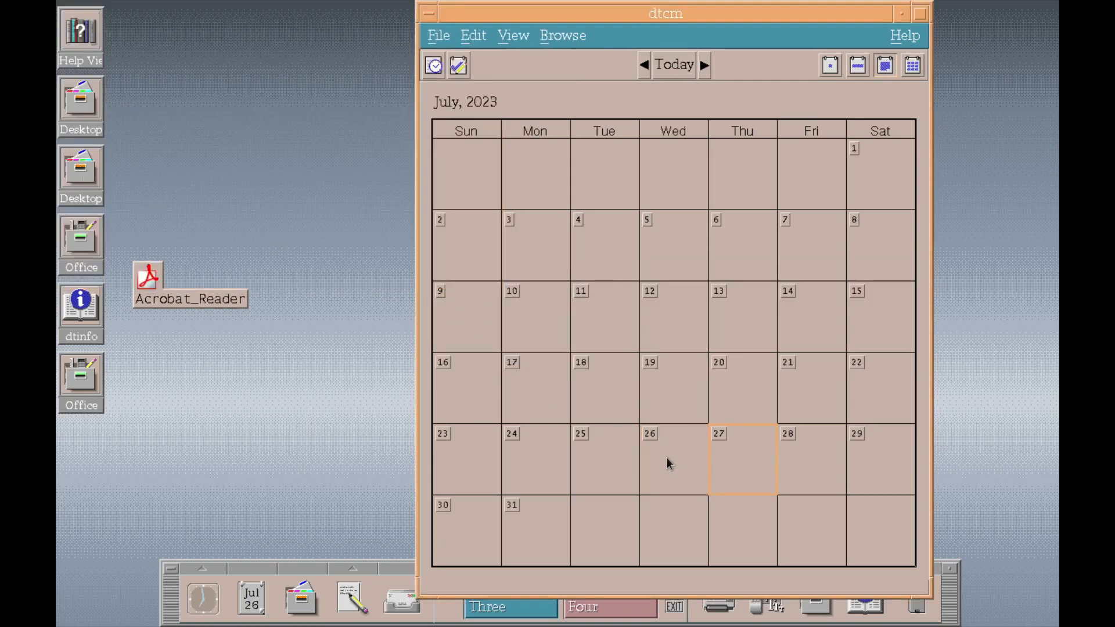
{"action": "left_click", "coordinate": [672, 458]}
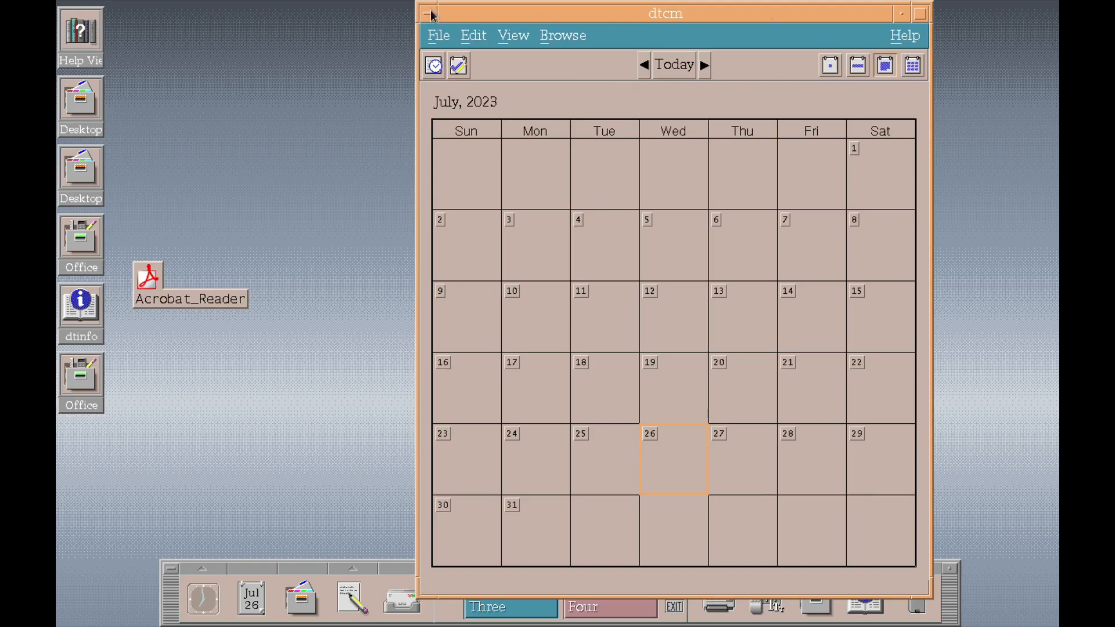
Close the calendar, minimize the front panel, then restore it from its icon
{"action": "left_click", "coordinate": [562, 35]}
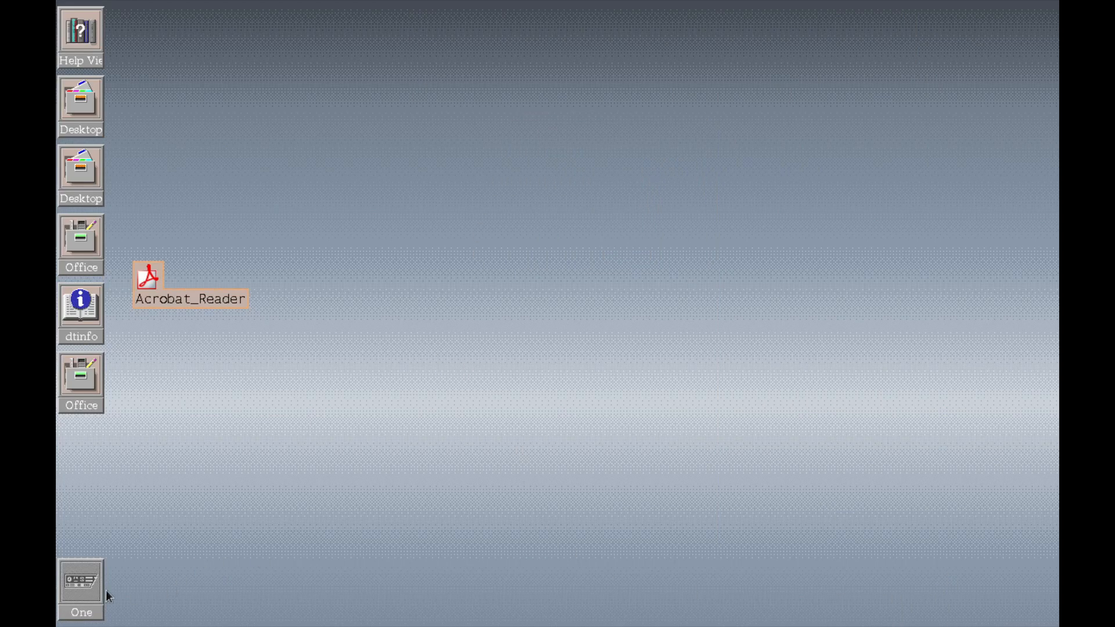
{"action": "right_click", "coordinate": [81, 581]}
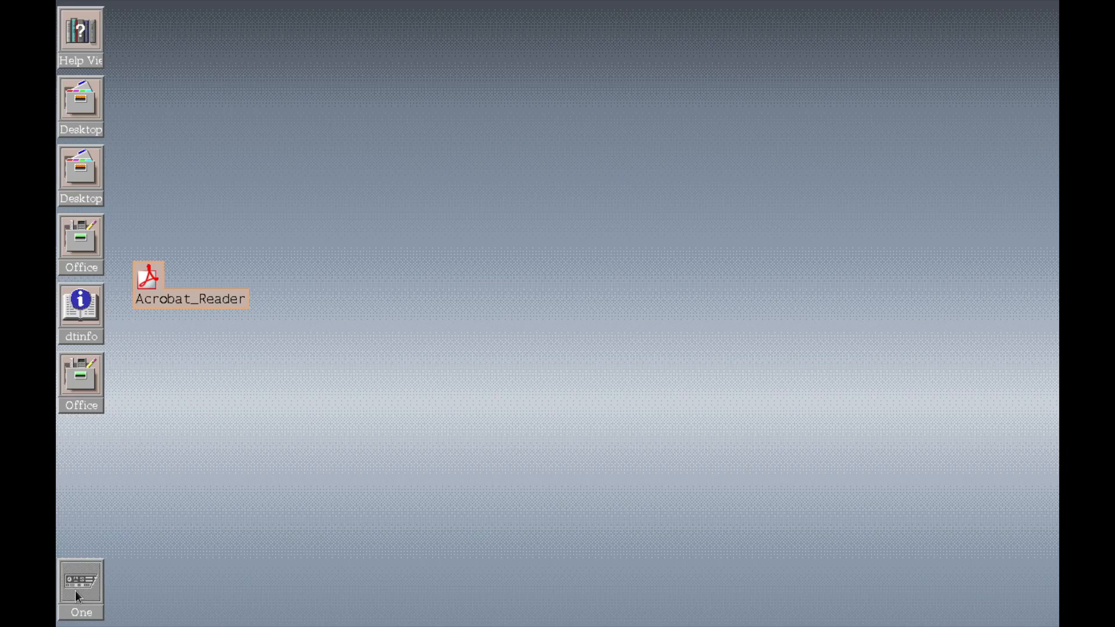
{"action": "left_click", "coordinate": [80, 583]}
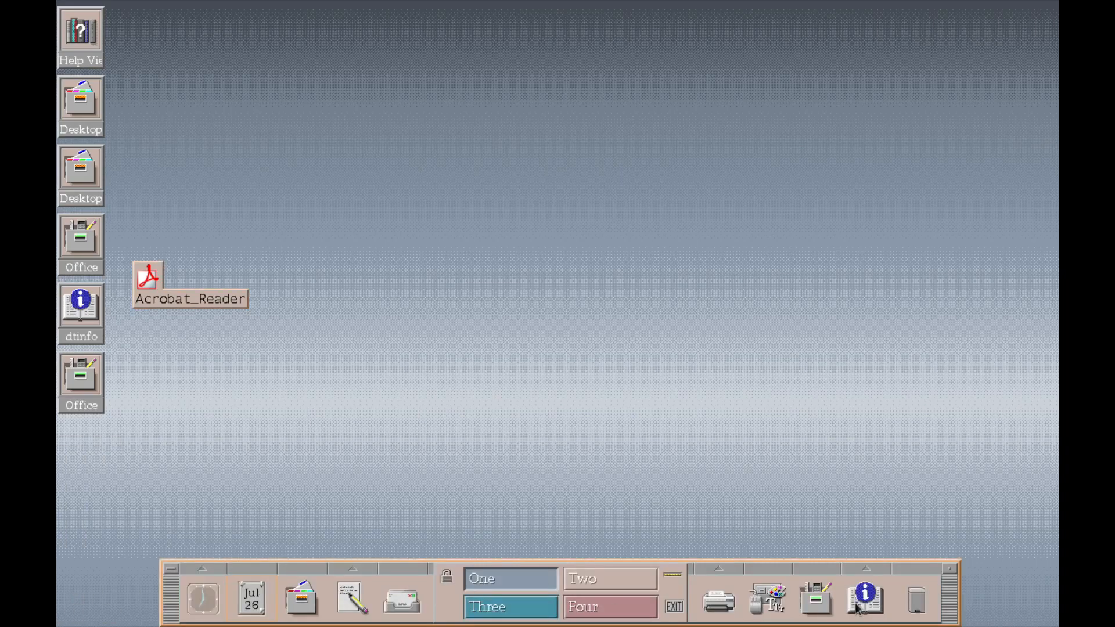
{"action": "left_click", "coordinate": [607, 606]}
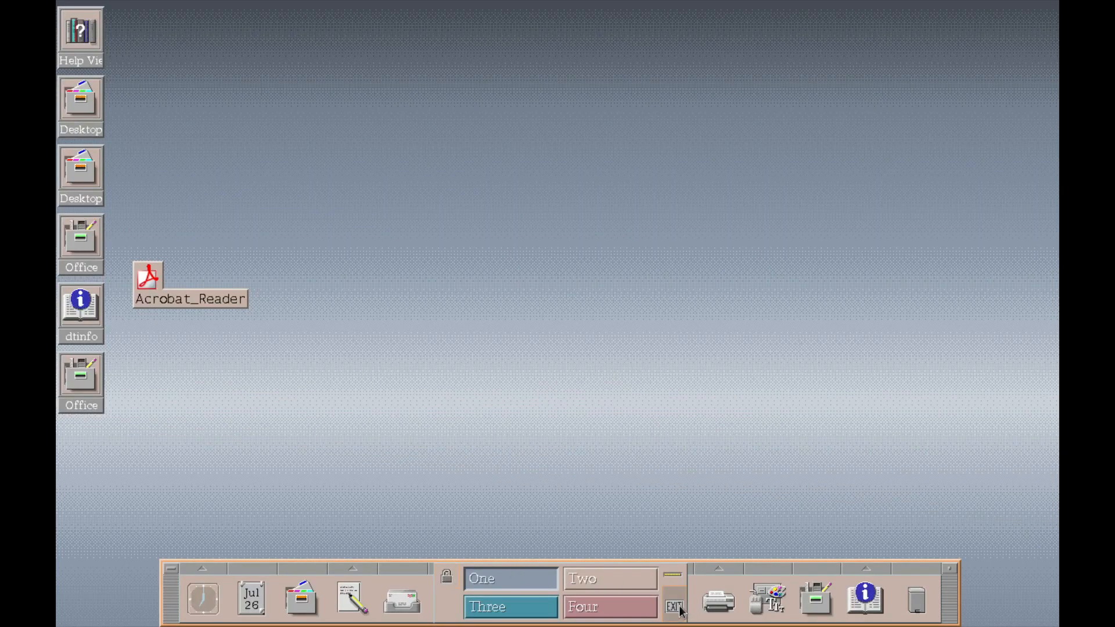
Log out via the front panel's EXIT and confirm, returning to the login screen
{"action": "left_click", "coordinate": [674, 606]}
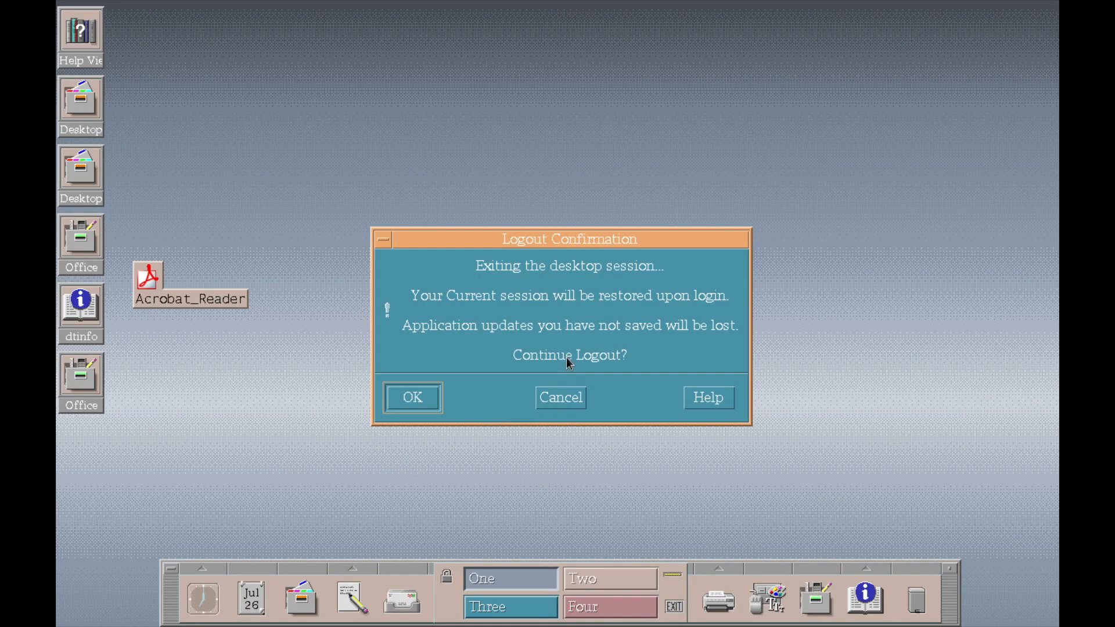
{"action": "left_click", "coordinate": [411, 398]}
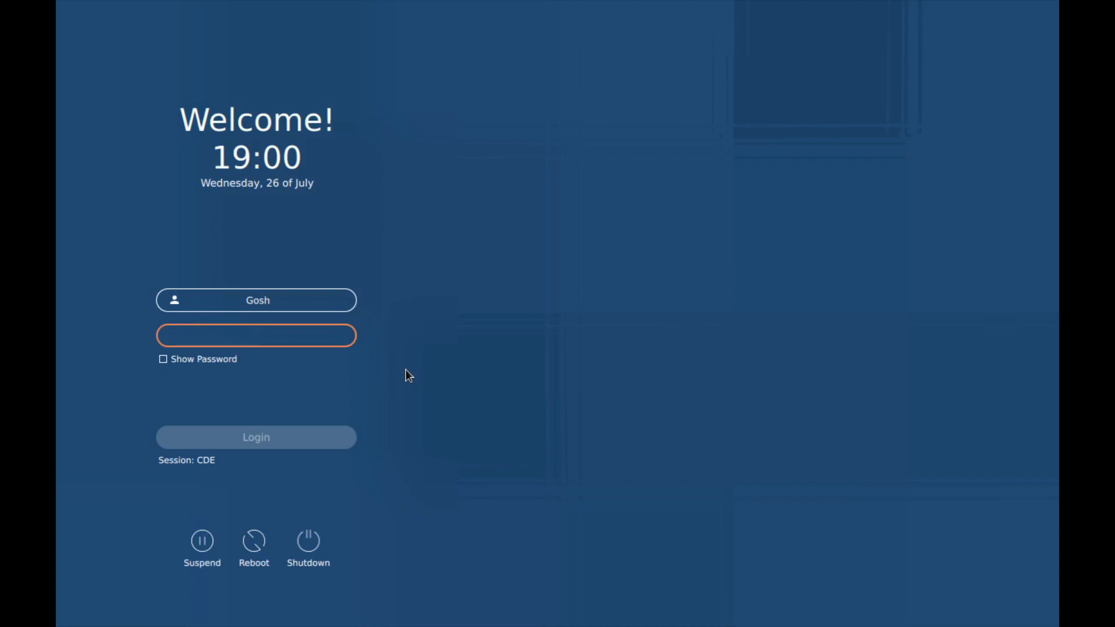
{"action": "mouse_move", "coordinate": [514, 237]}
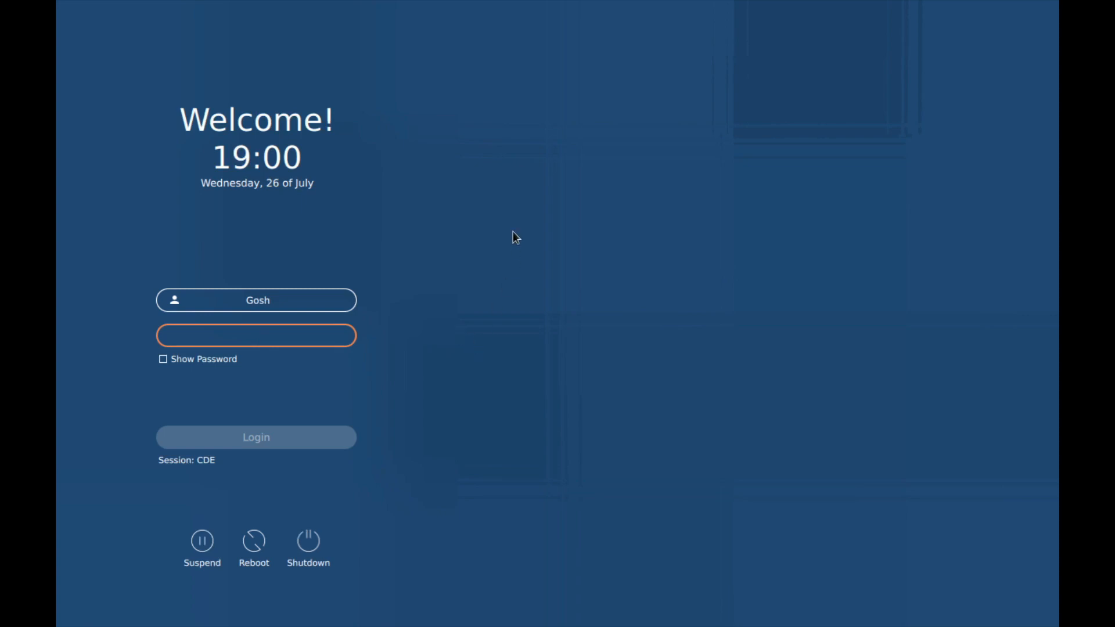